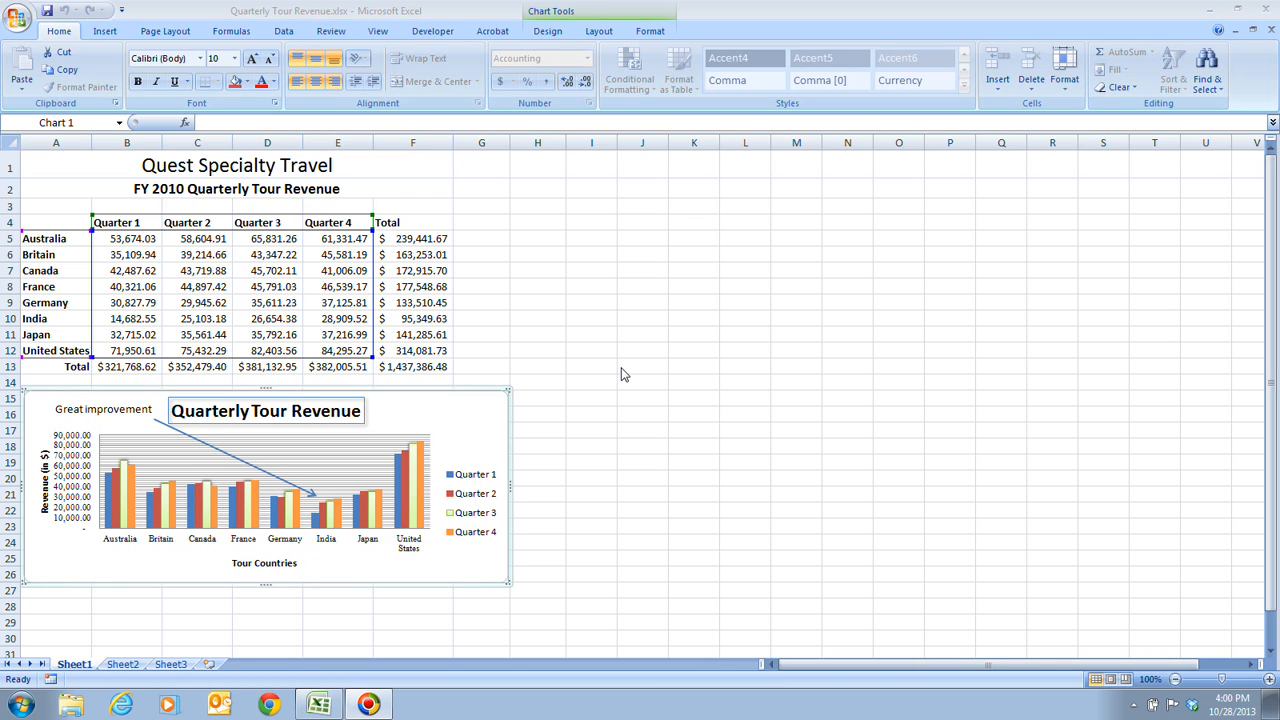
mouse_move(640, 378)
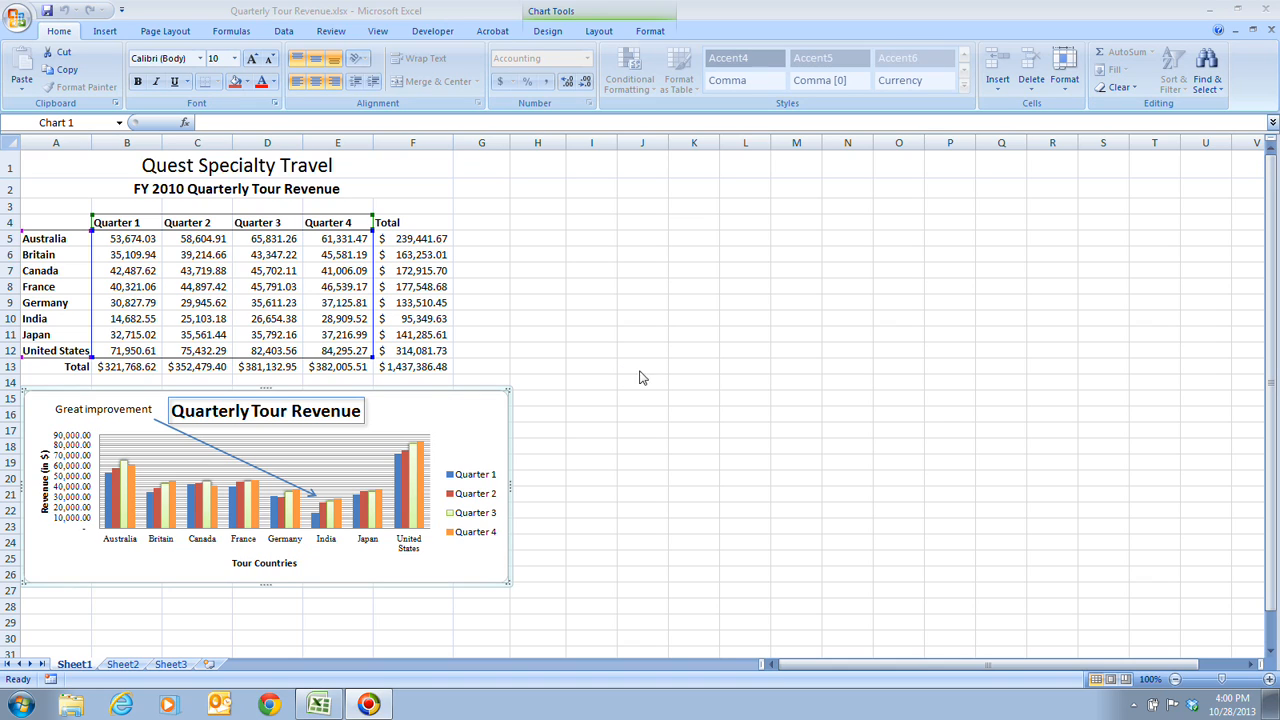
mouse_move(726, 486)
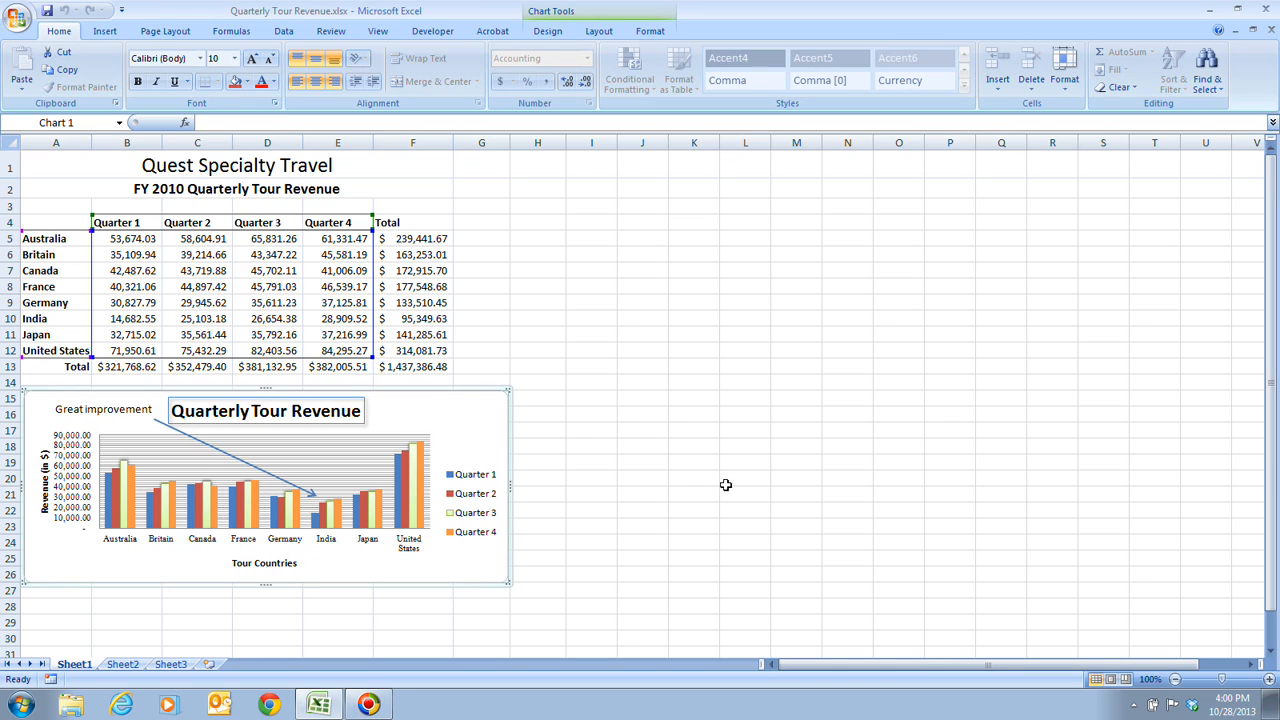
mouse_move(742, 446)
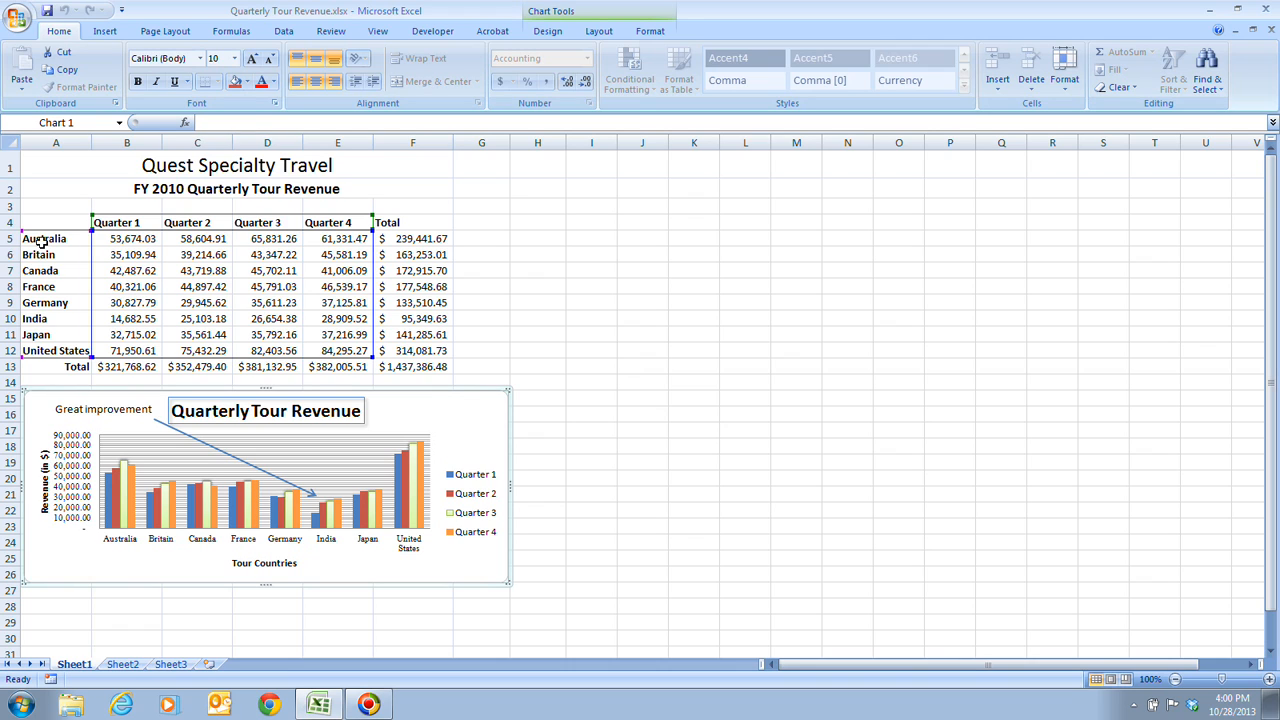
Select the country names Australia through United States and their Total values.
left_click(56, 238)
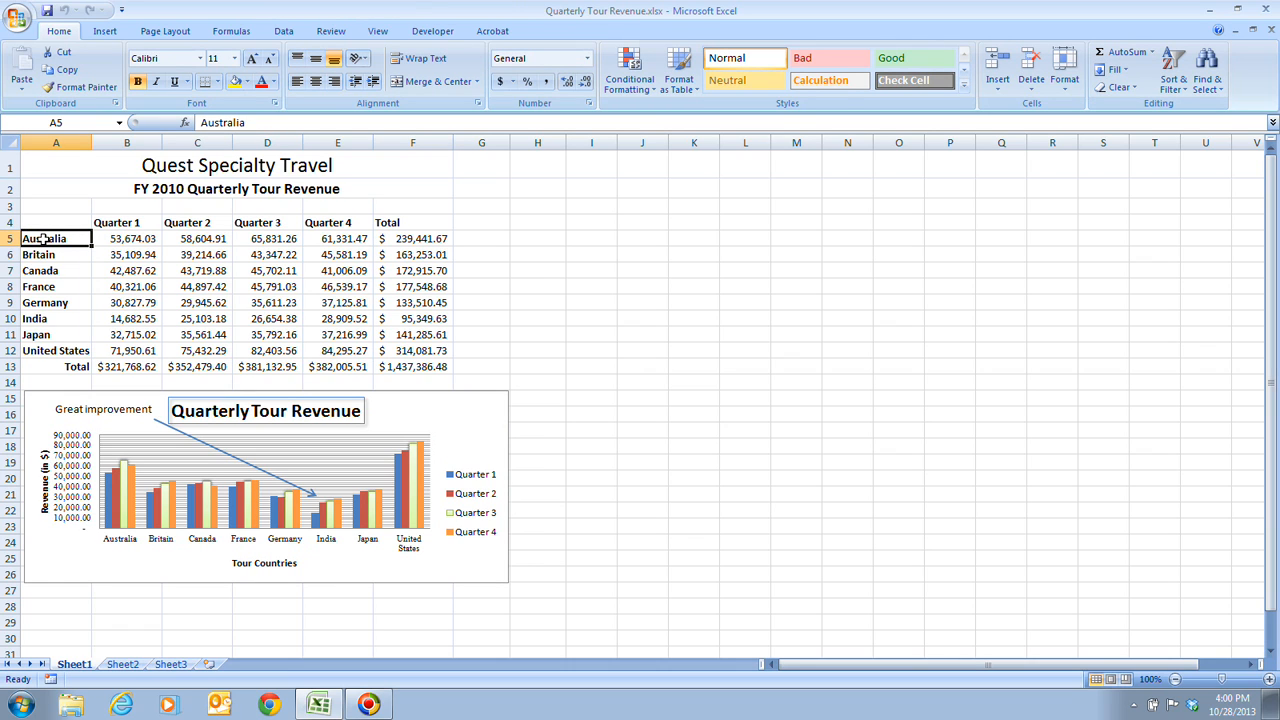
left_click_drag(56, 238, 56, 318)
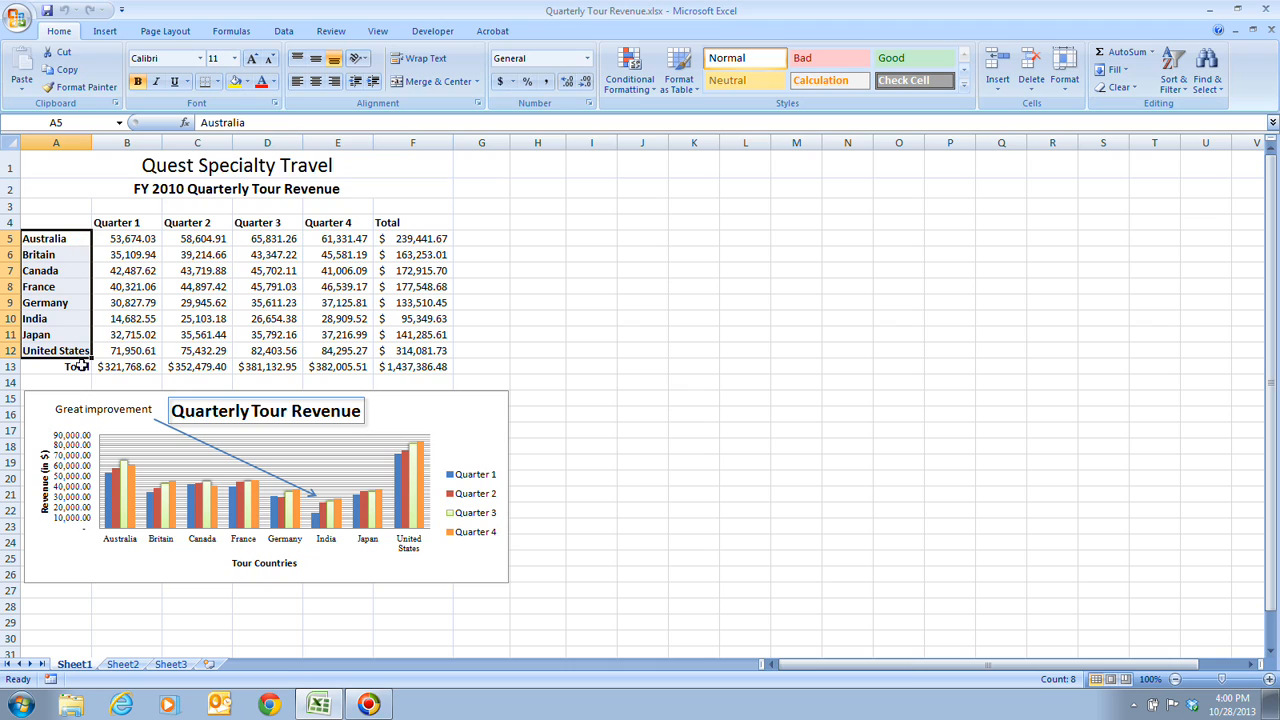
mouse_move(172, 380)
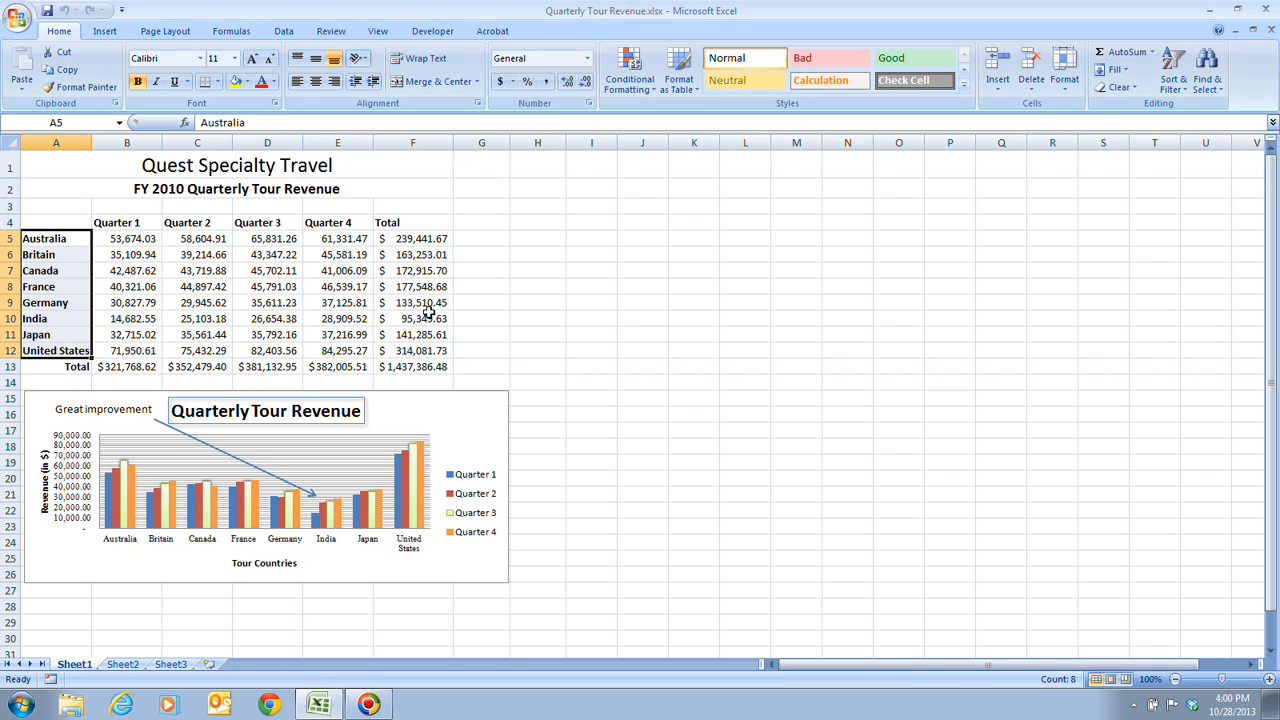
mouse_move(398, 240)
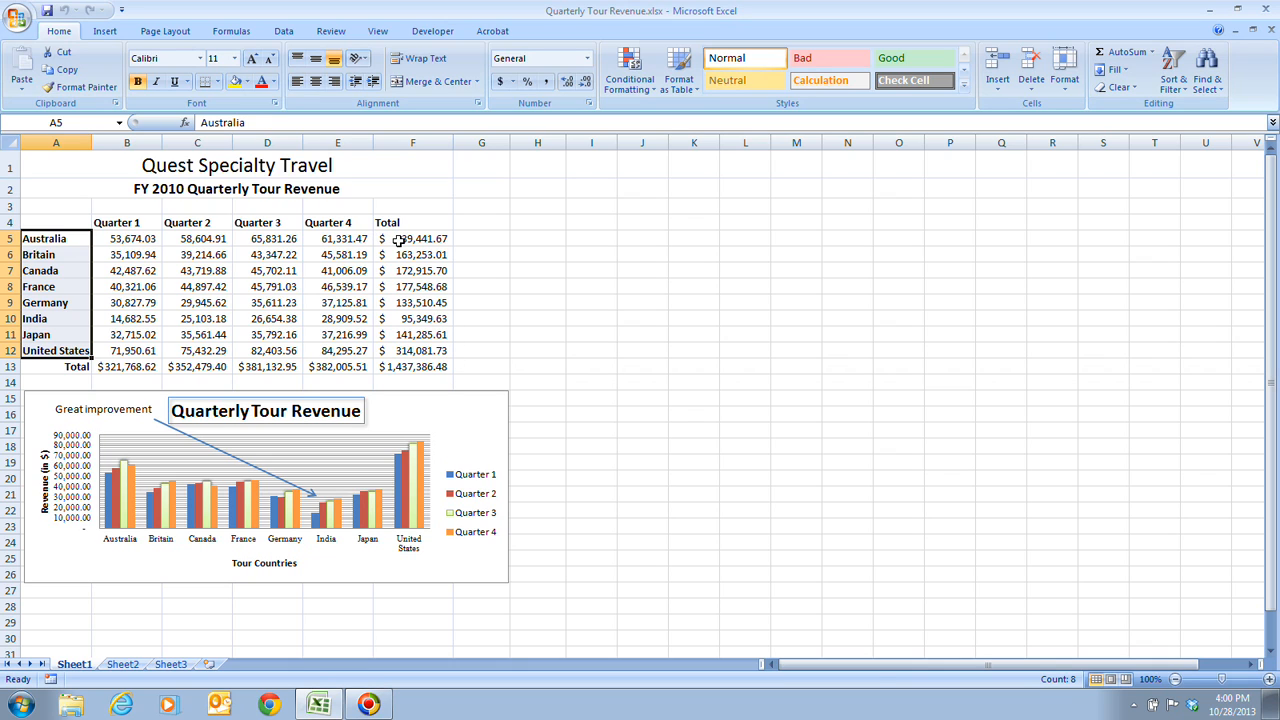
left_click(412, 238)
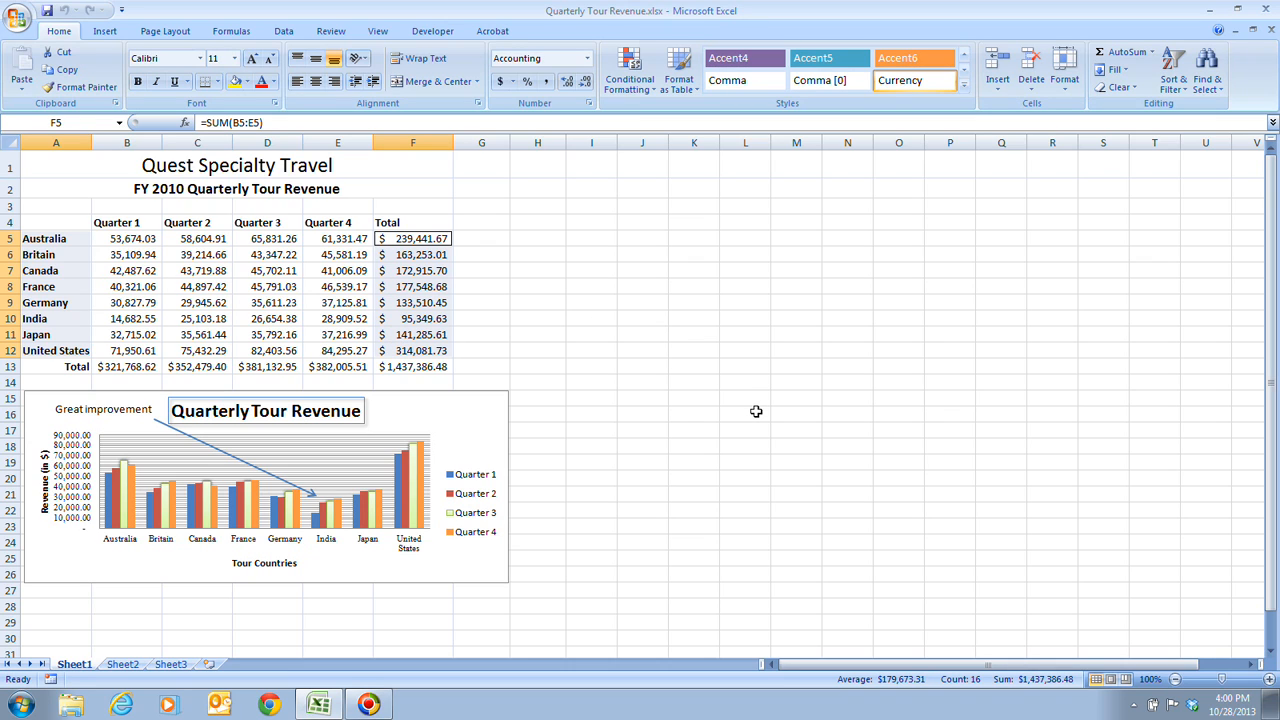
mouse_move(120, 230)
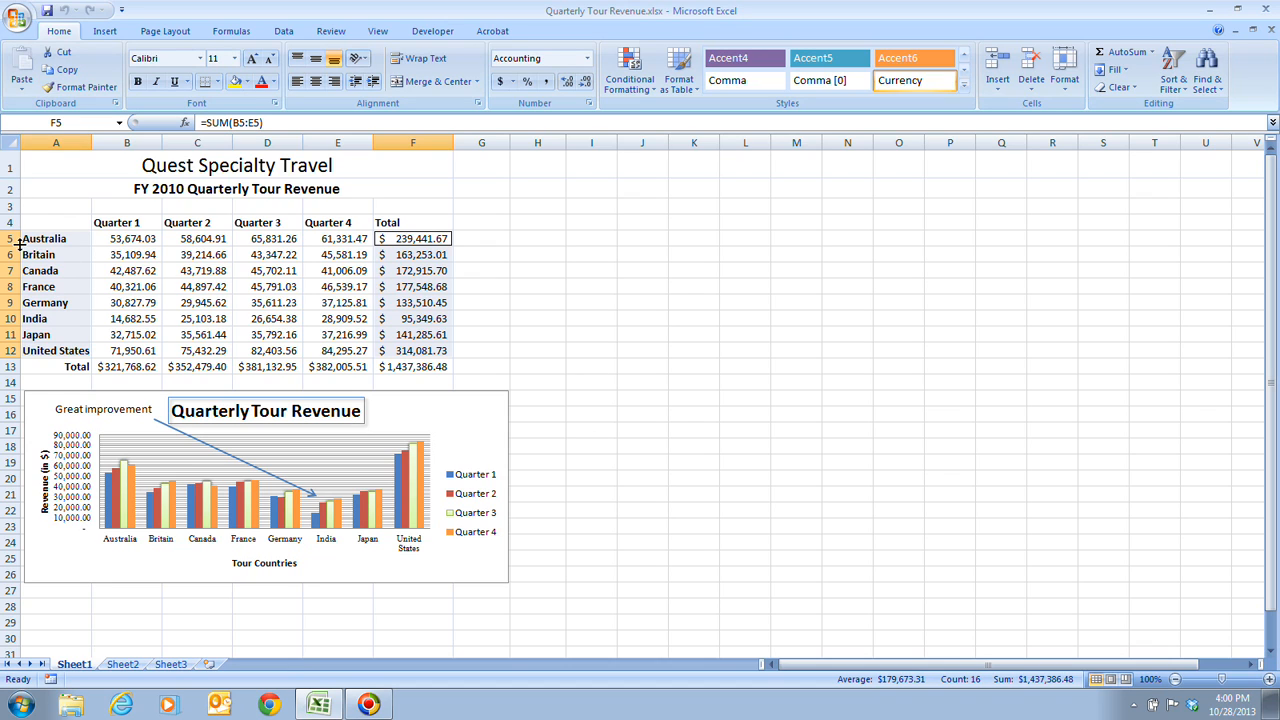
mouse_move(680, 344)
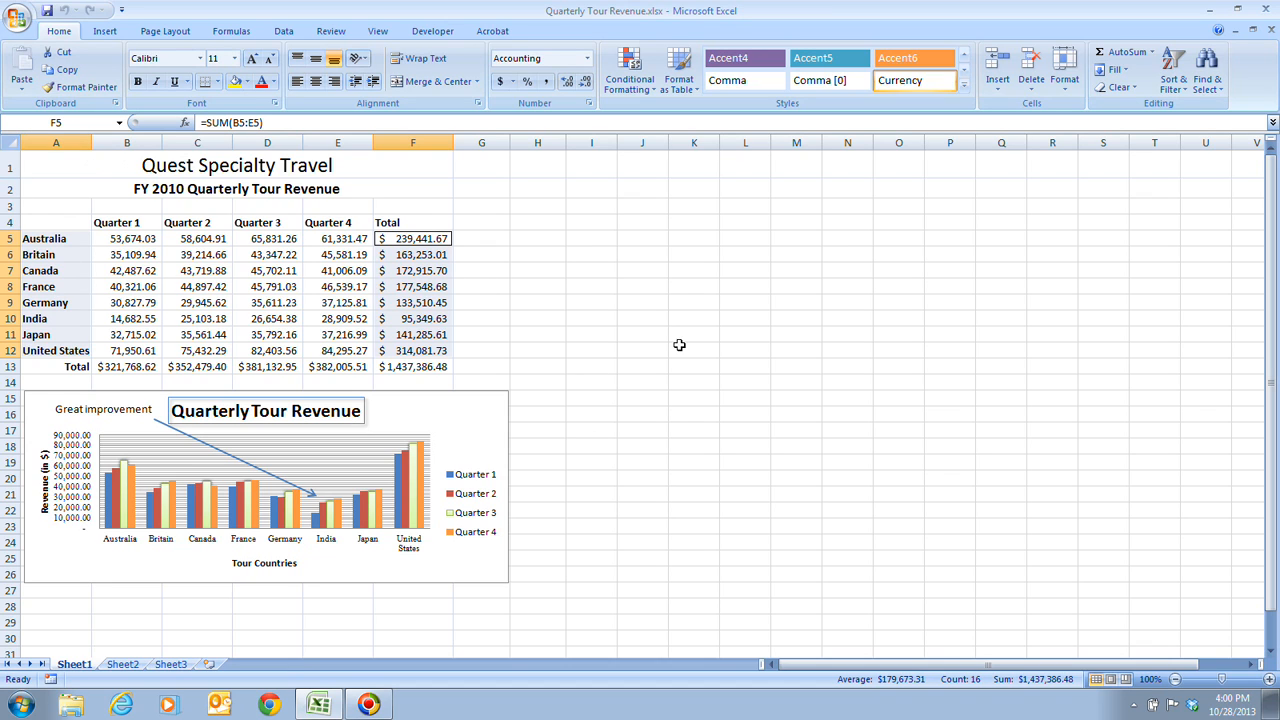
mouse_move(68, 232)
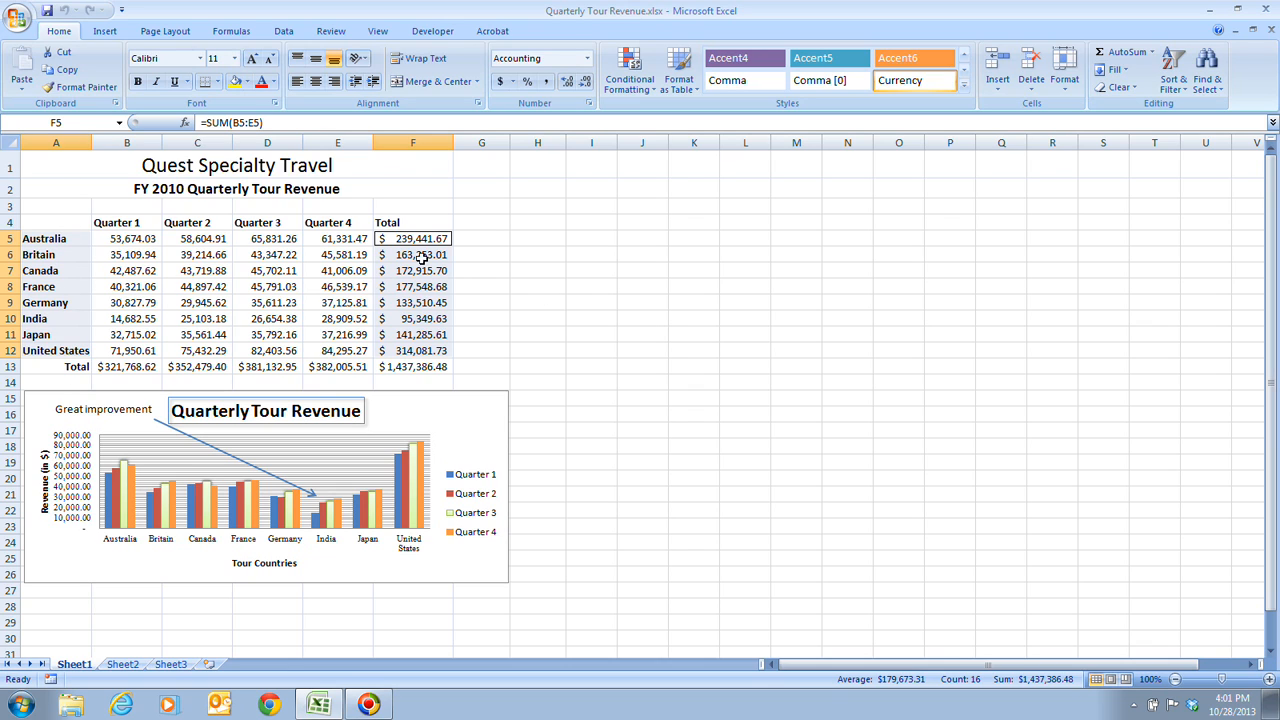
mouse_move(416, 326)
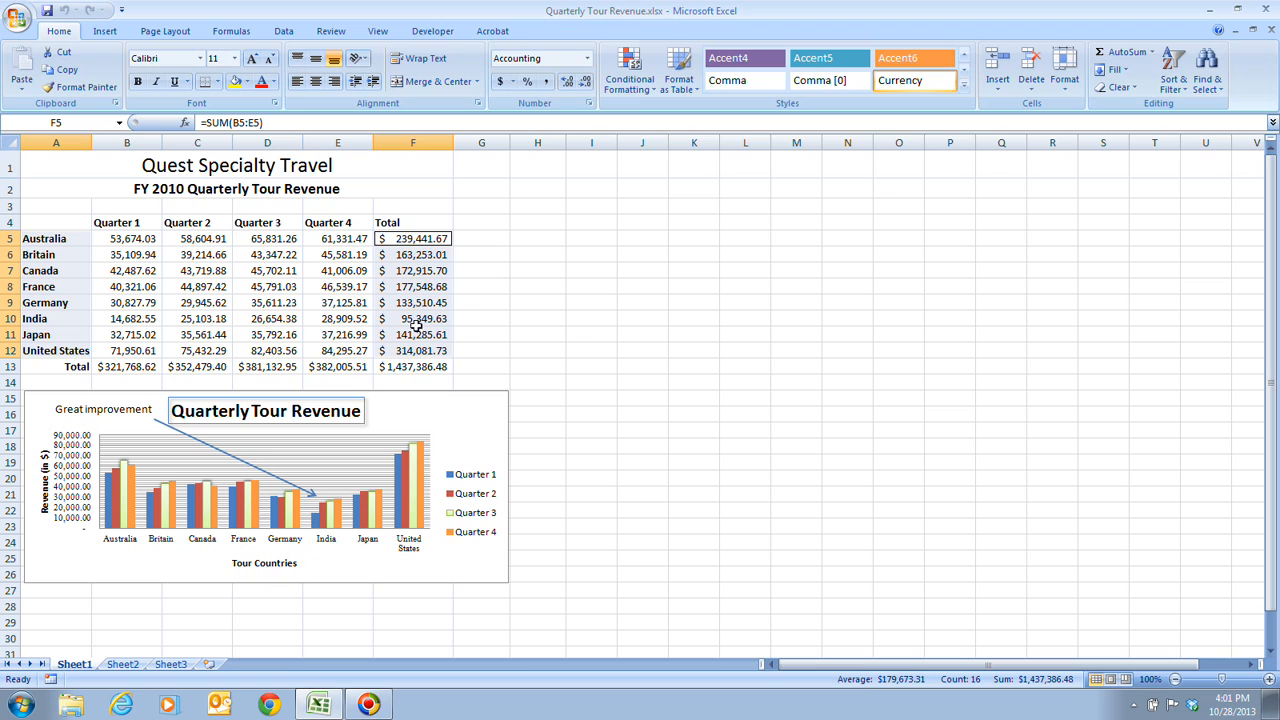
mouse_move(668, 430)
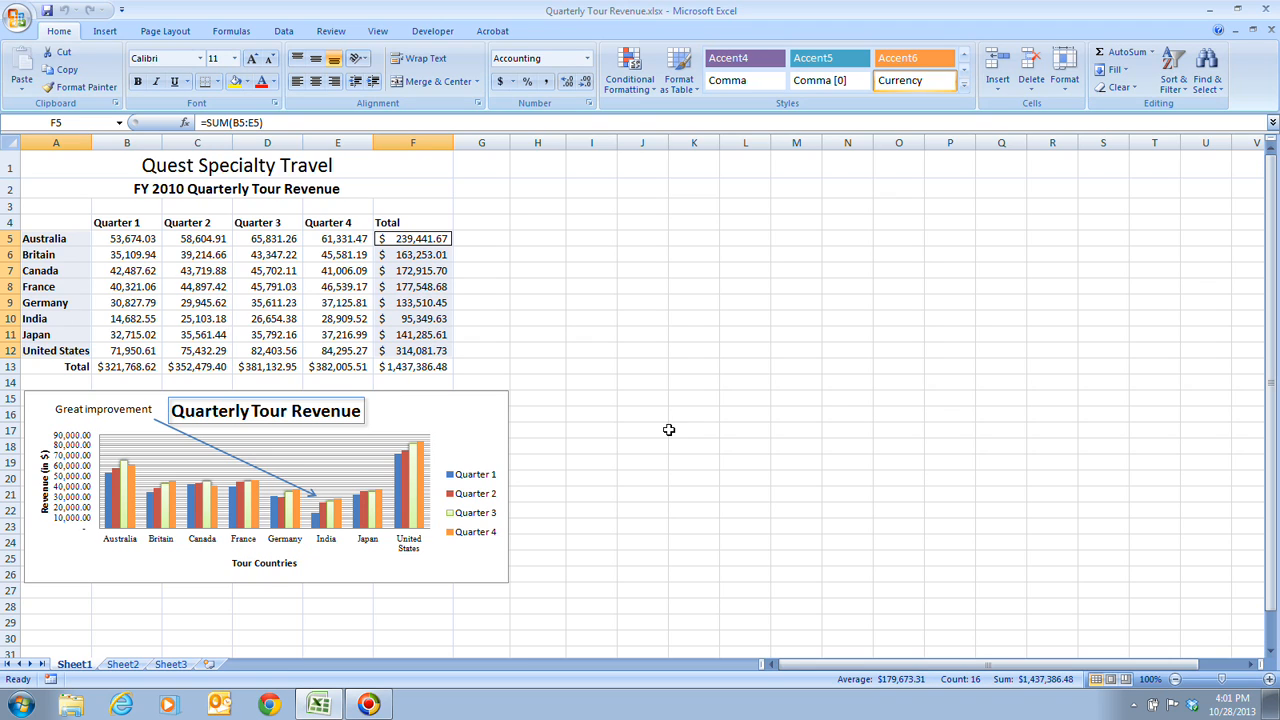
mouse_move(648, 424)
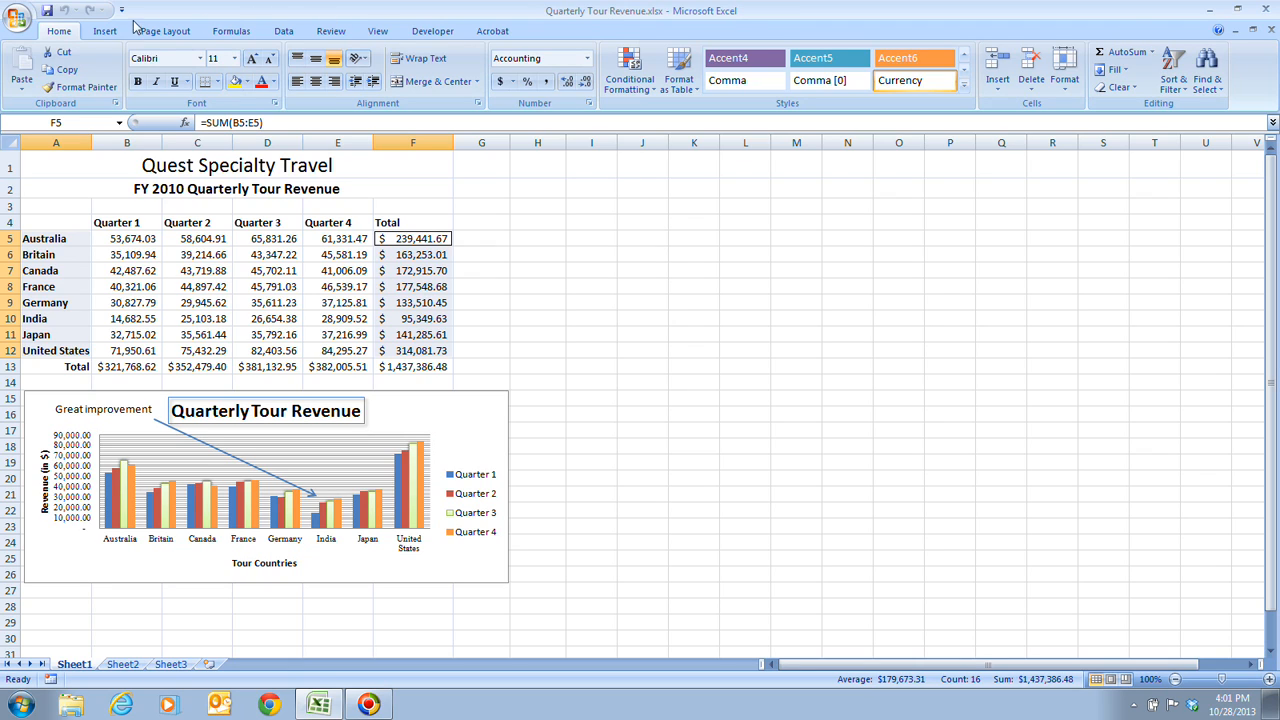
Bring up the pie chart gallery from the Insert ribbon.
left_click(104, 32)
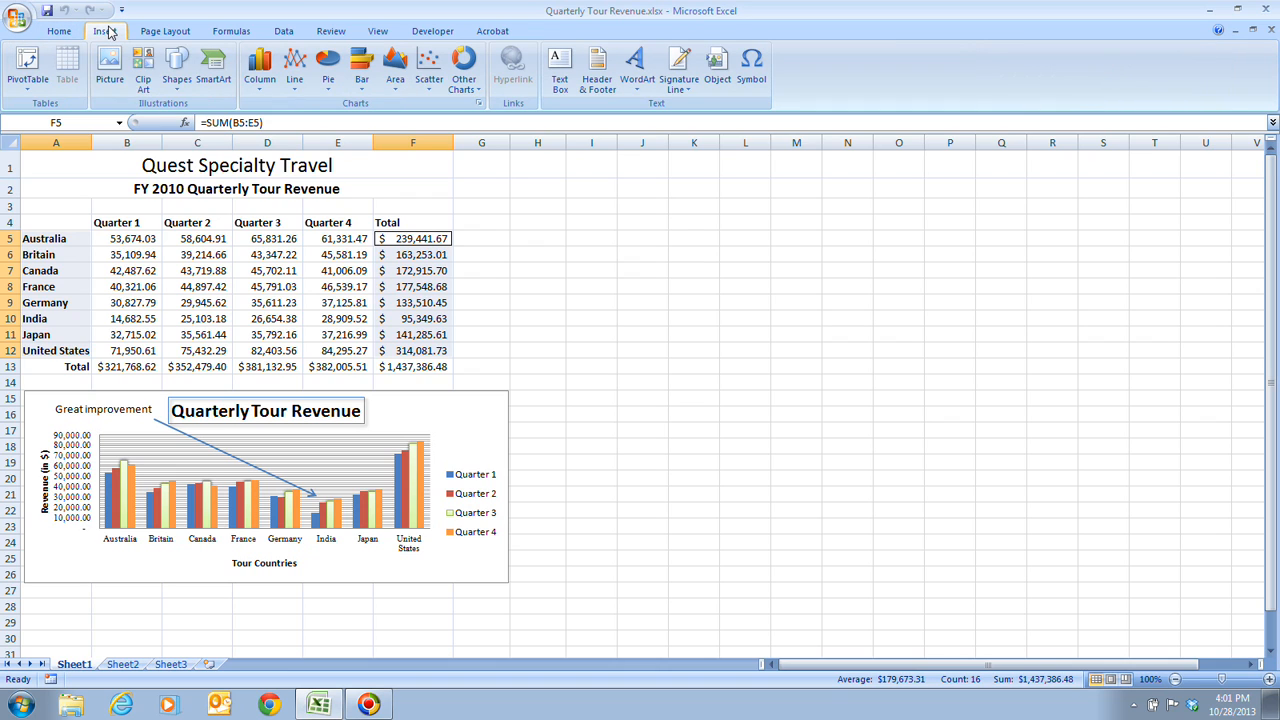
mouse_move(328, 64)
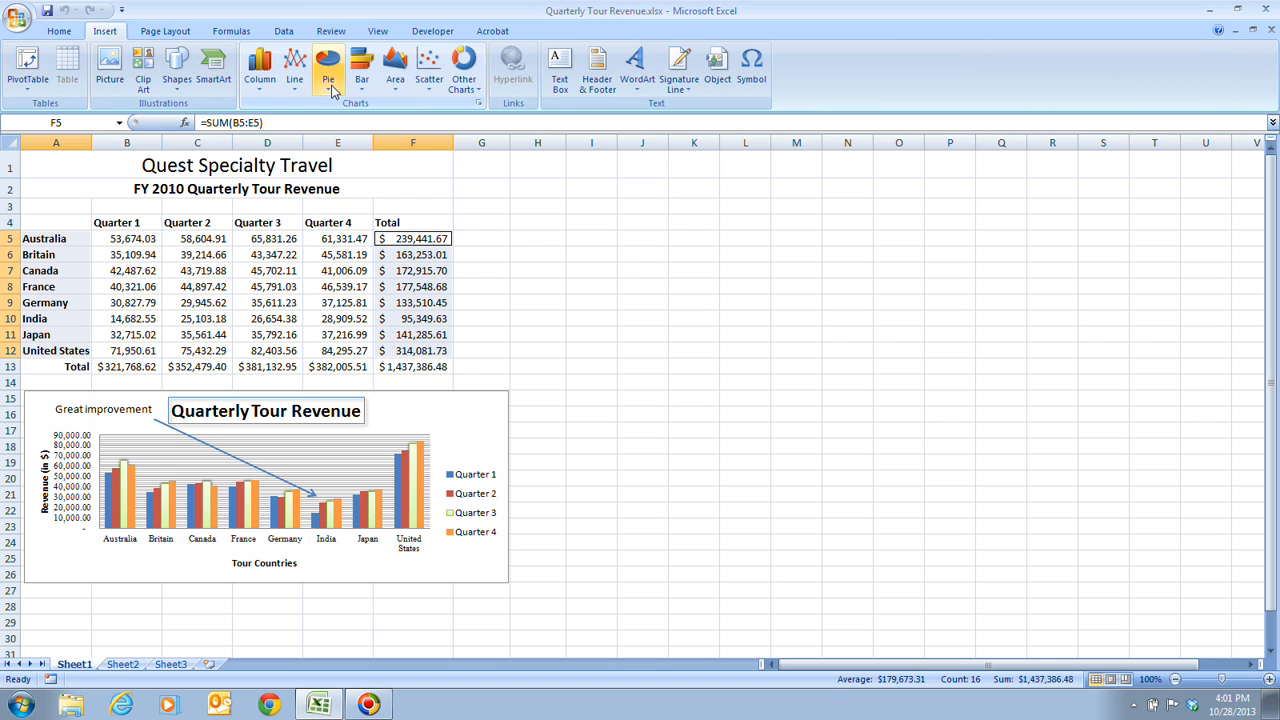
left_click(328, 64)
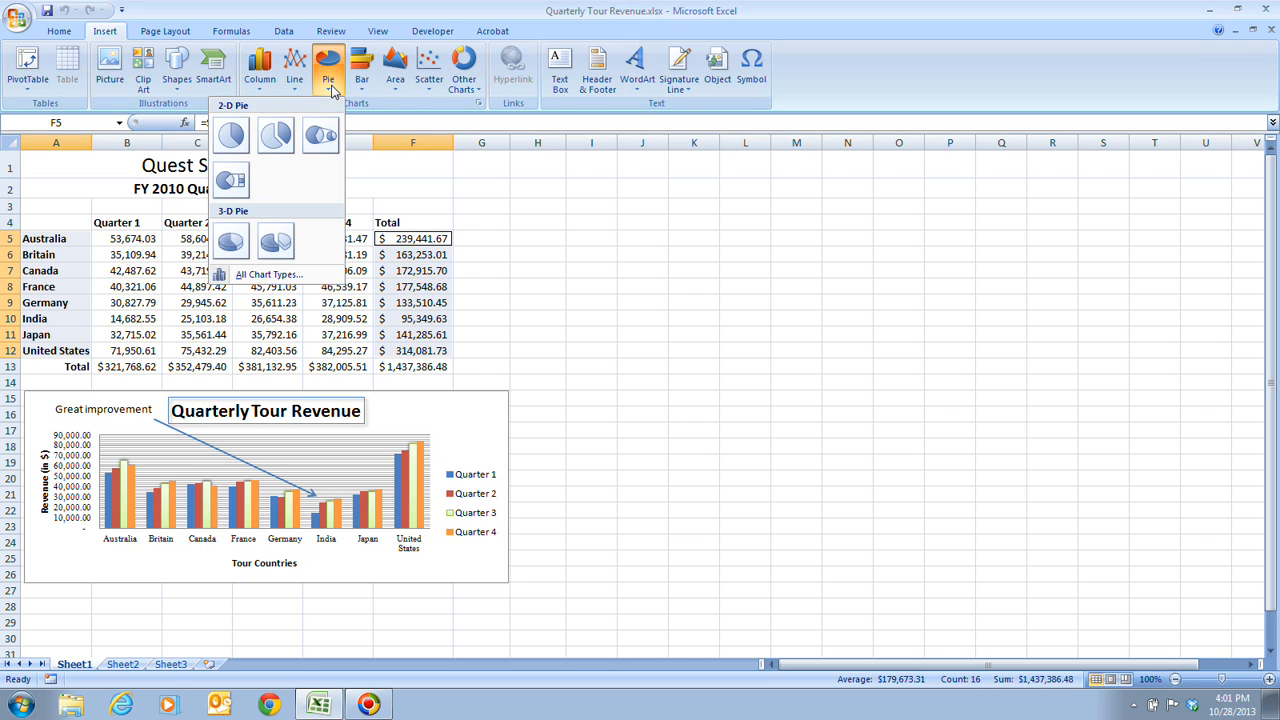
mouse_move(232, 240)
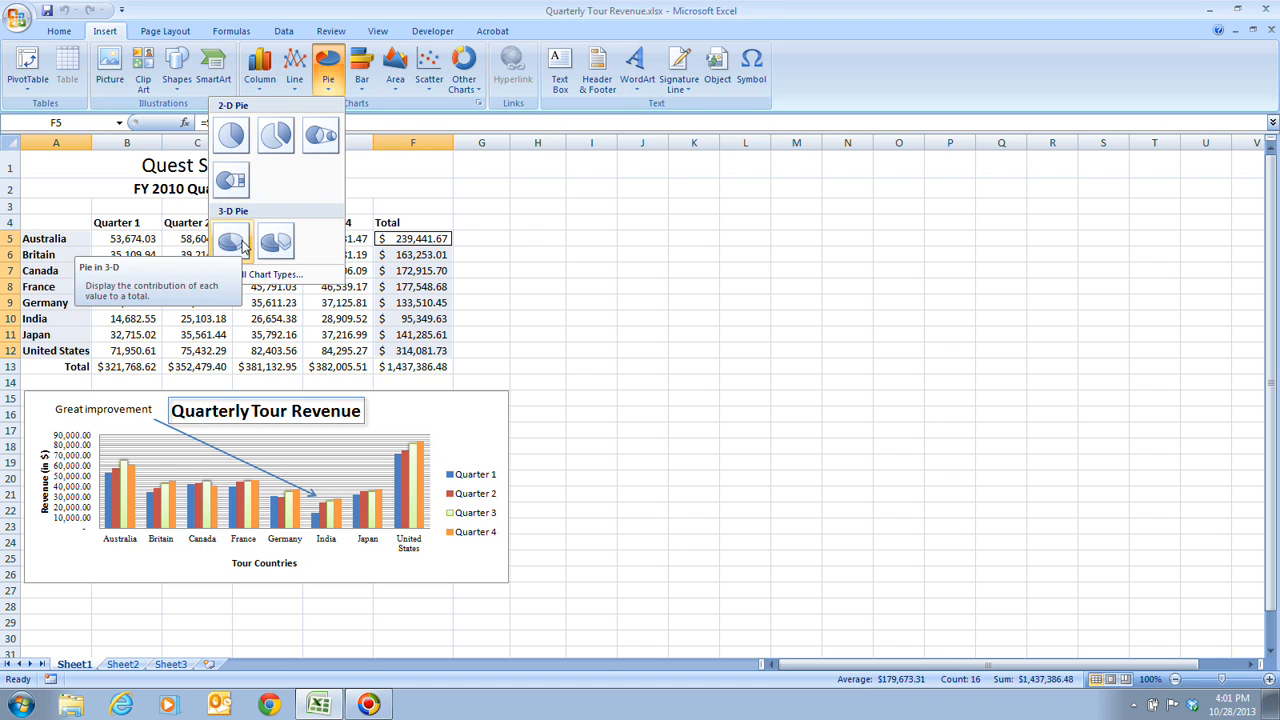
mouse_move(276, 240)
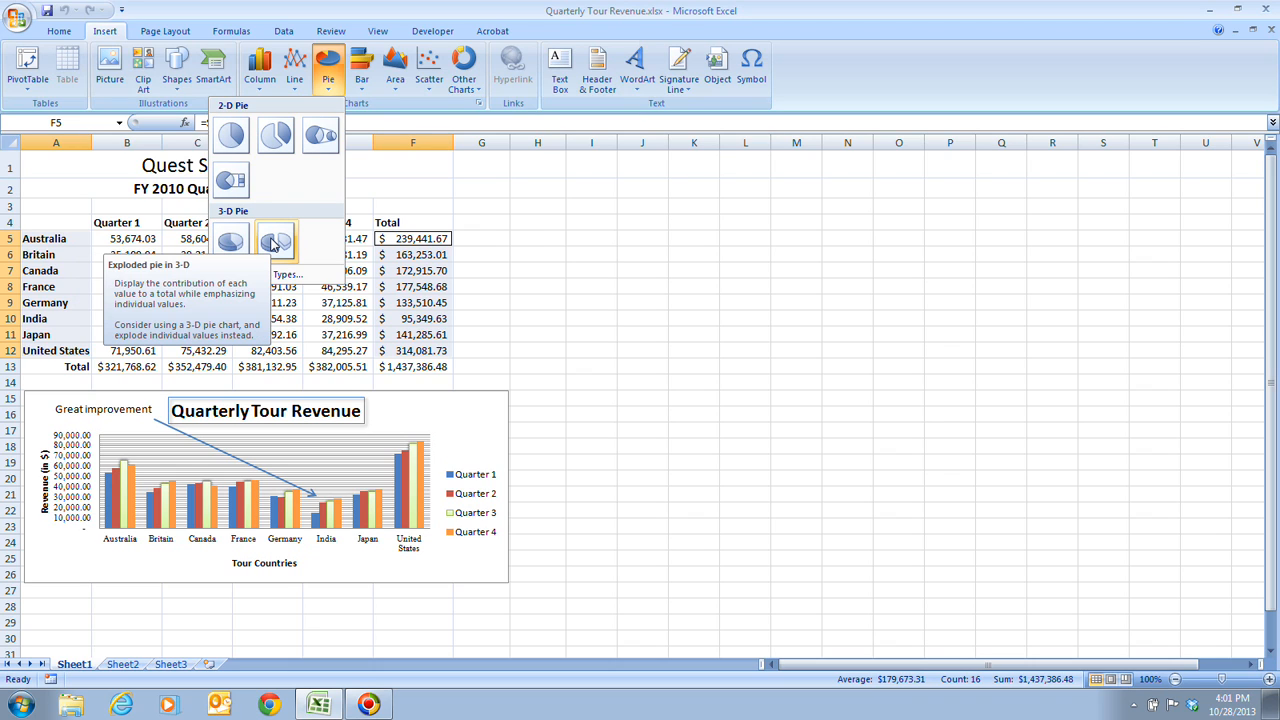
mouse_move(230, 240)
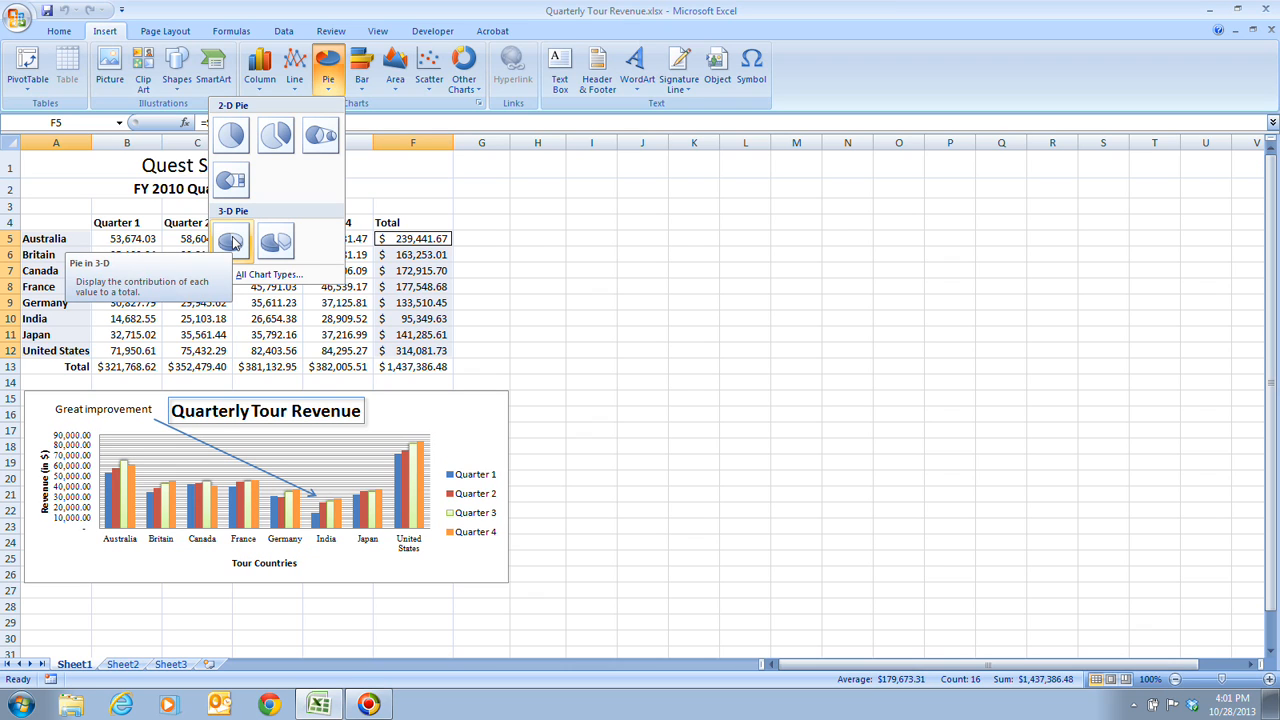
Insert a 3-D Pie chart of each country's total revenue.
left_click(232, 240)
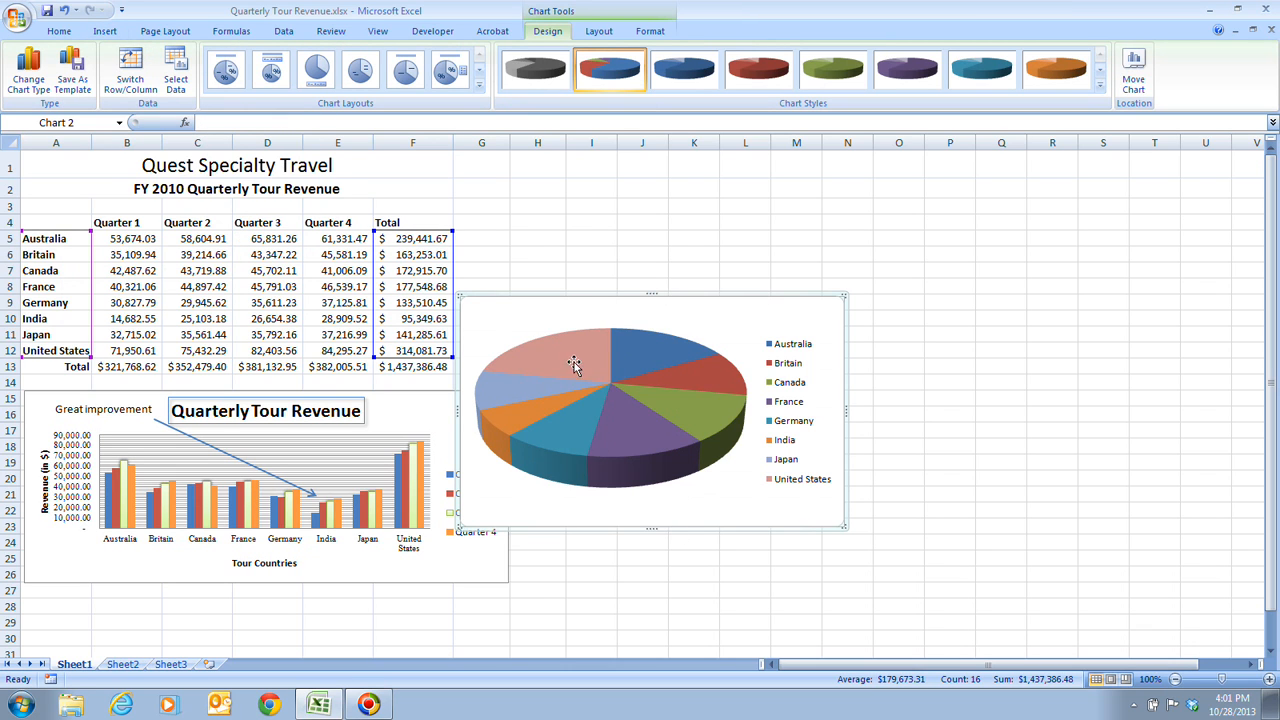
mouse_move(352, 200)
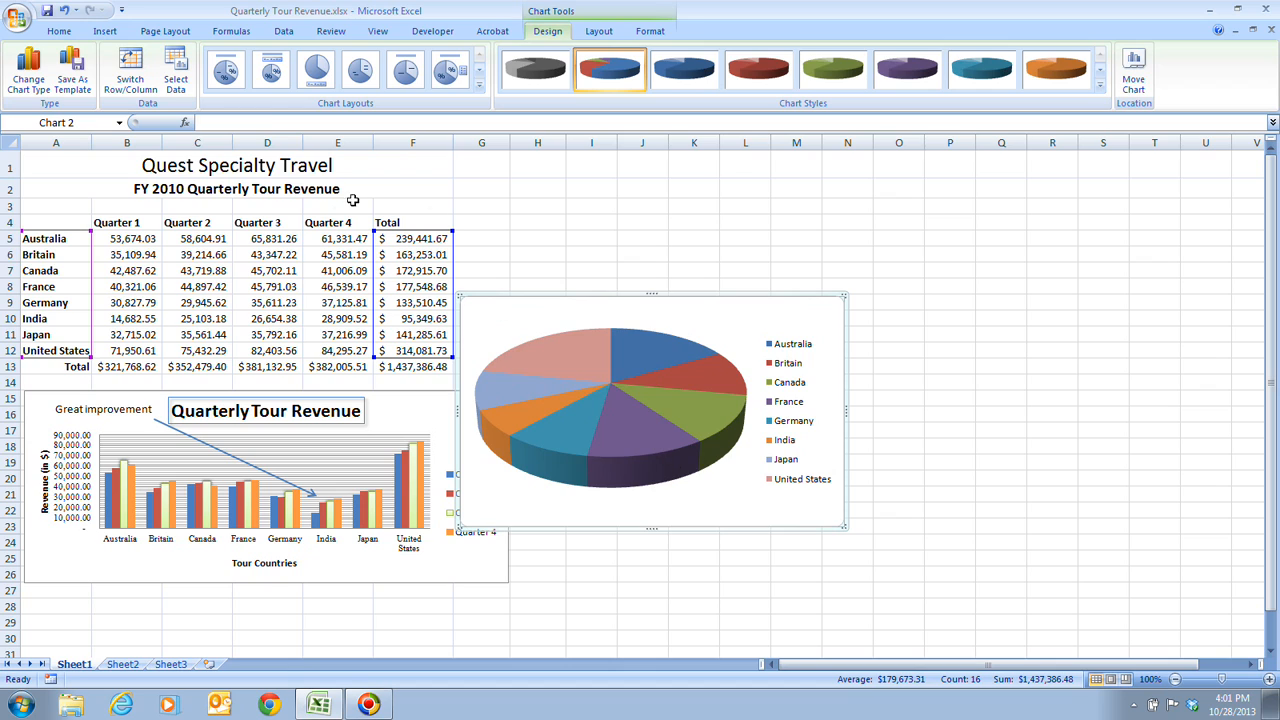
mouse_move(692, 418)
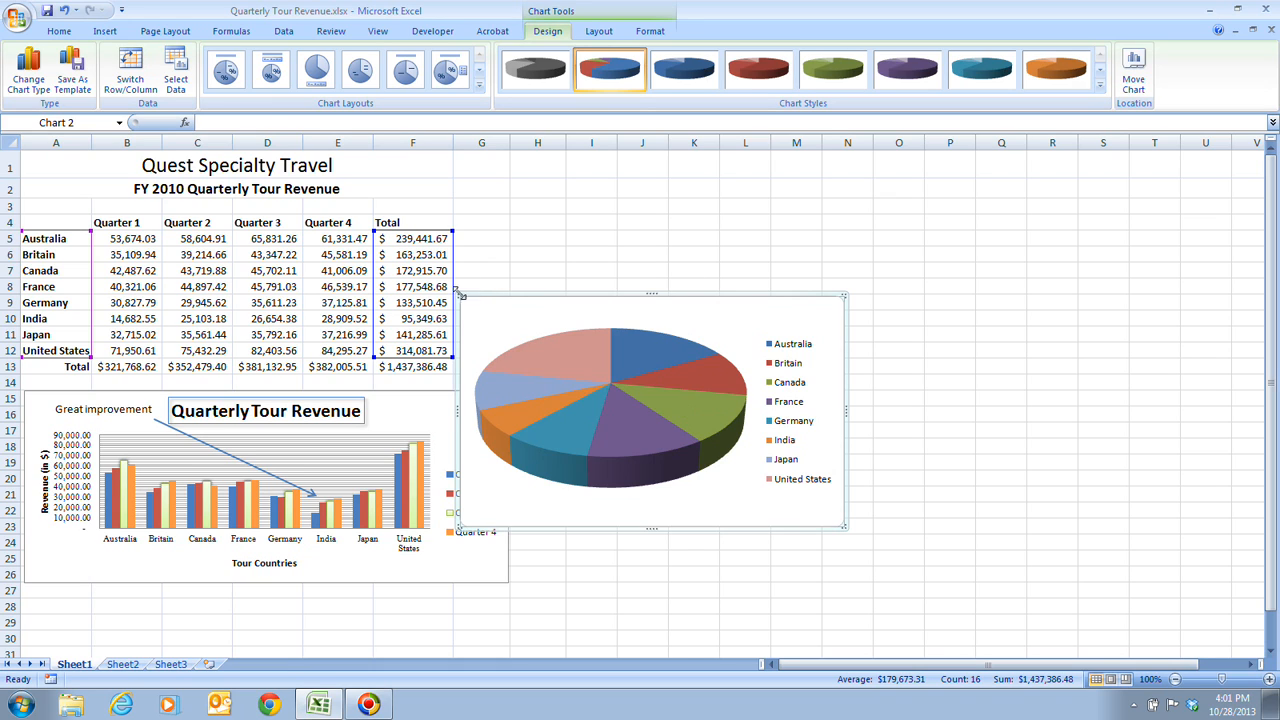
mouse_move(476, 312)
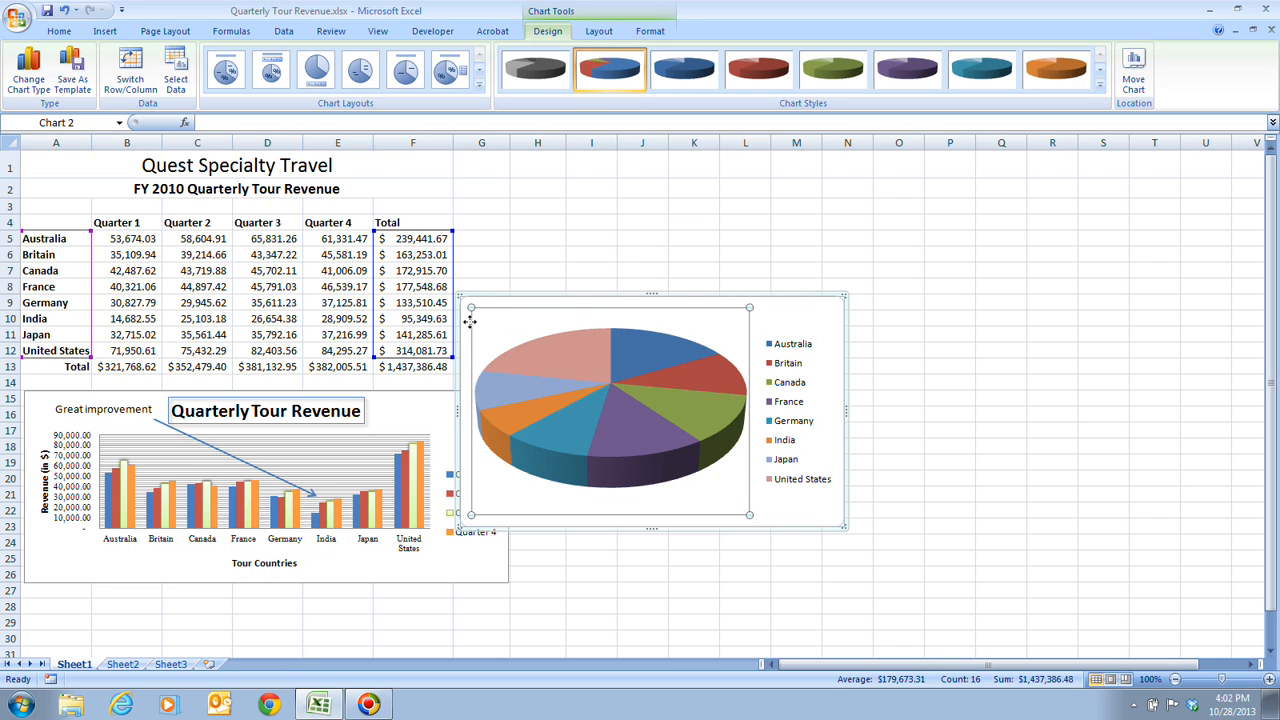
mouse_move(732, 330)
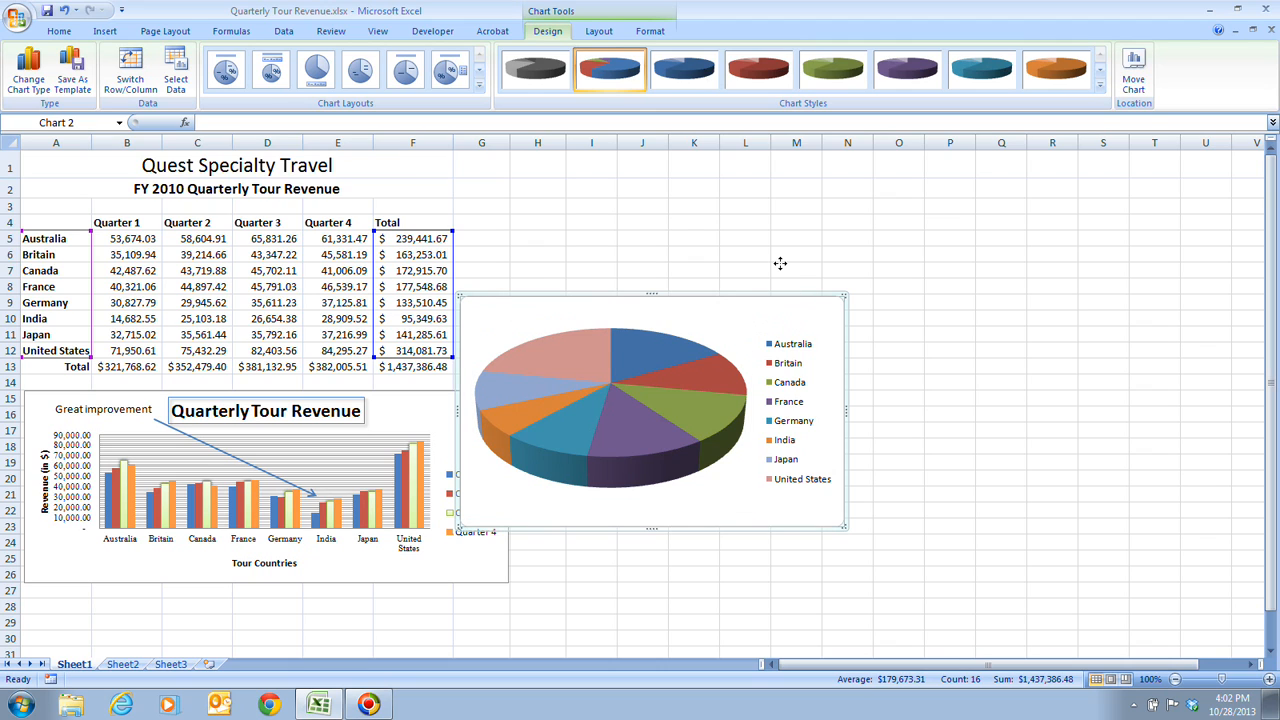
Move the pie chart up to the right of the table, above the column chart.
left_click_drag(650, 410, 636, 350)
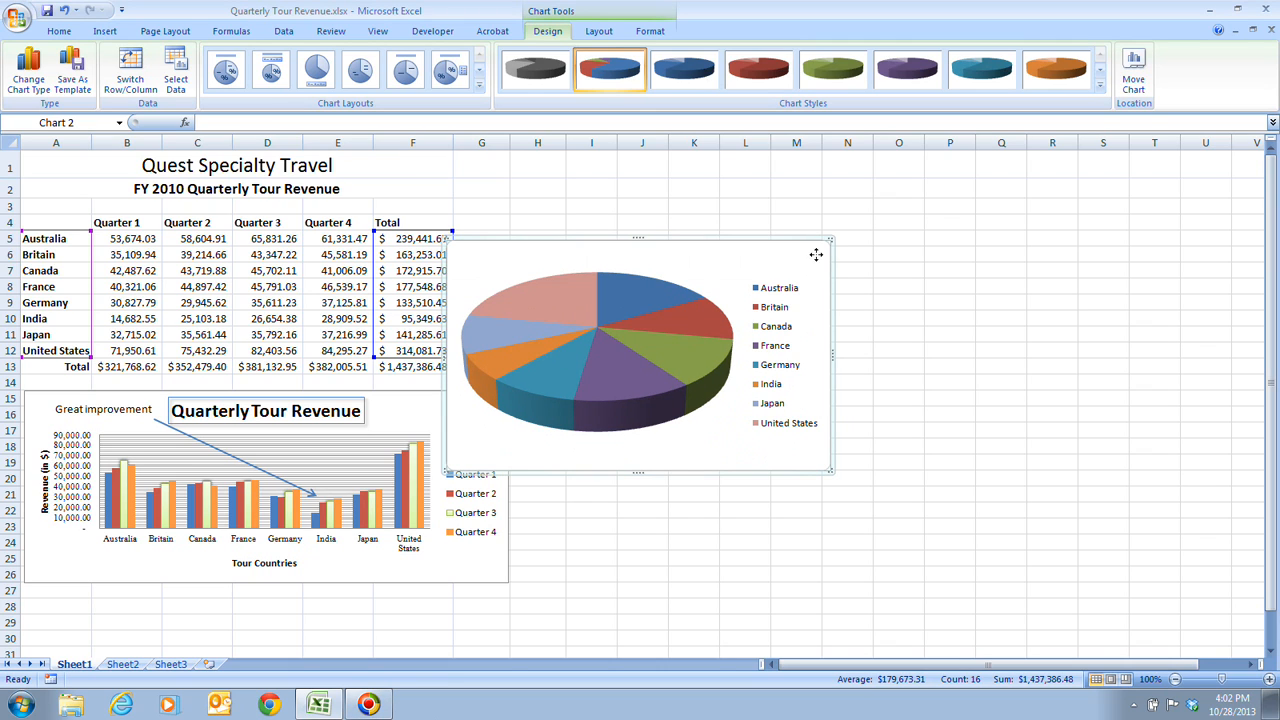
mouse_move(816, 172)
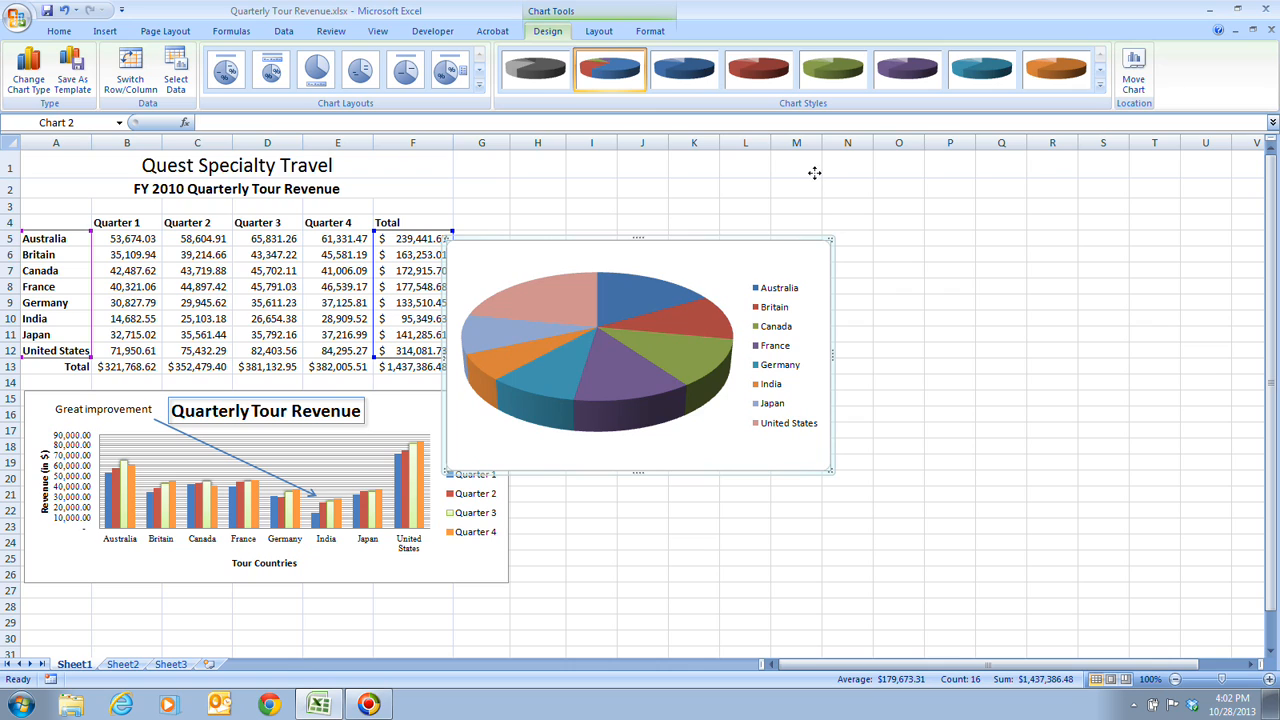
left_click_drag(638, 356, 640, 270)
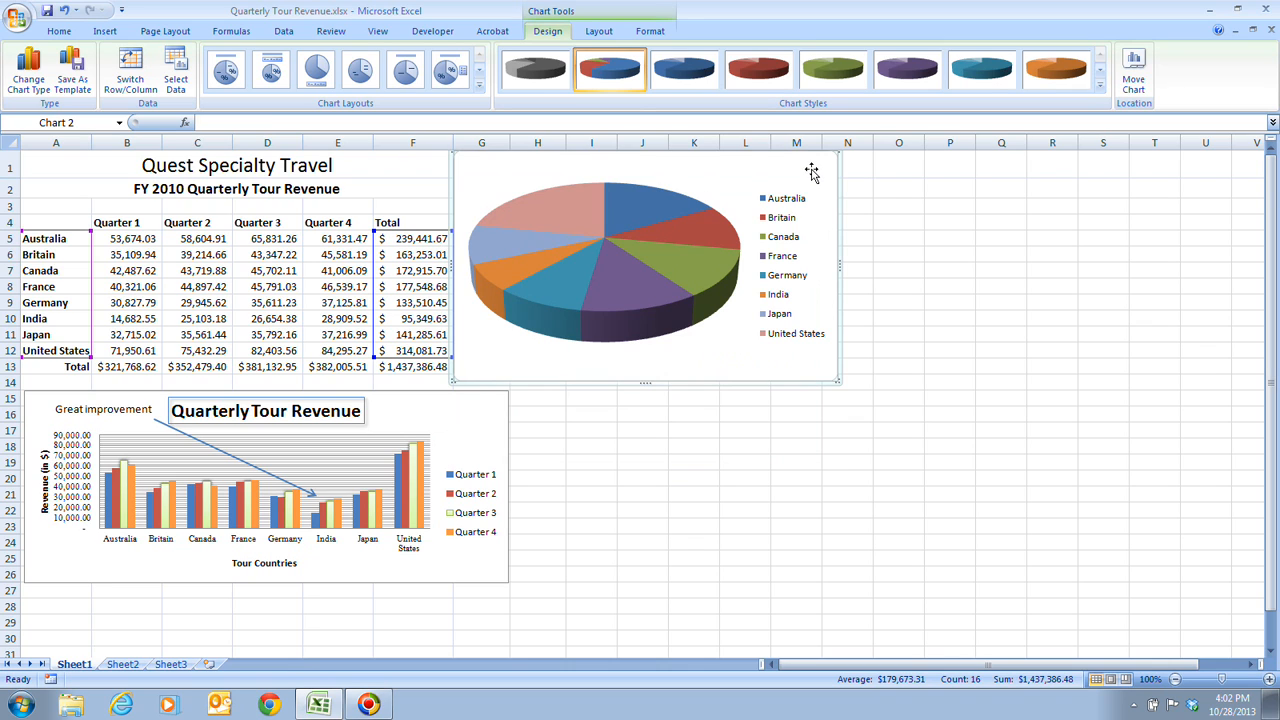
mouse_move(844, 184)
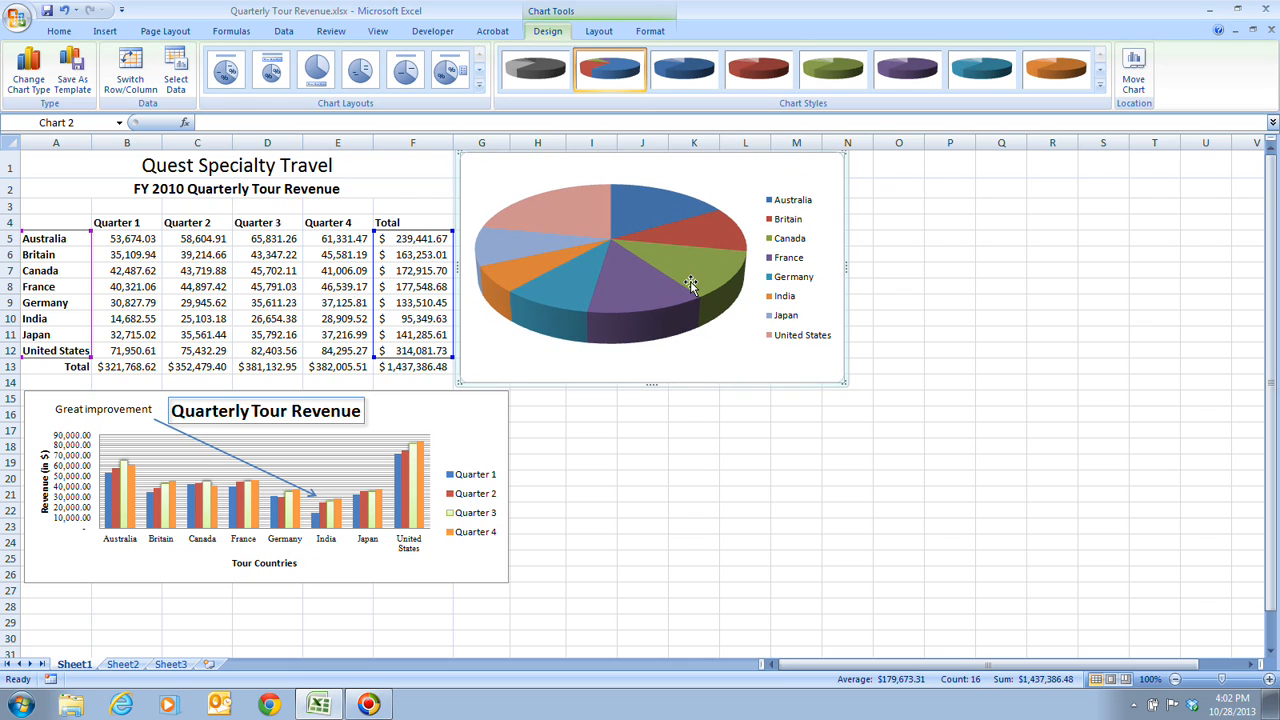
mouse_move(448, 288)
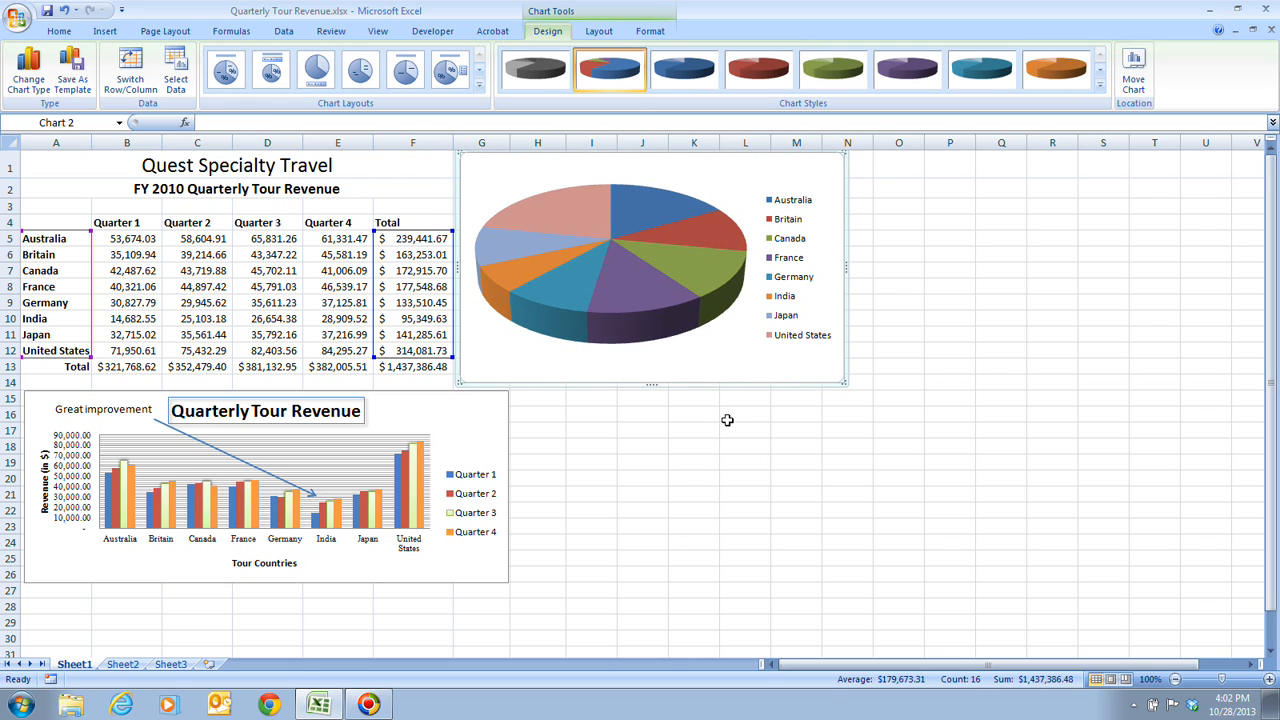
mouse_move(720, 424)
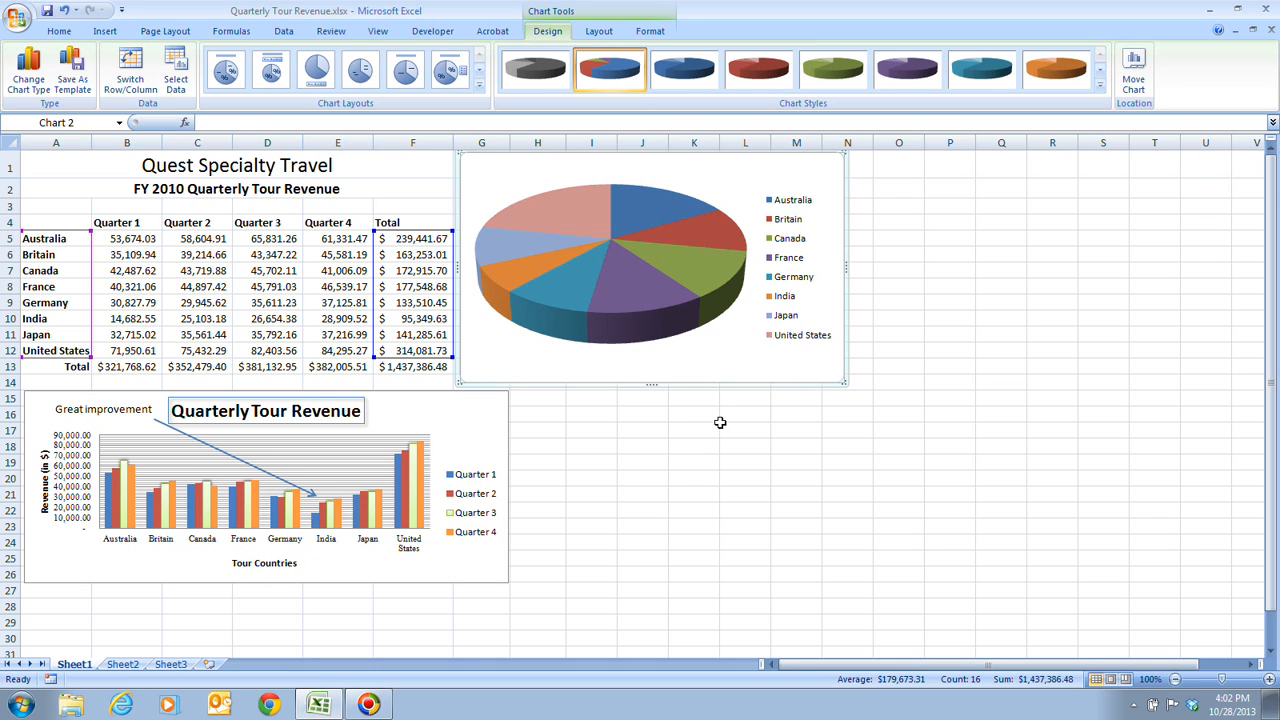
mouse_move(732, 272)
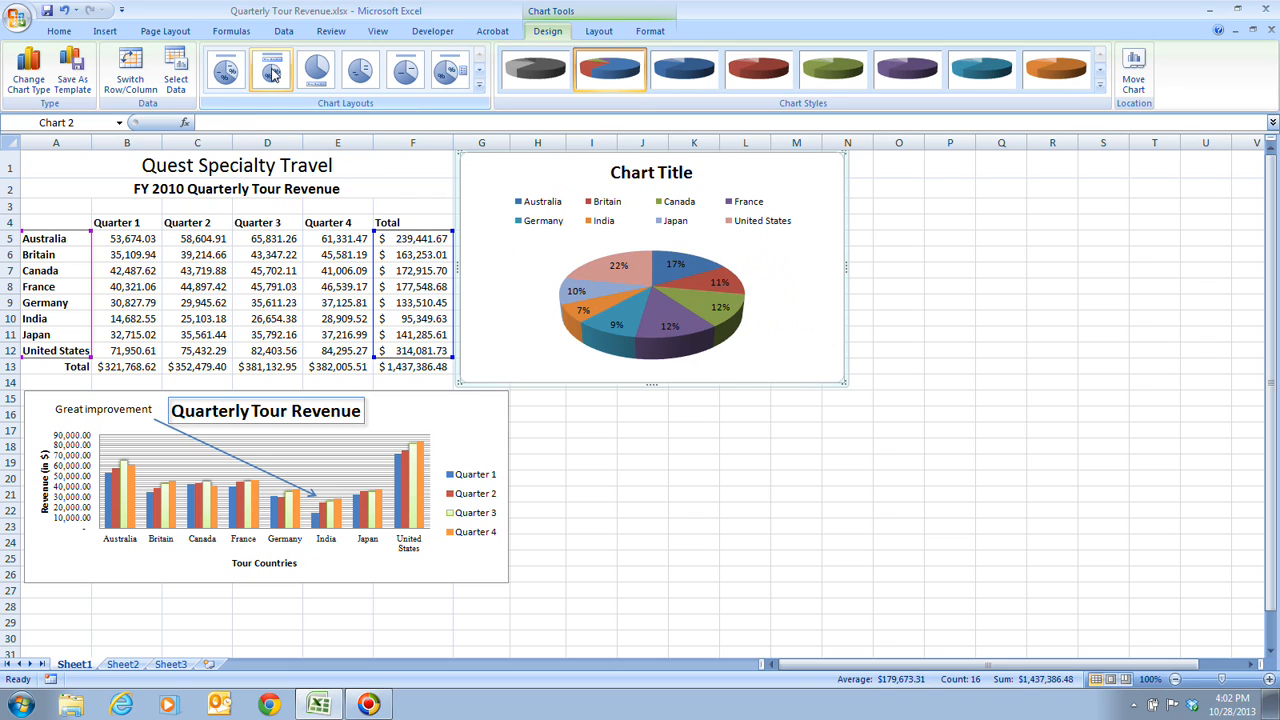
mouse_move(586, 212)
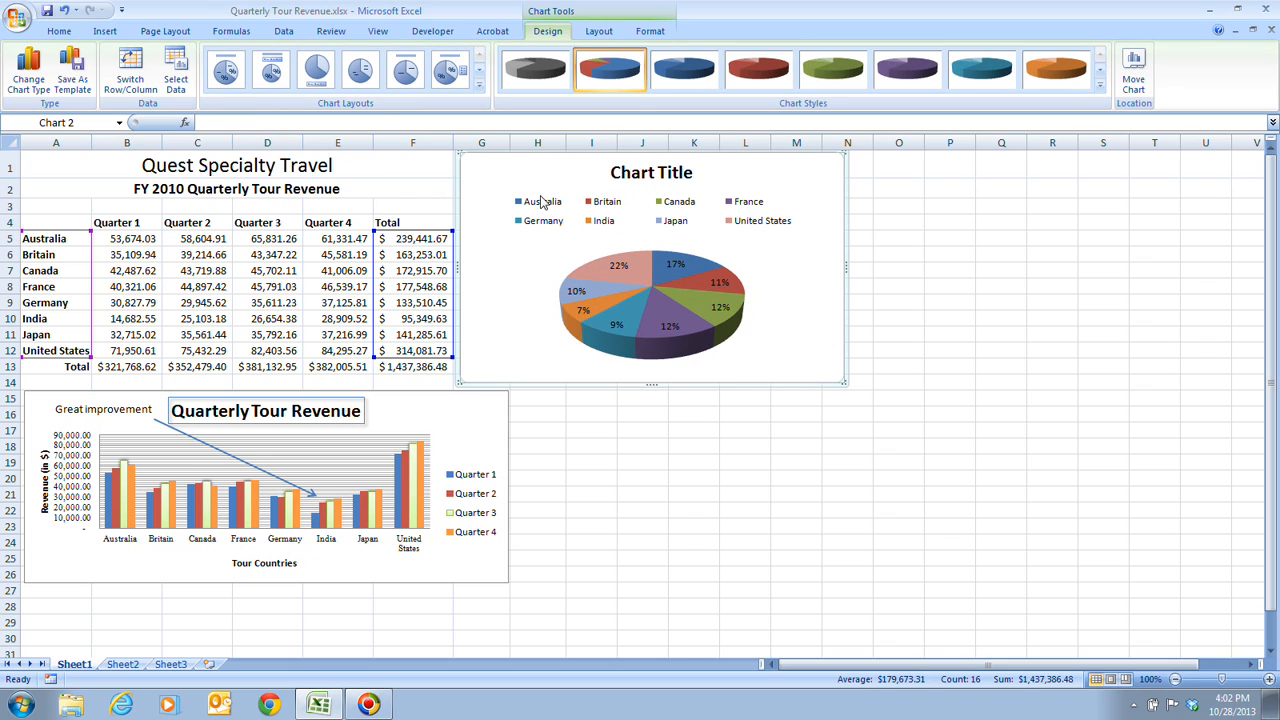
mouse_move(732, 198)
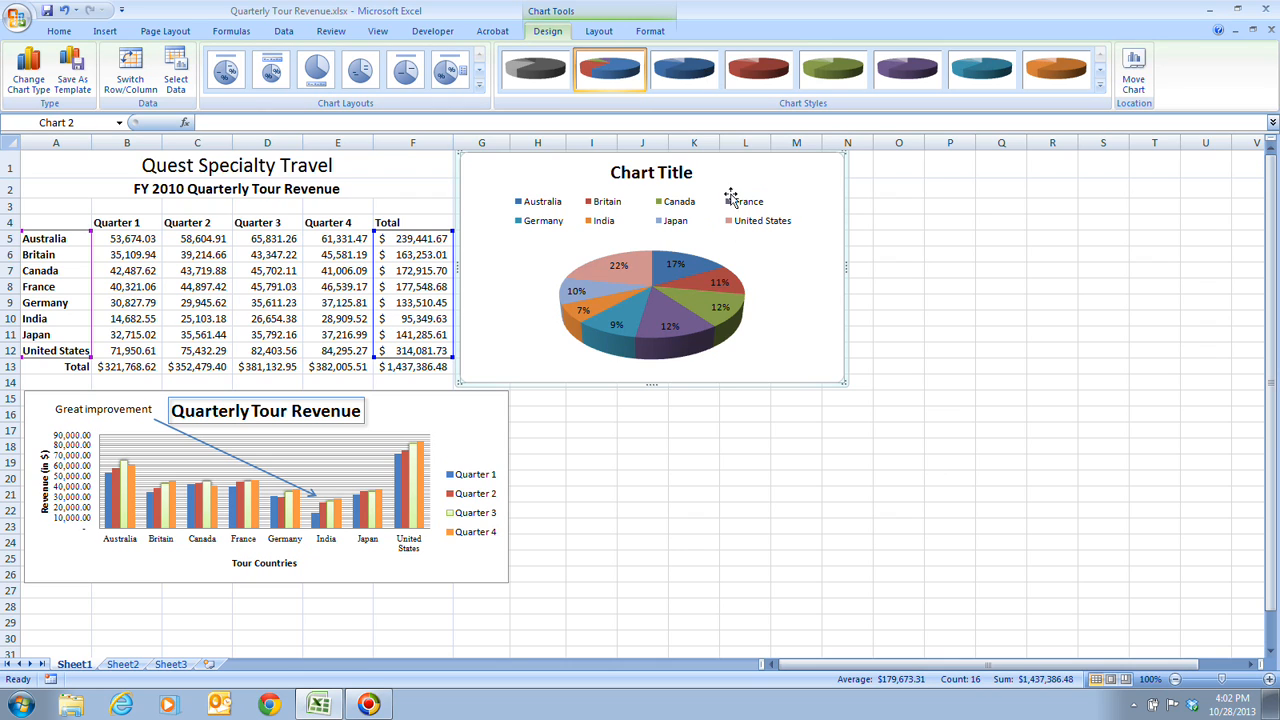
mouse_move(568, 284)
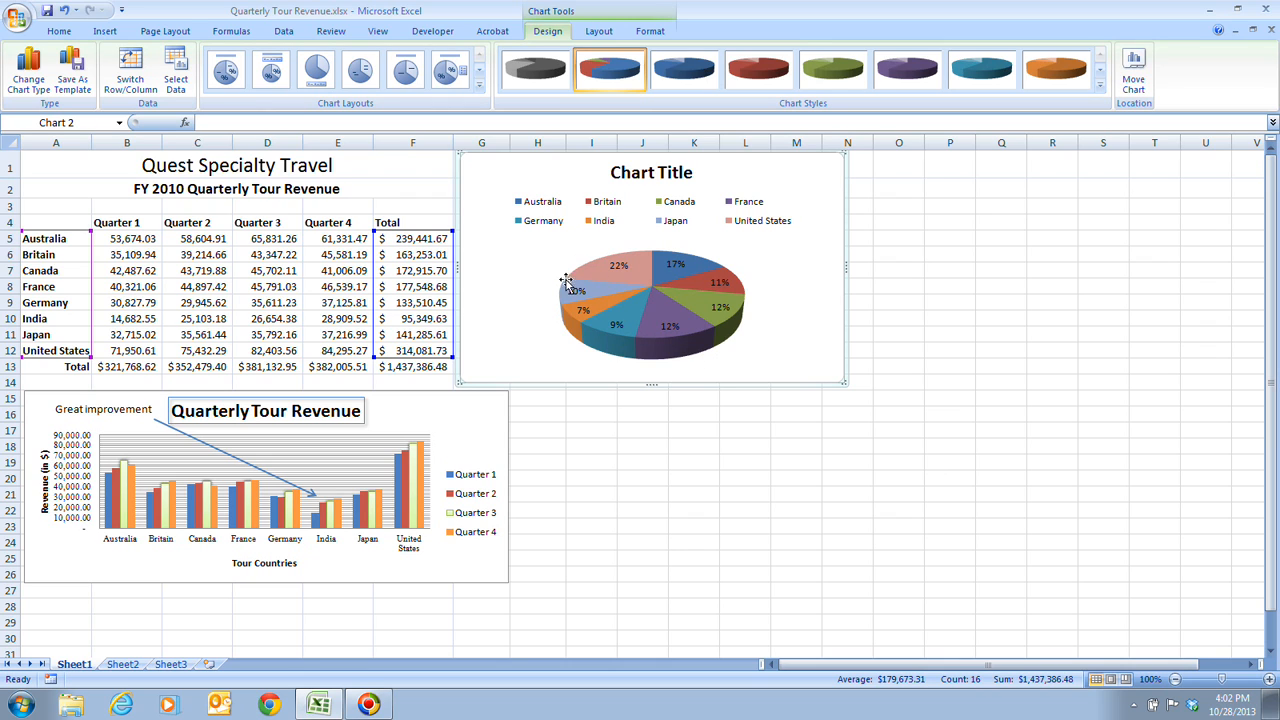
mouse_move(656, 340)
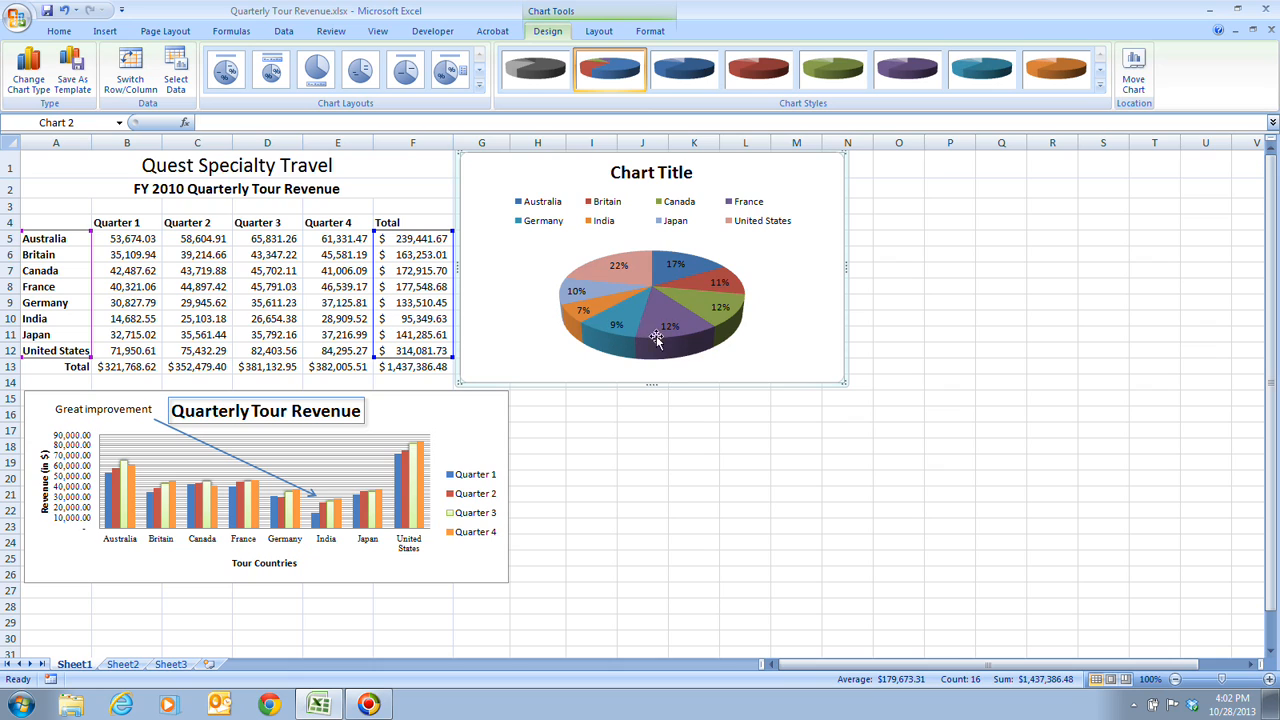
mouse_move(648, 264)
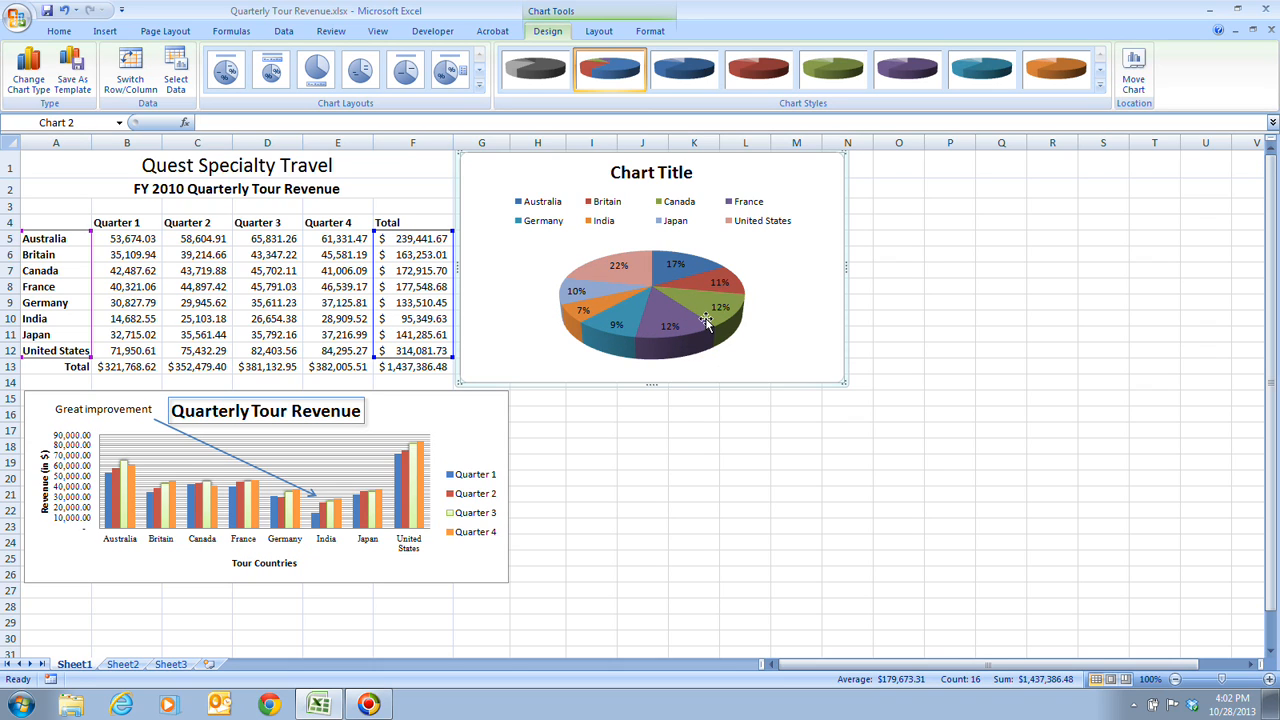
mouse_move(684, 304)
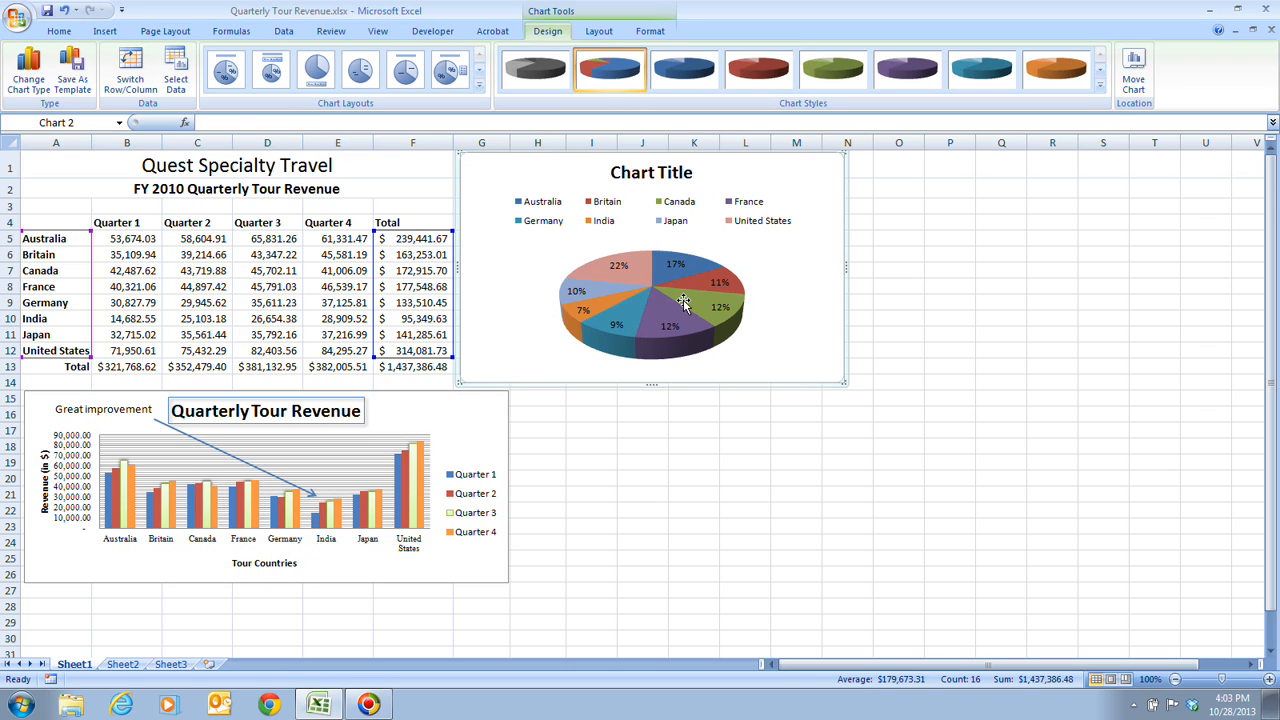
mouse_move(584, 224)
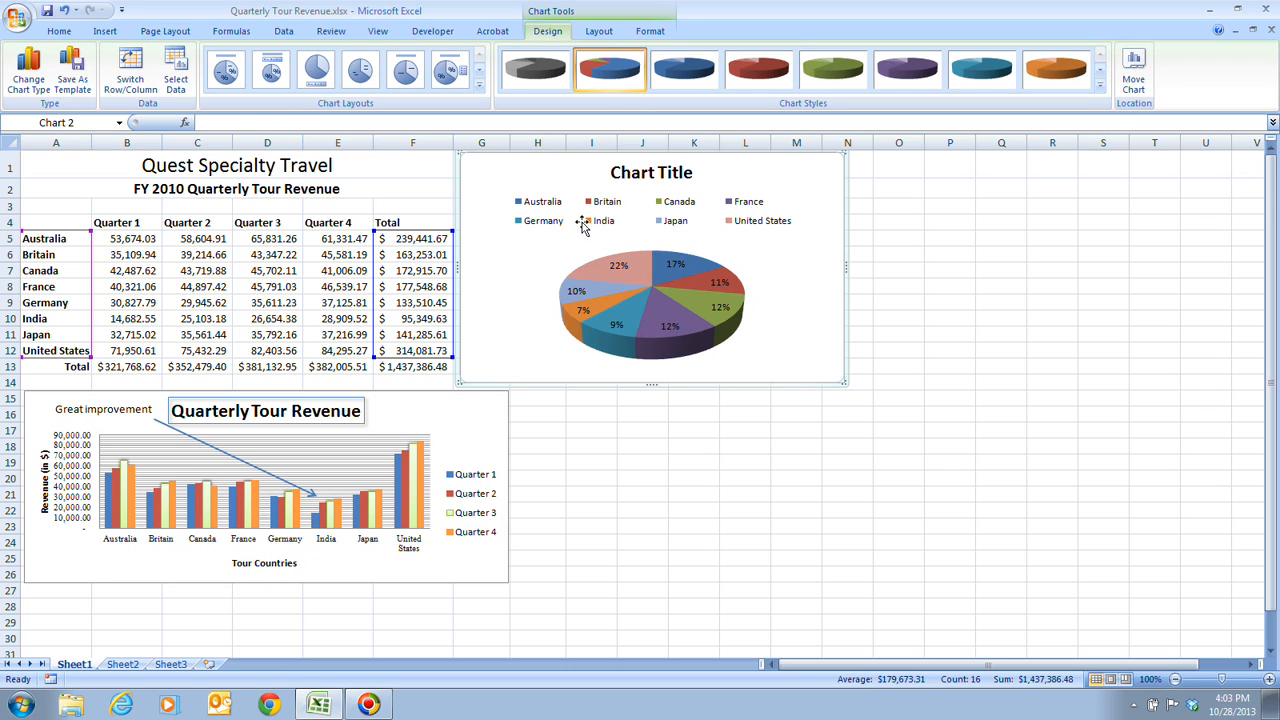
mouse_move(600, 310)
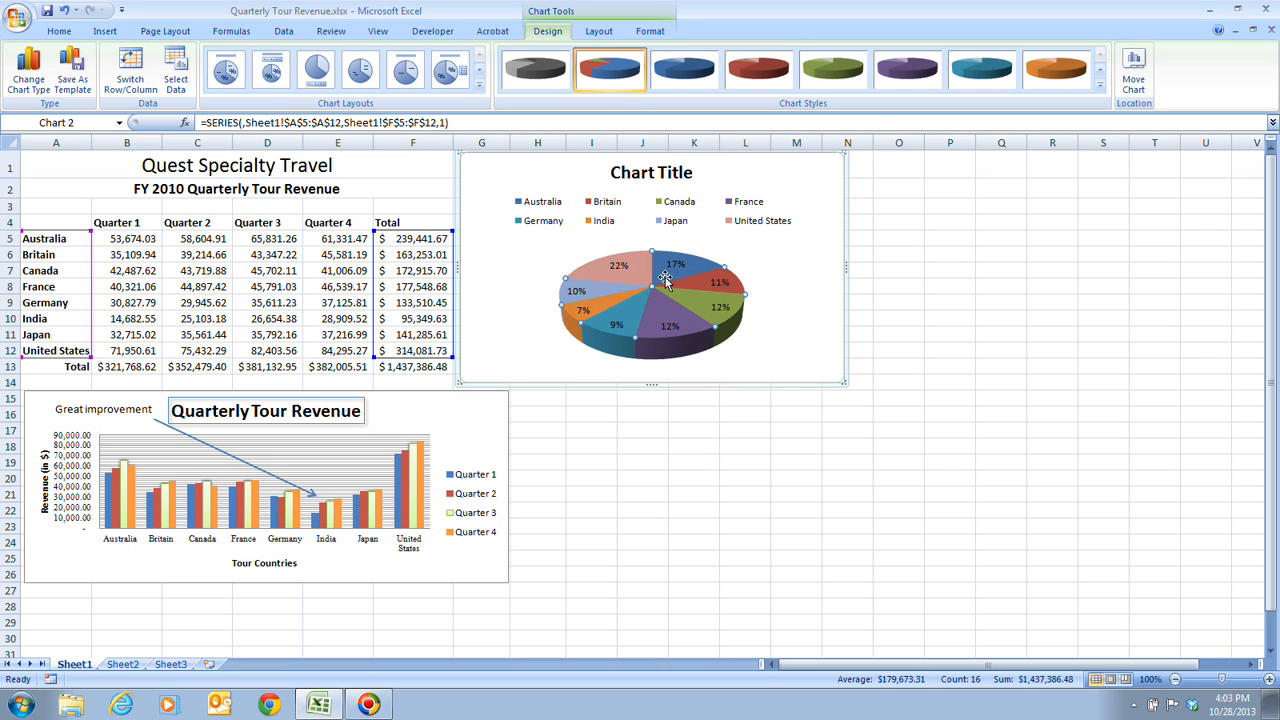
mouse_move(628, 284)
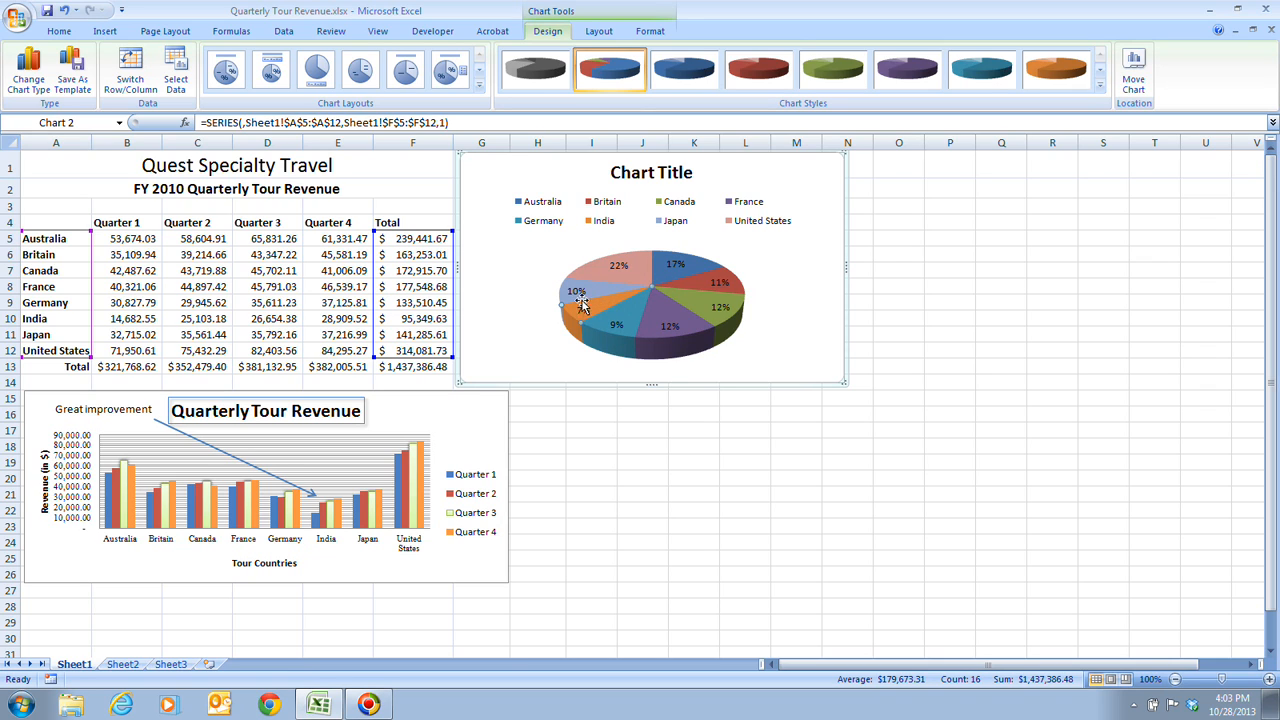
mouse_move(636, 340)
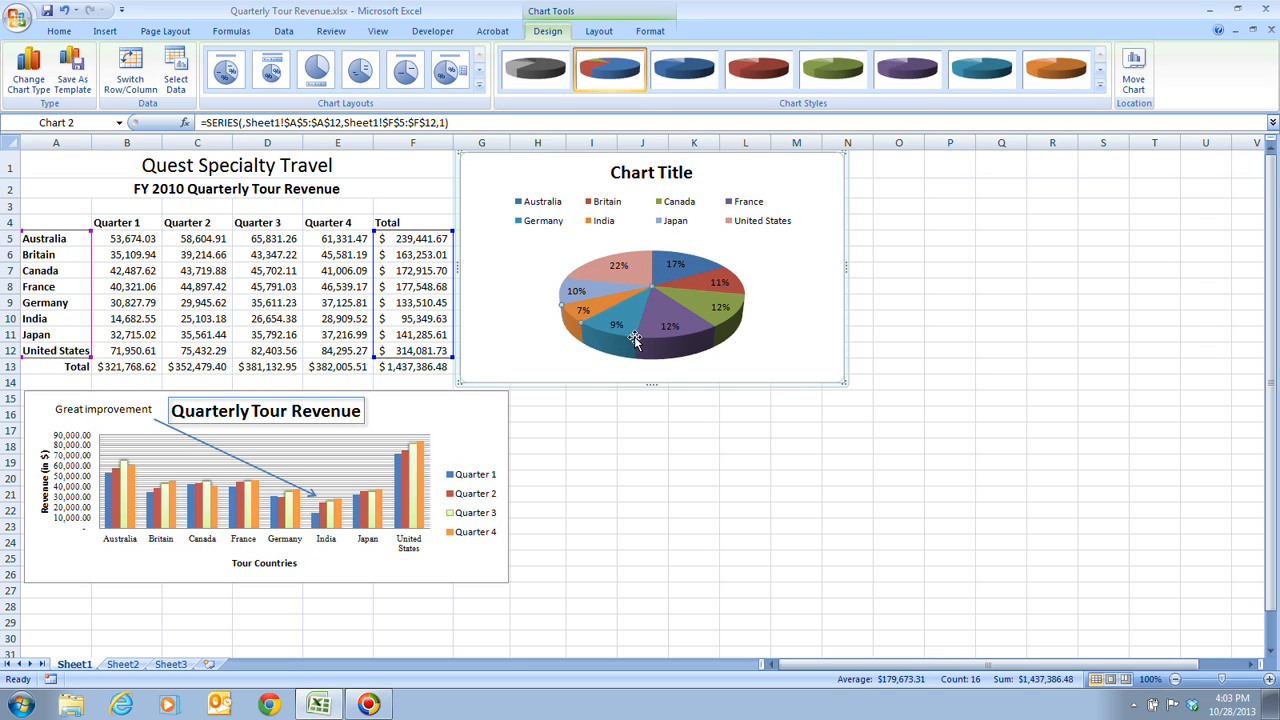
mouse_move(640, 360)
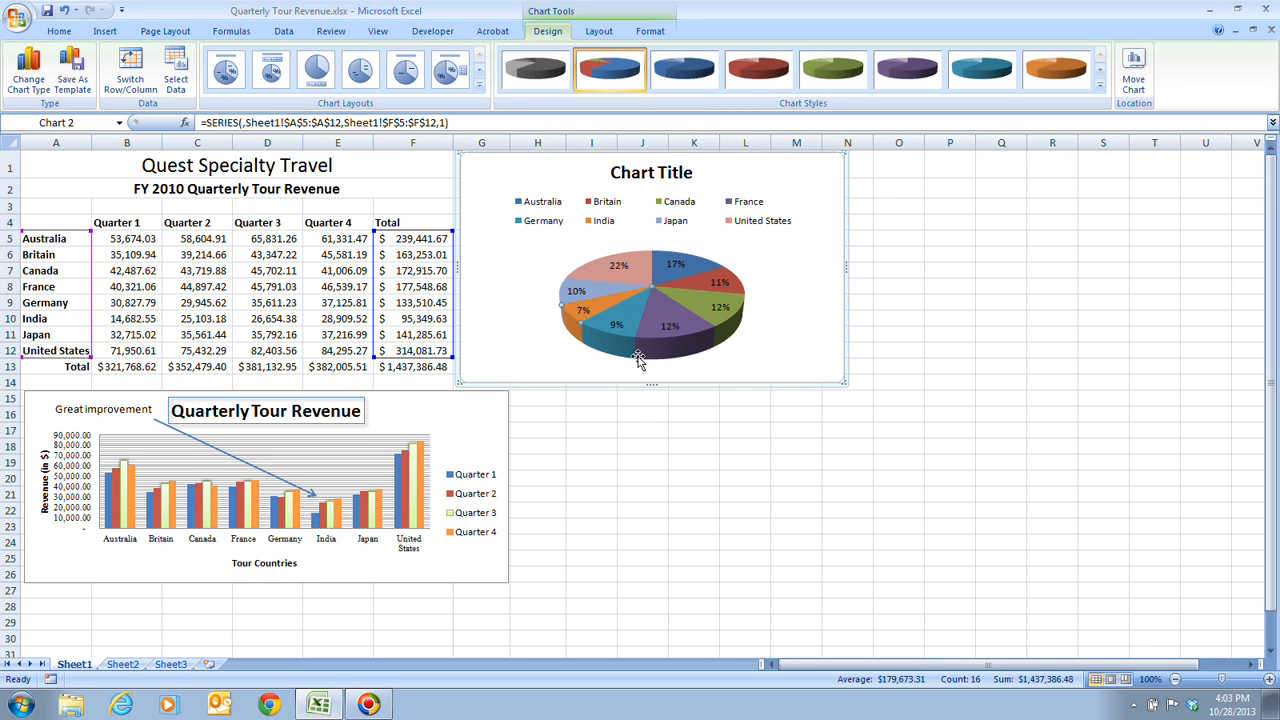
mouse_move(598, 304)
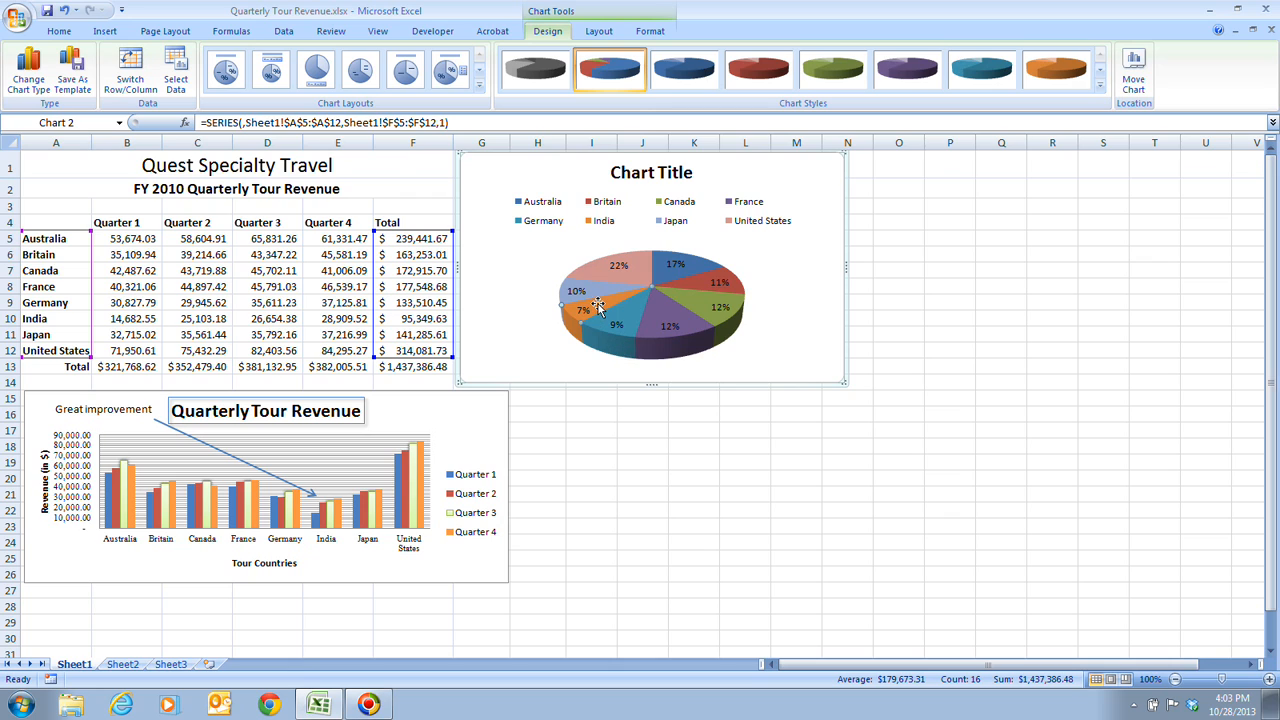
Bring up the context menu for the pie chart's slices.
right_click(600, 308)
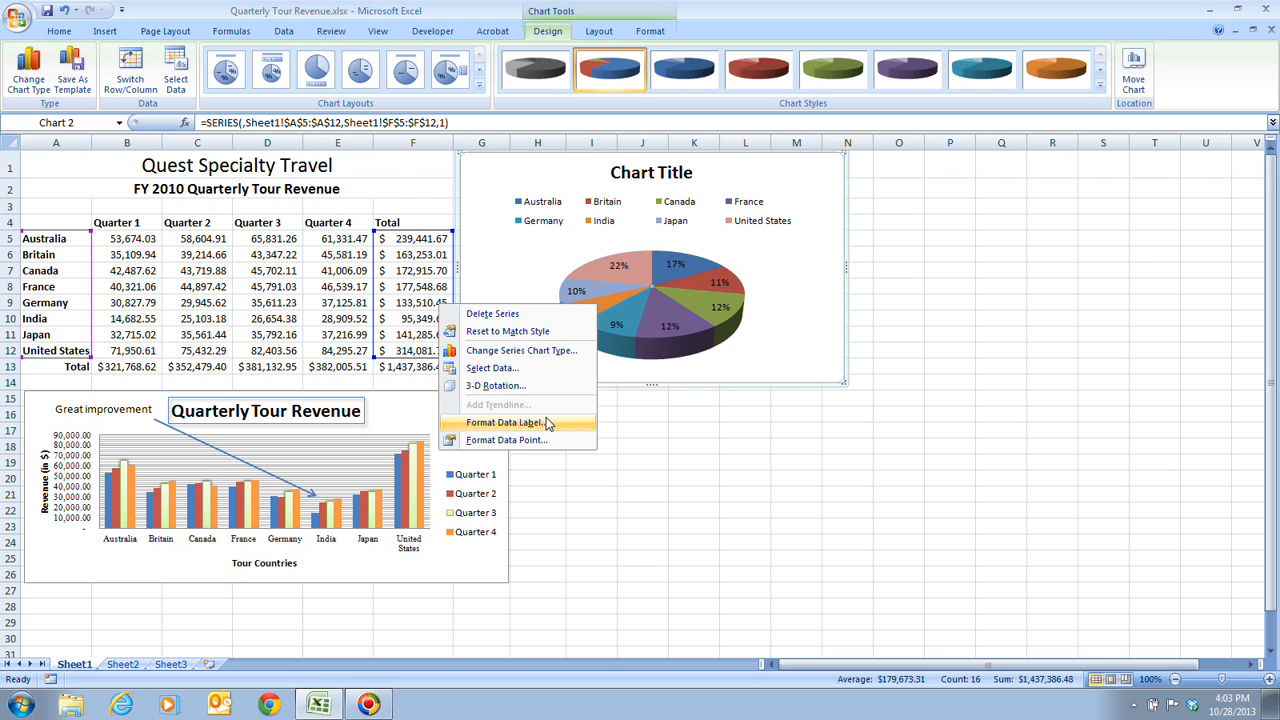
mouse_move(560, 440)
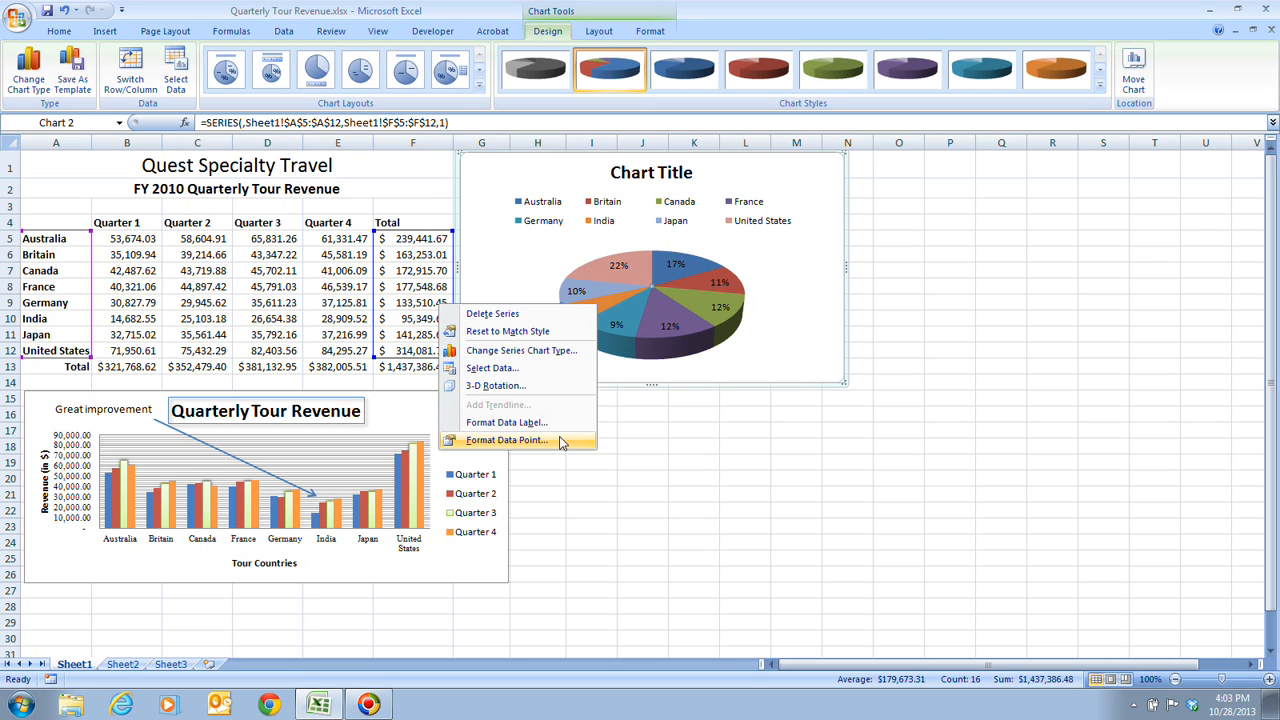
Explode the 7% slice about 45% out from the pie via Format Data Point.
left_click(506, 440)
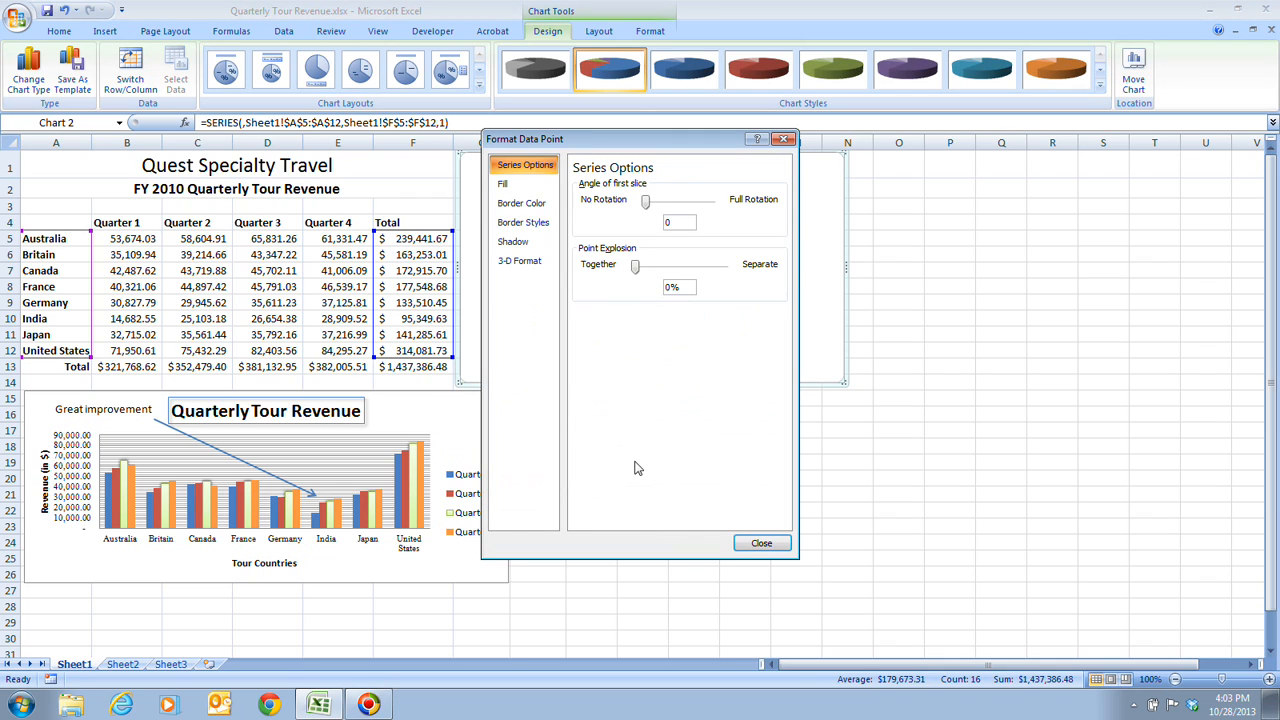
mouse_move(644, 456)
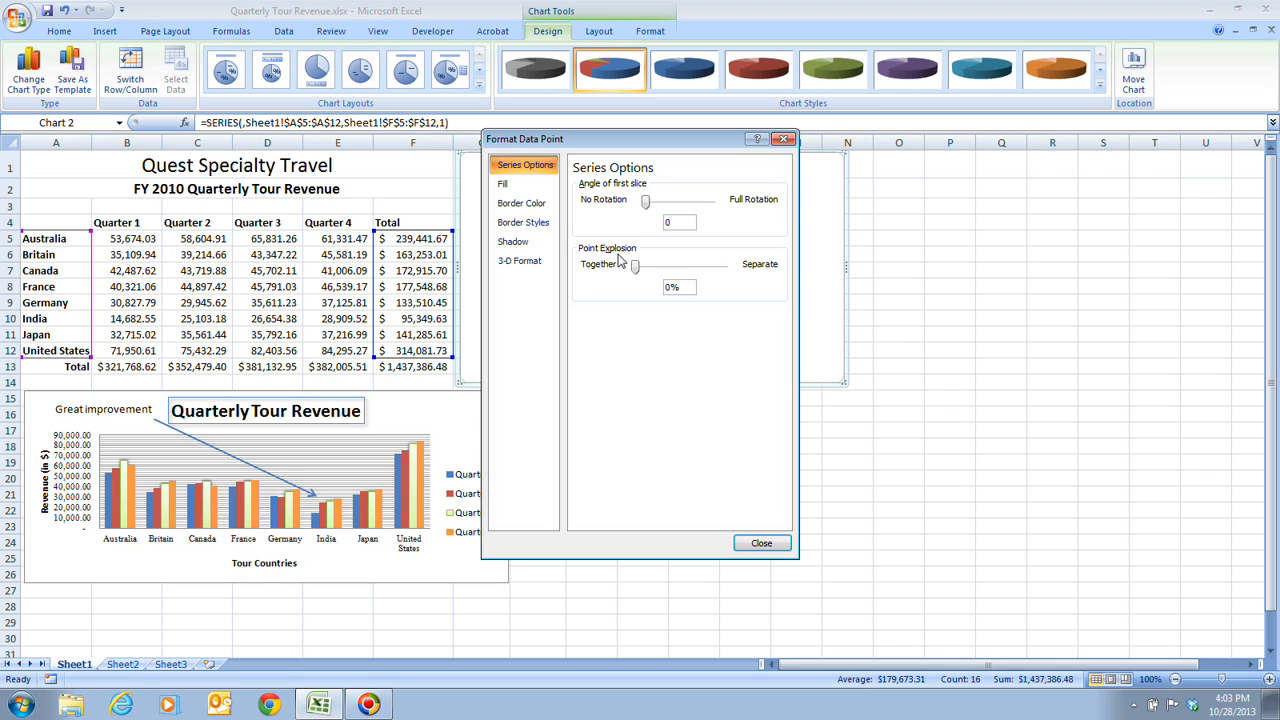
mouse_move(776, 328)
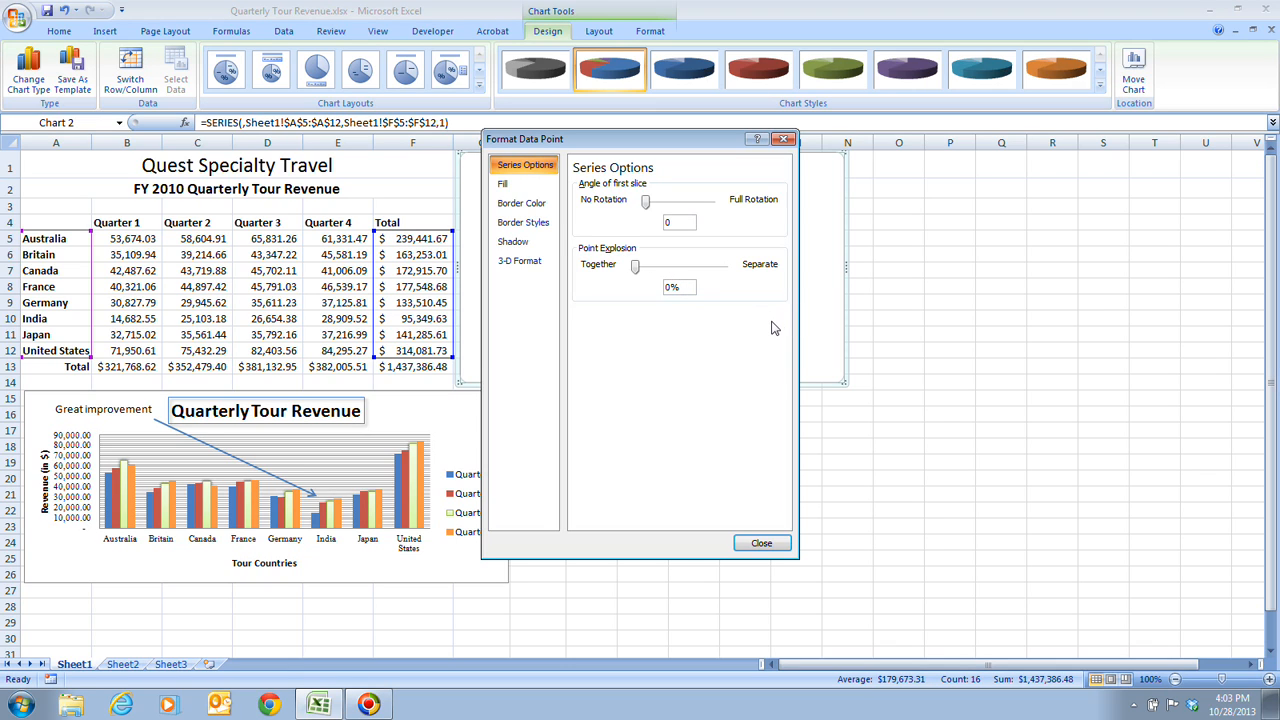
mouse_move(708, 320)
type("40")
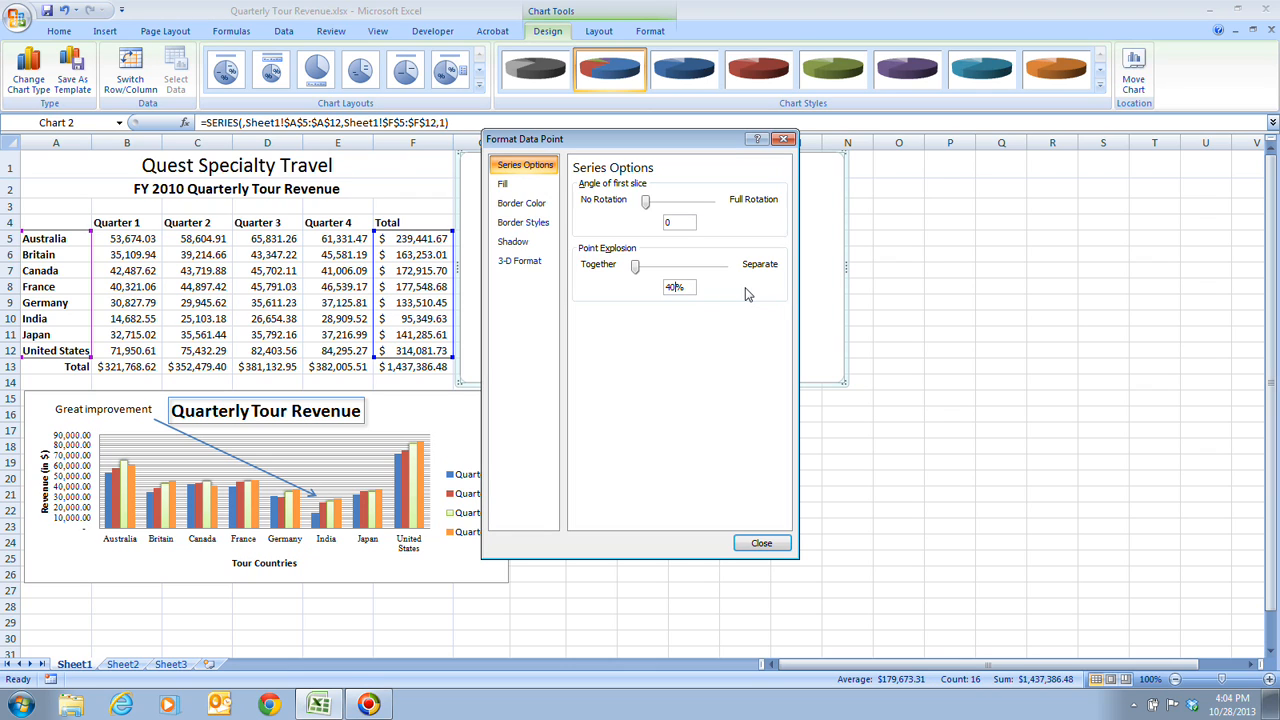
mouse_move(756, 488)
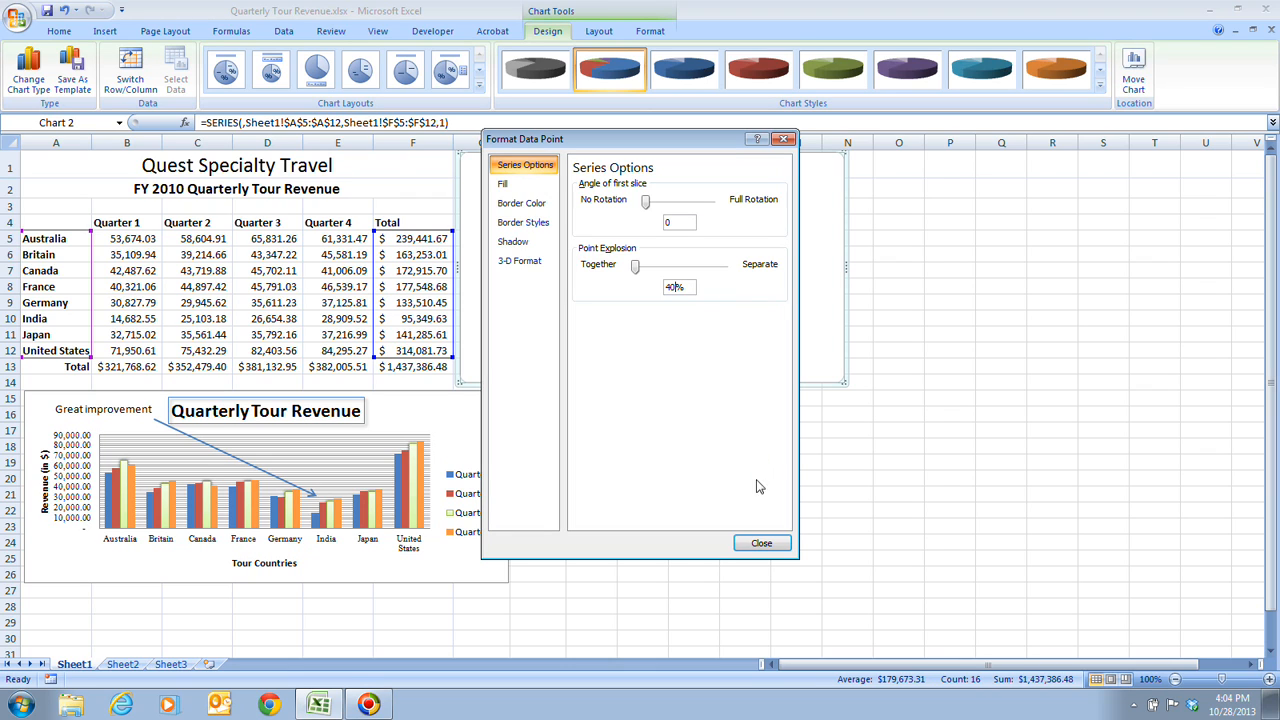
left_click(760, 544)
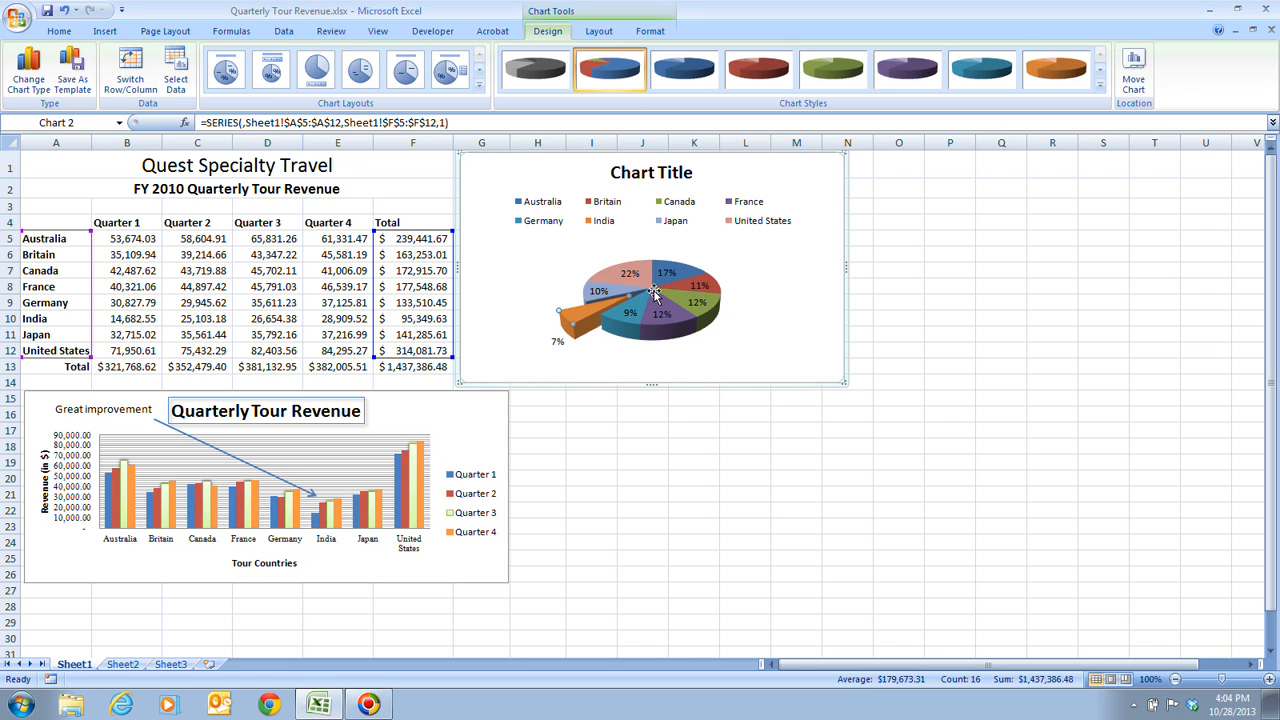
mouse_move(618, 308)
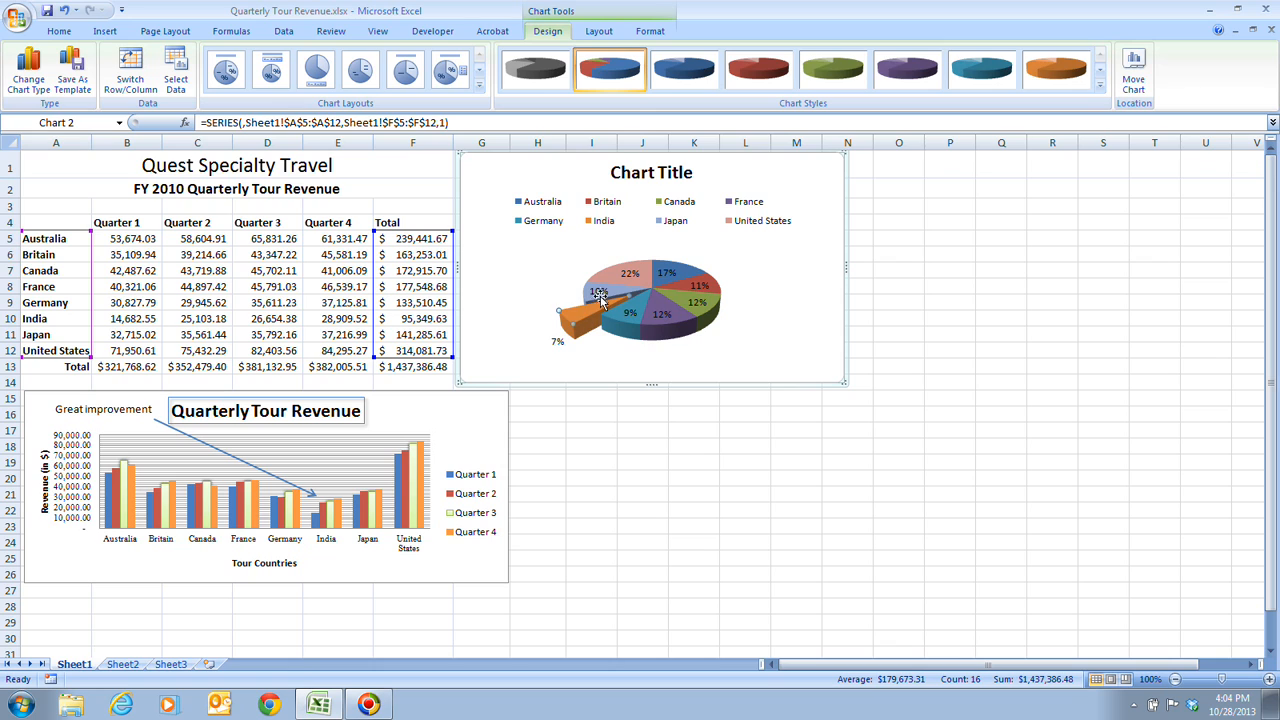
mouse_move(598, 312)
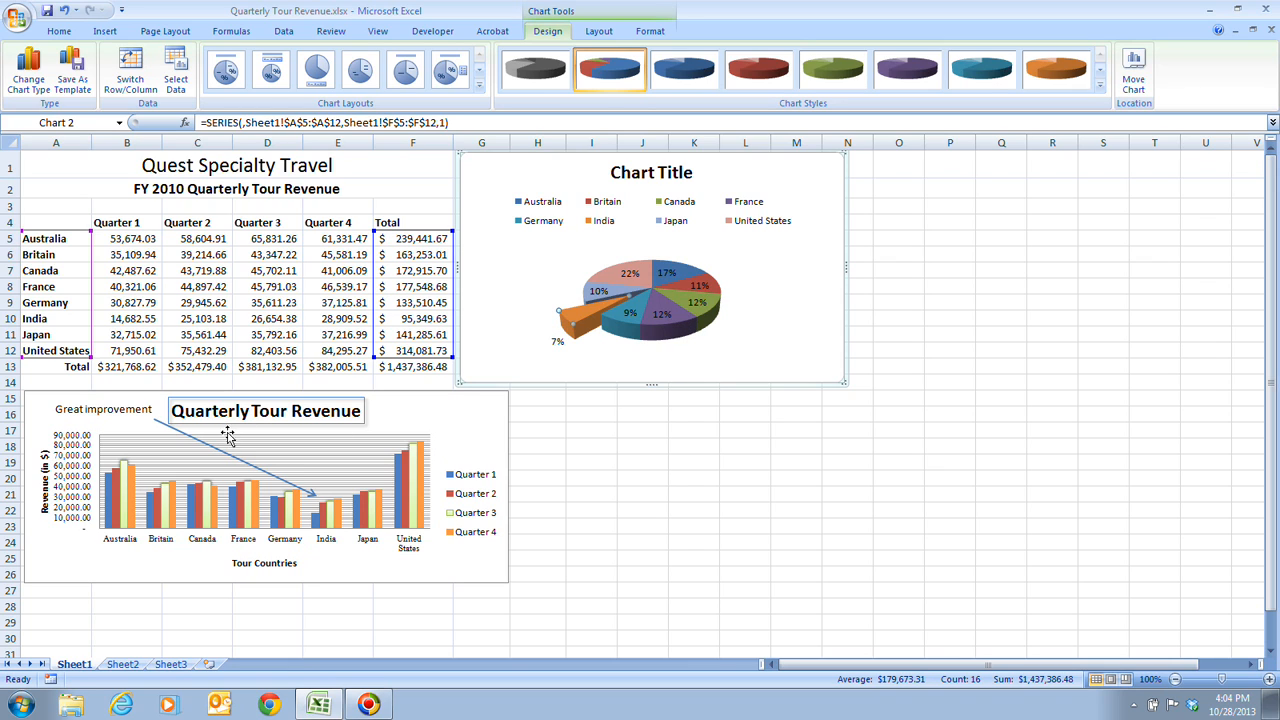
mouse_move(332, 508)
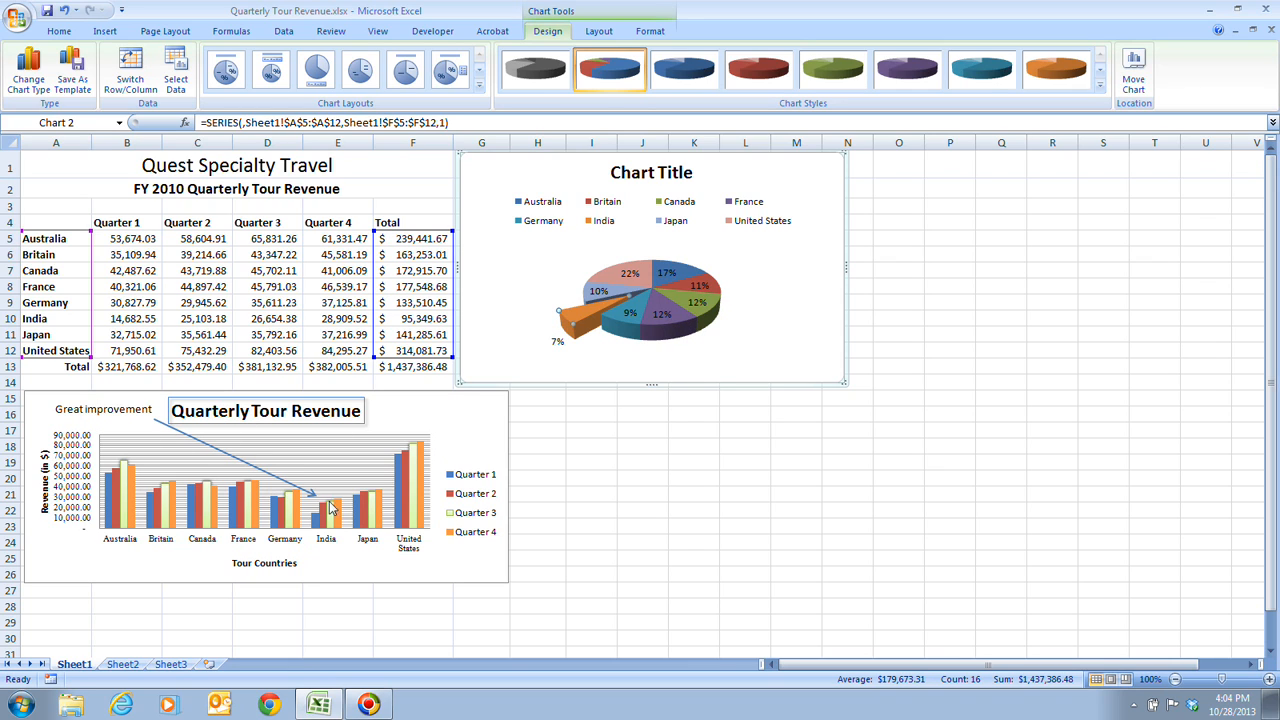
mouse_move(636, 290)
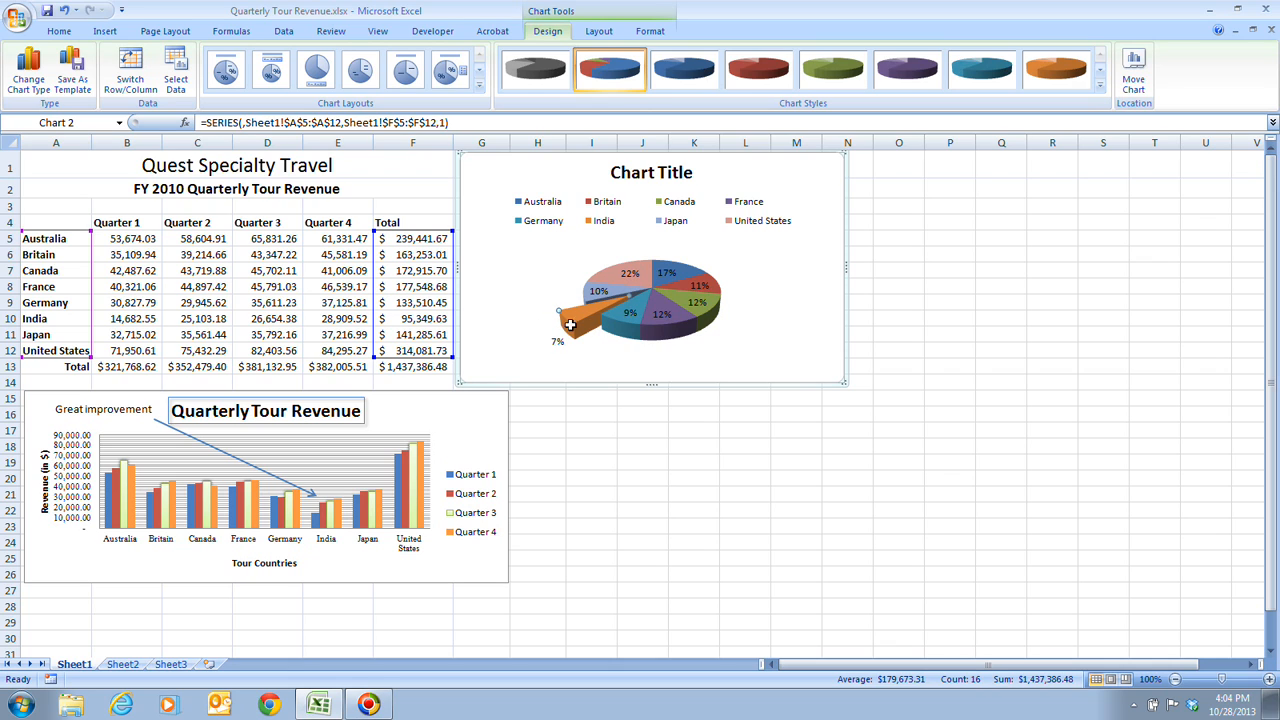
mouse_move(600, 324)
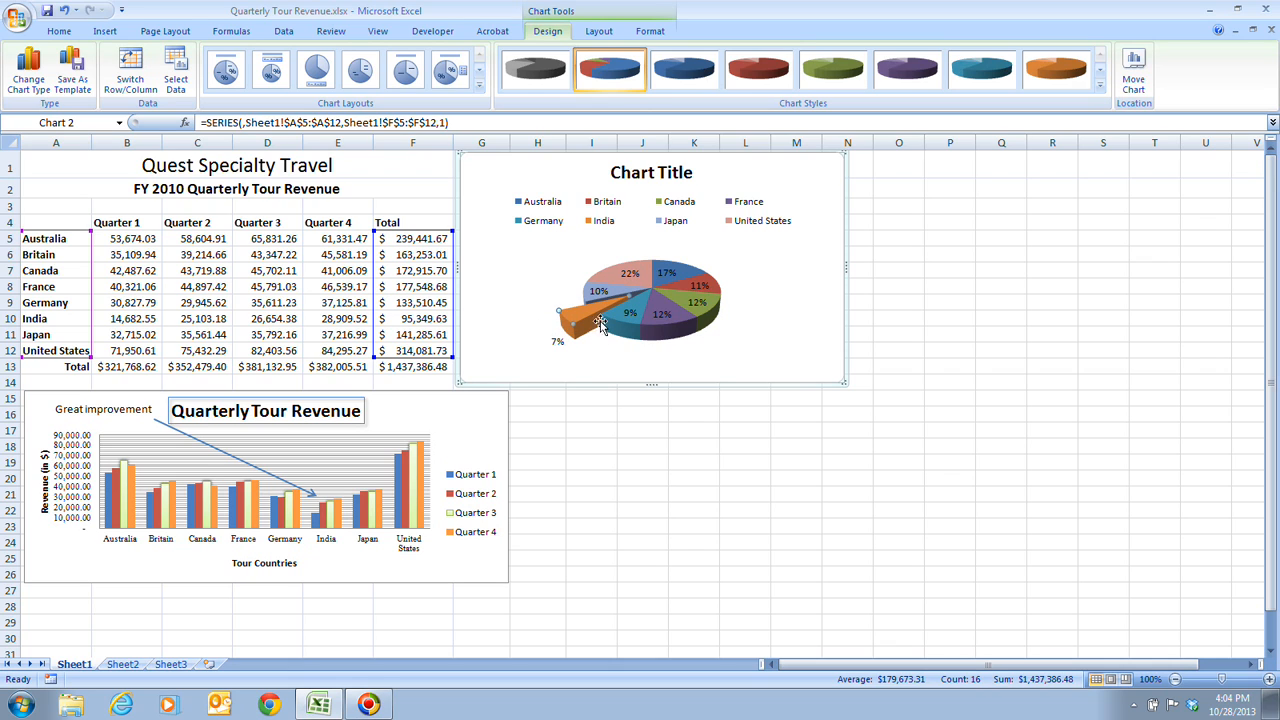
mouse_move(818, 364)
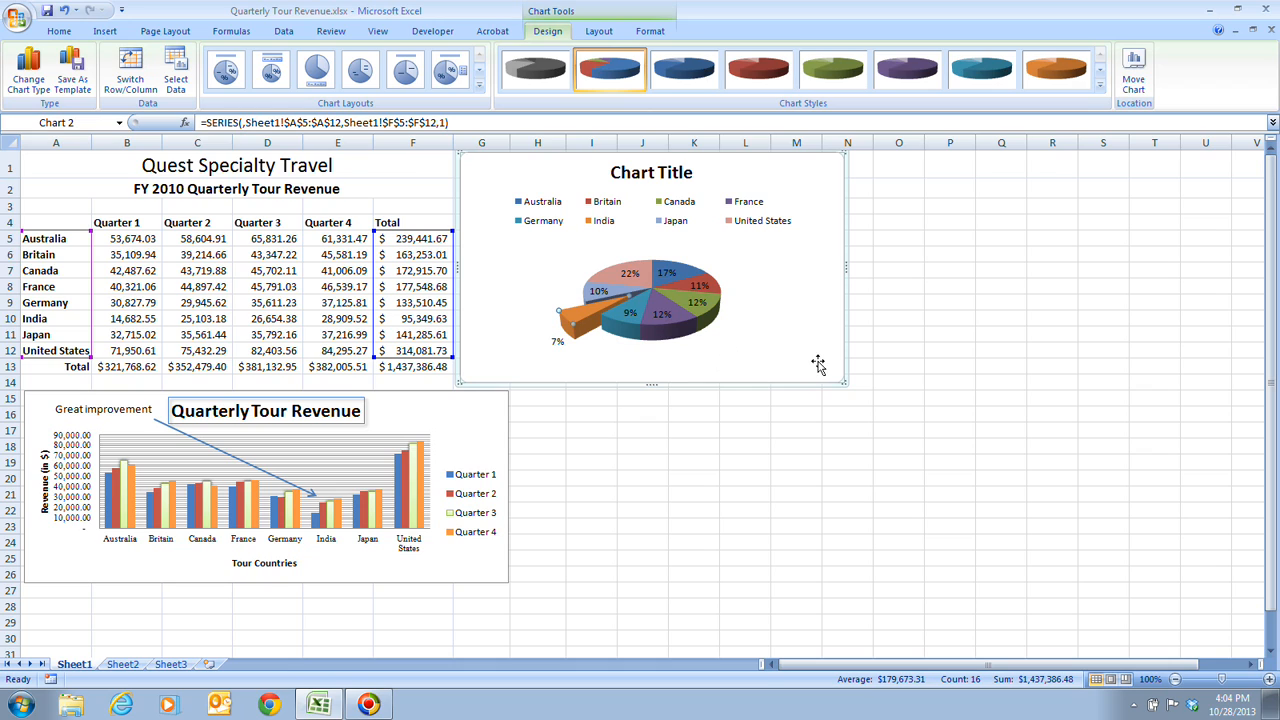
mouse_move(812, 338)
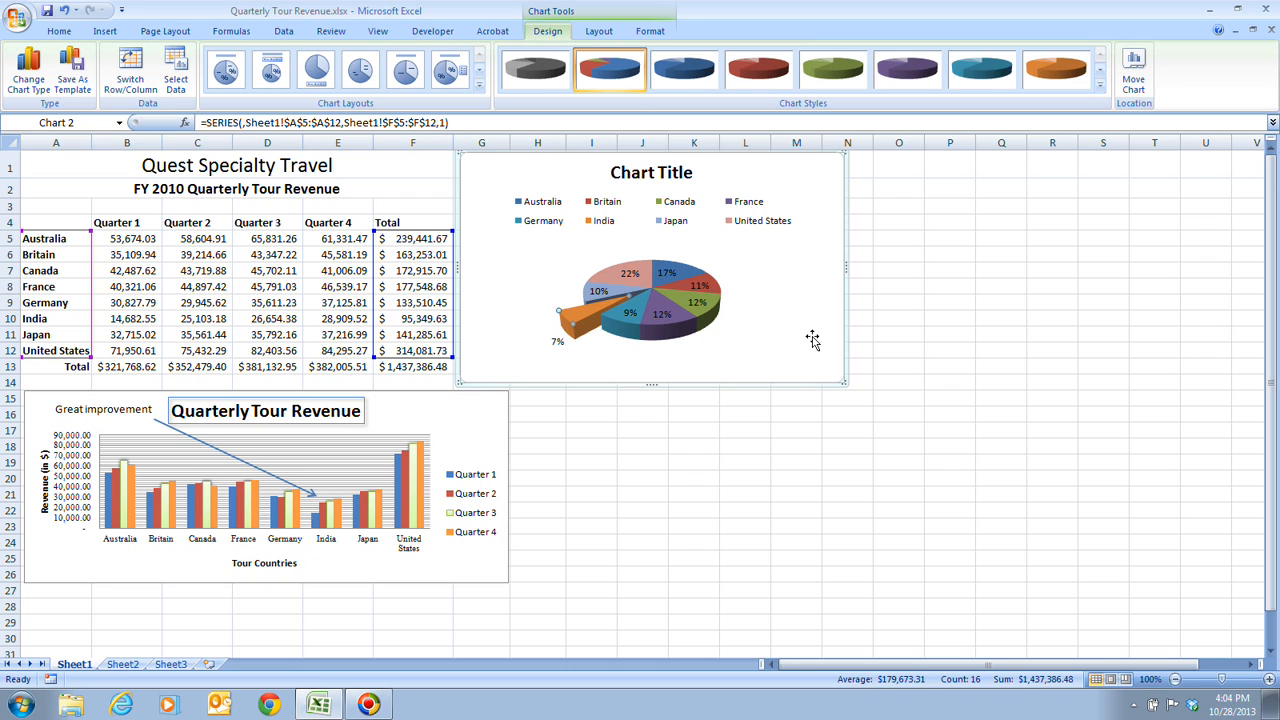
mouse_move(580, 380)
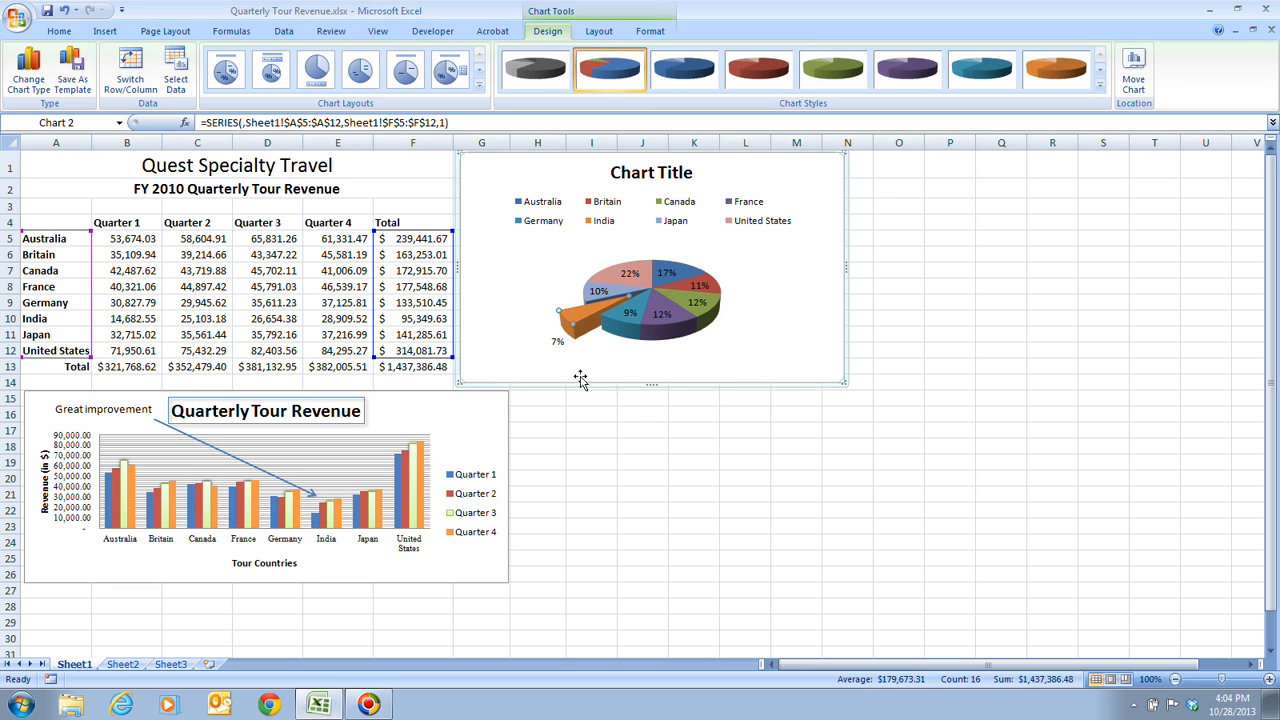
mouse_move(650, 384)
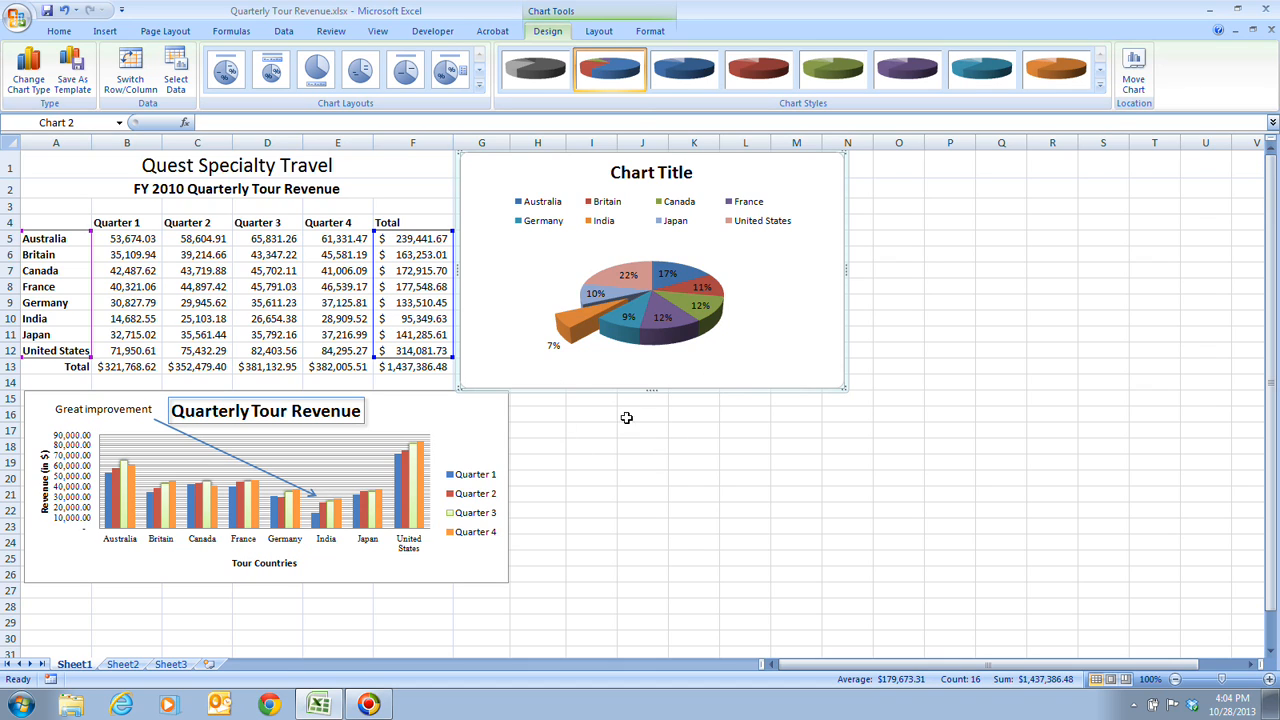
mouse_move(660, 412)
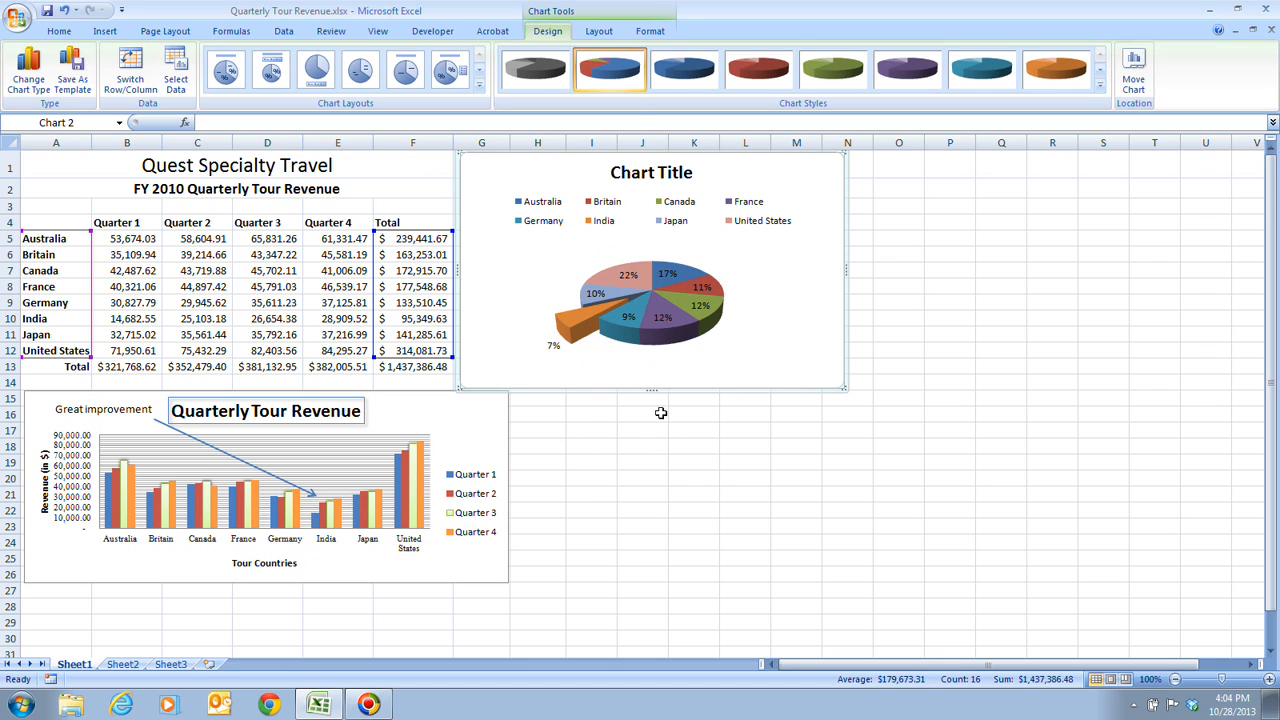
mouse_move(692, 420)
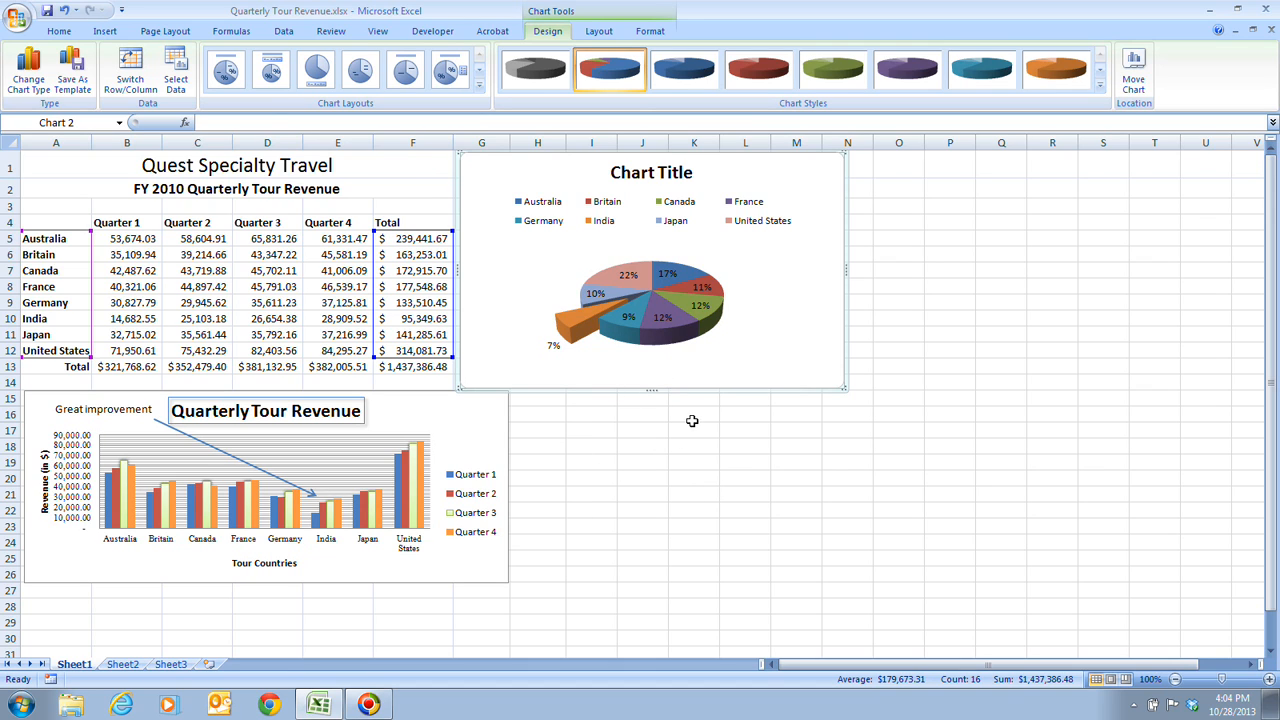
mouse_move(790, 436)
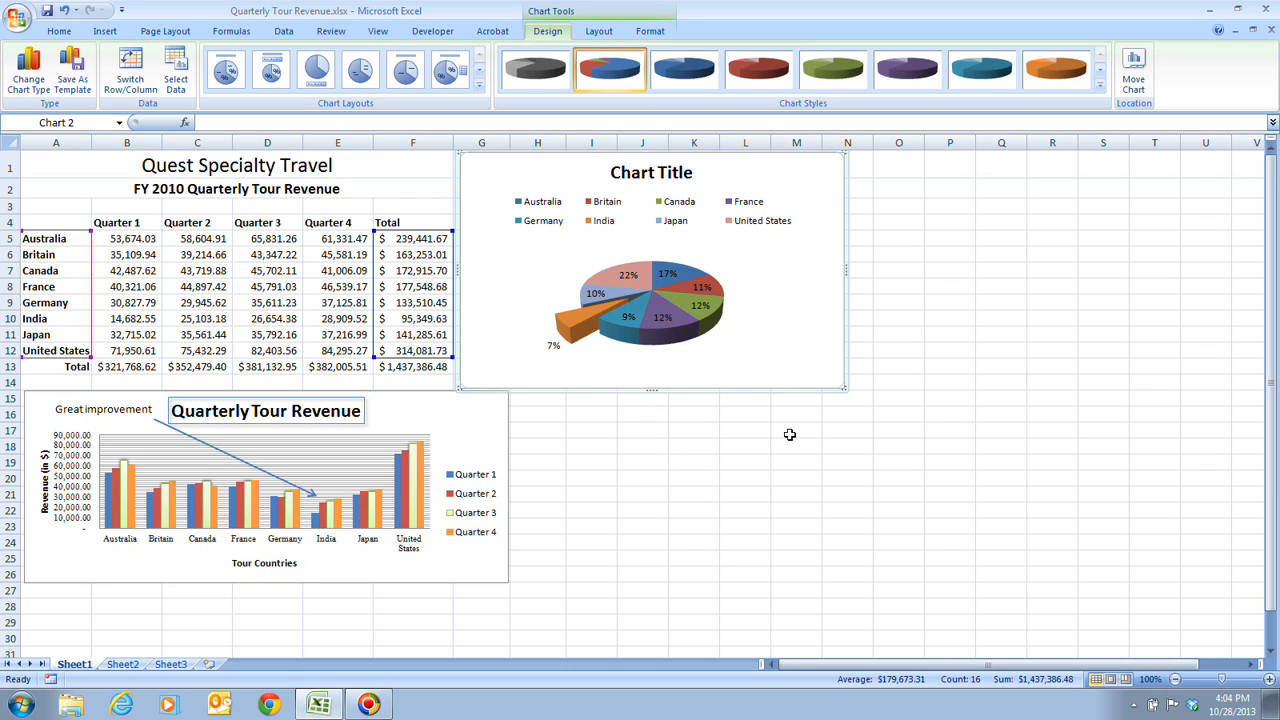
mouse_move(820, 478)
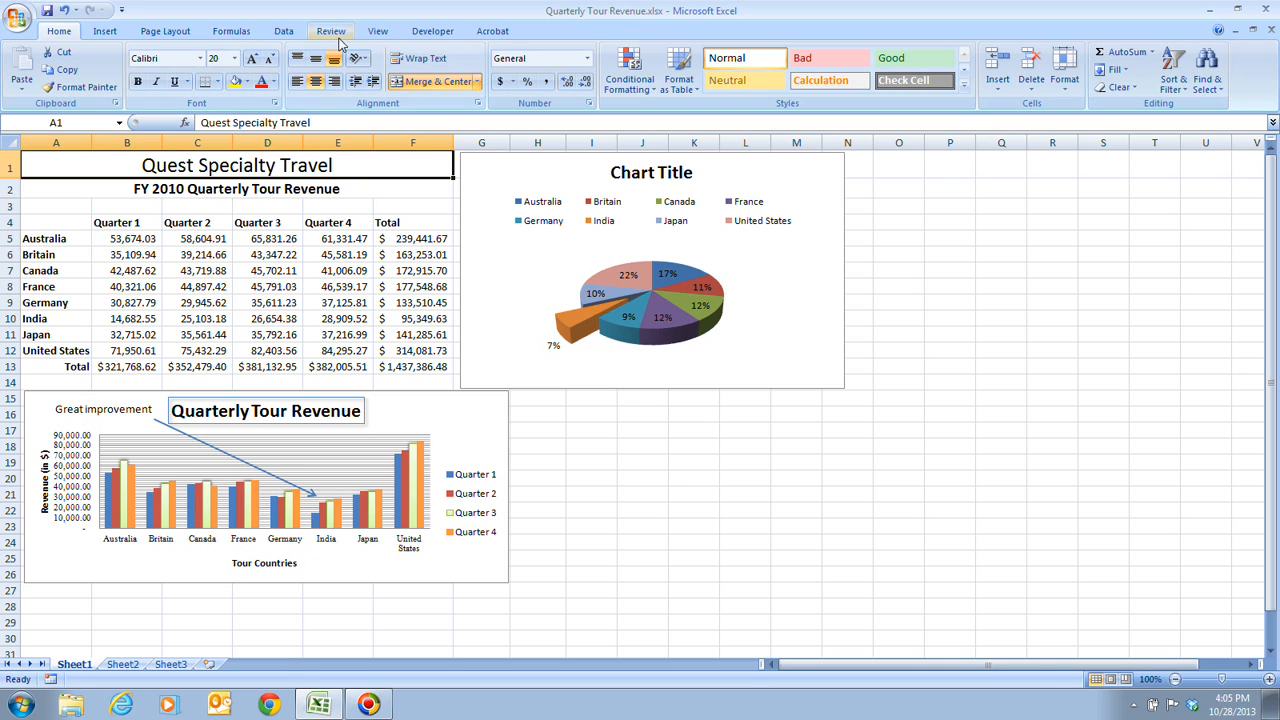
Switch the worksheet to Page Layout view from the View ribbon.
left_click(376, 32)
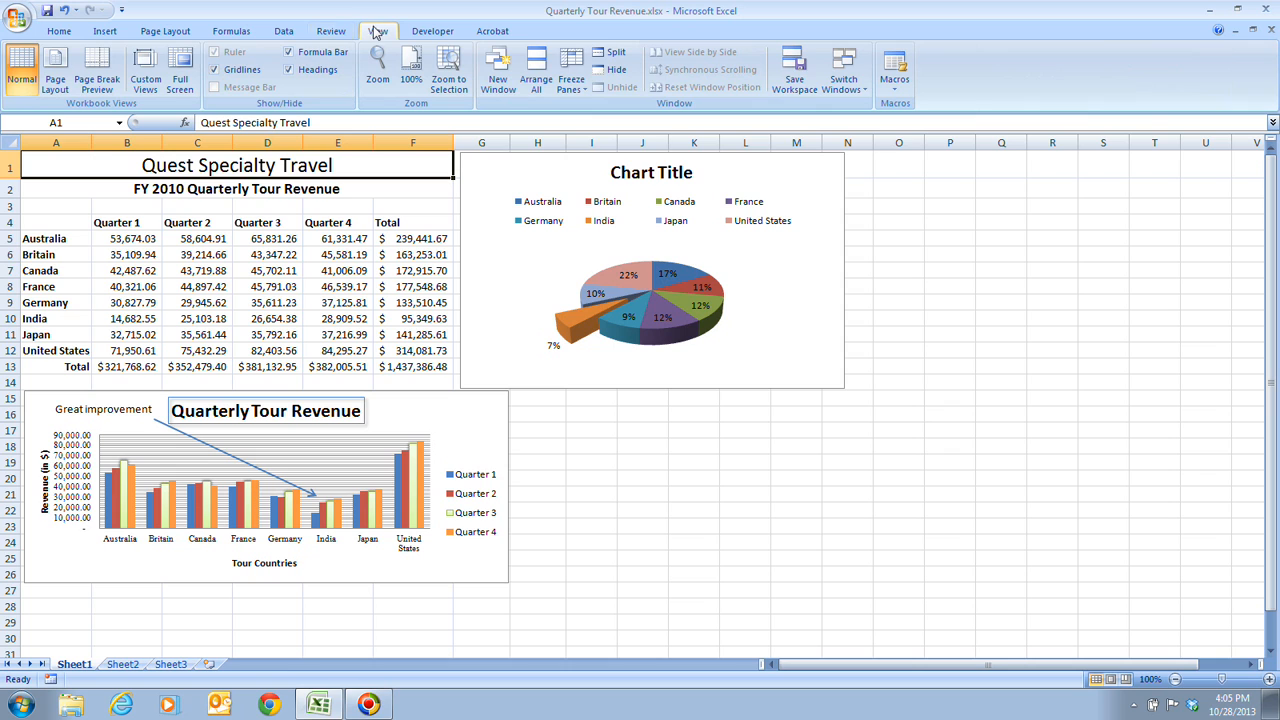
mouse_move(56, 68)
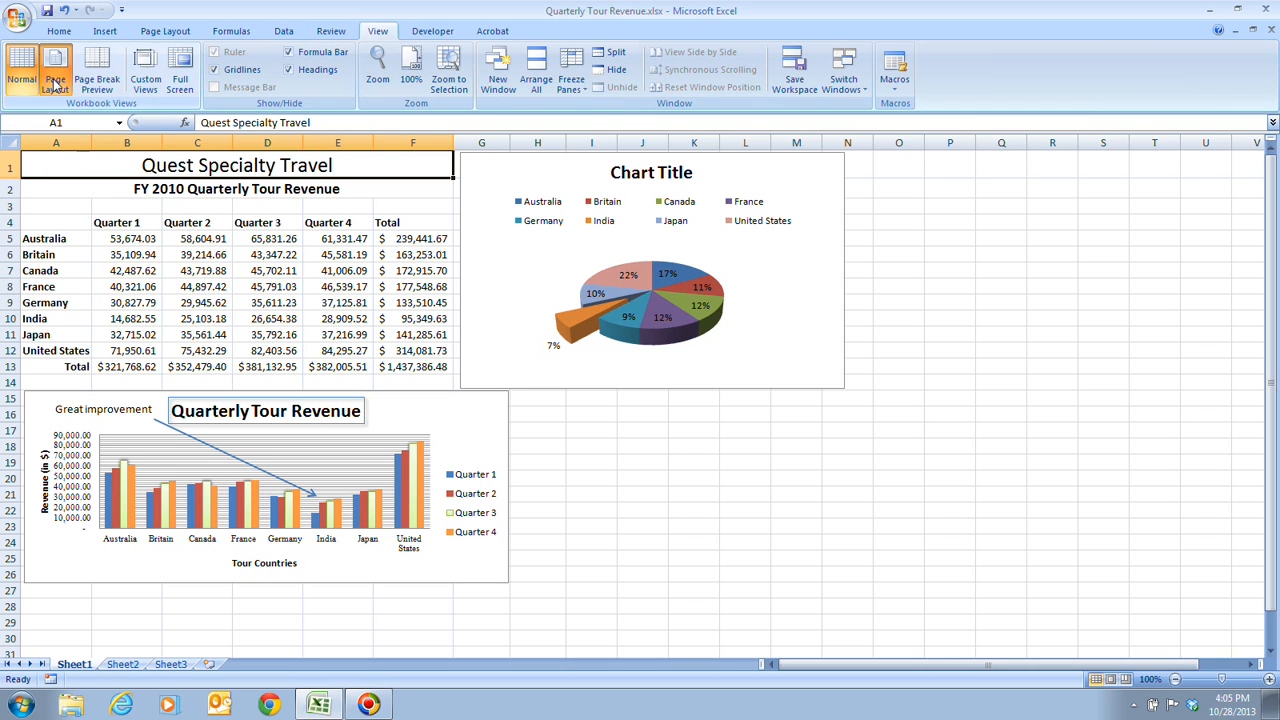
left_click(54, 70)
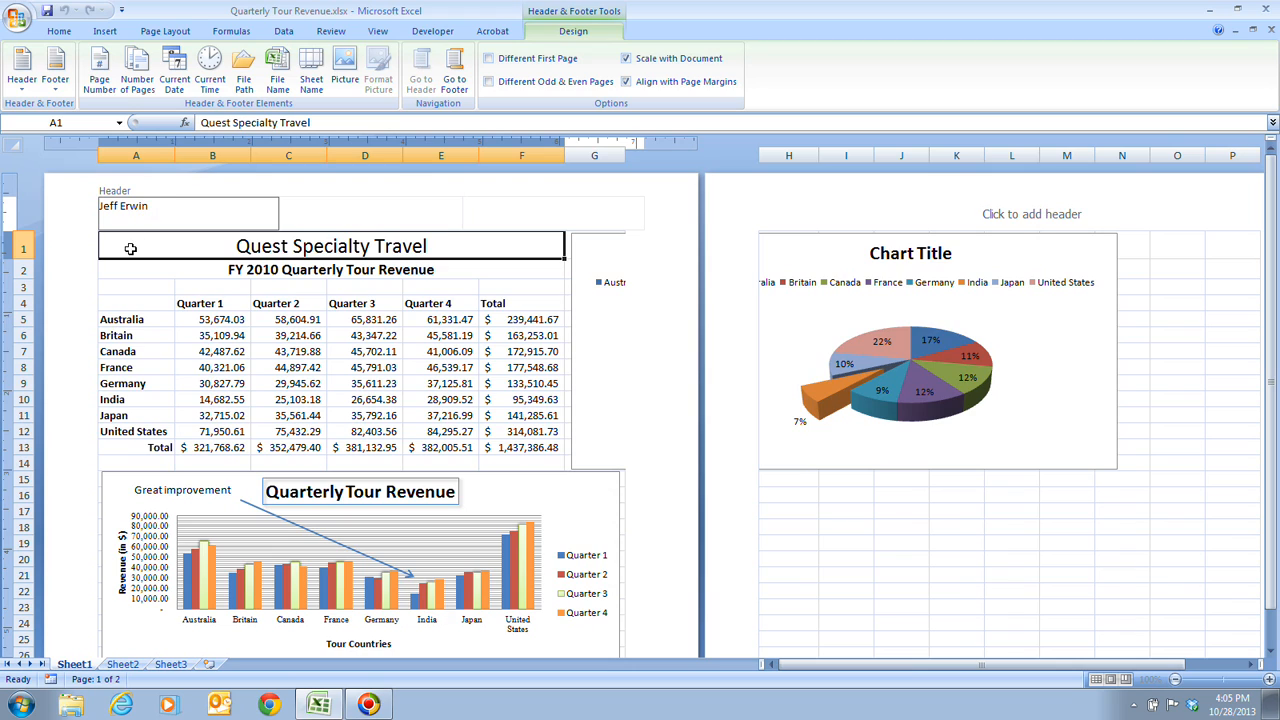
Commit the name typed in the left header section.
left_click(378, 32)
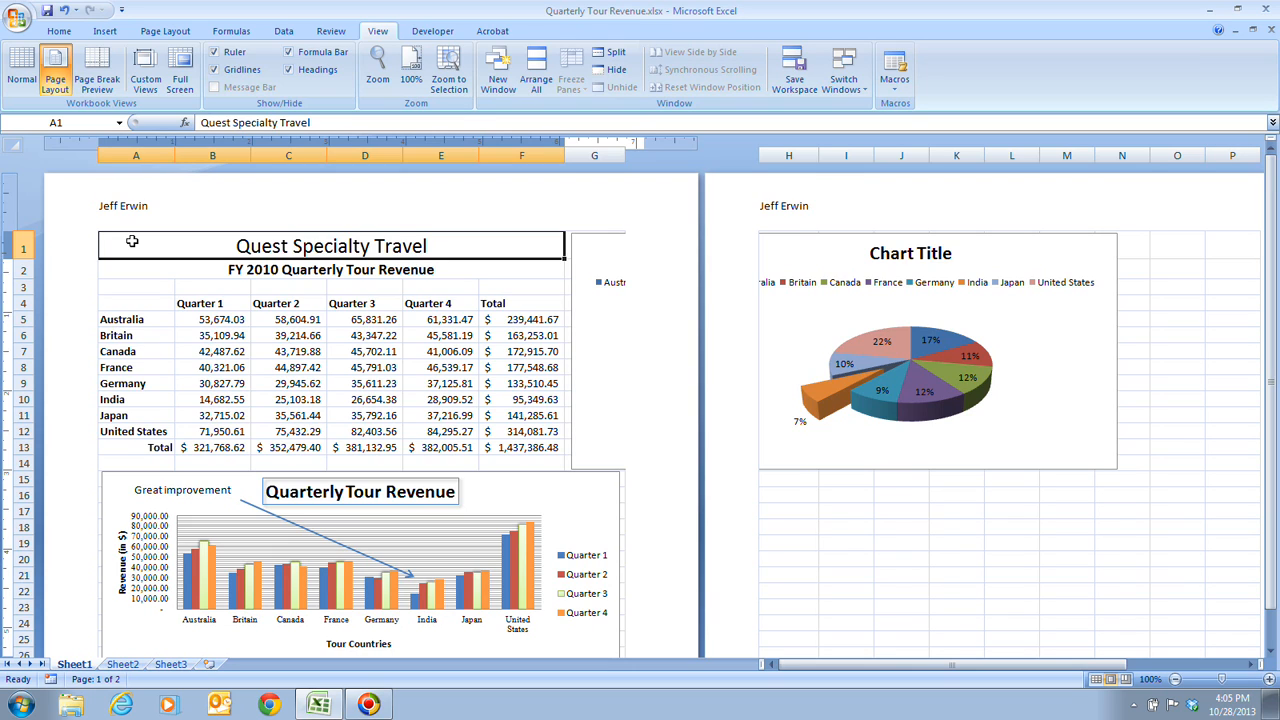
mouse_move(952, 458)
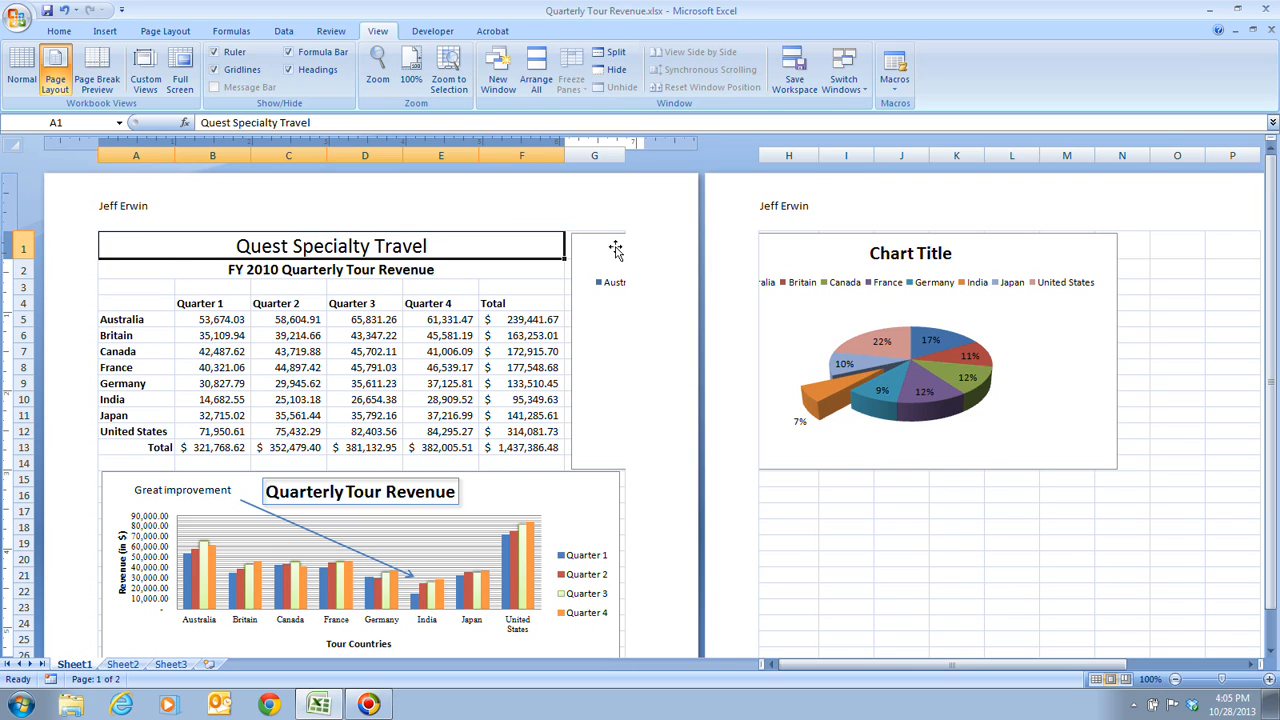
mouse_move(1130, 468)
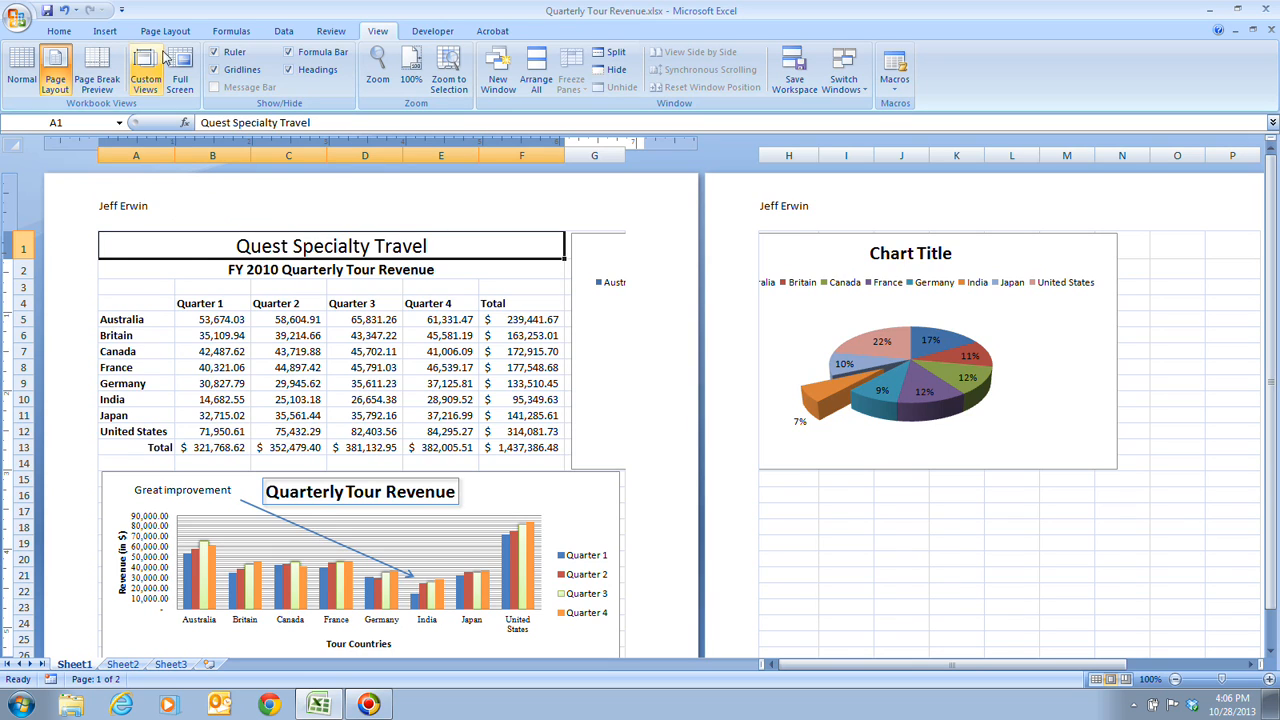
left_click(164, 32)
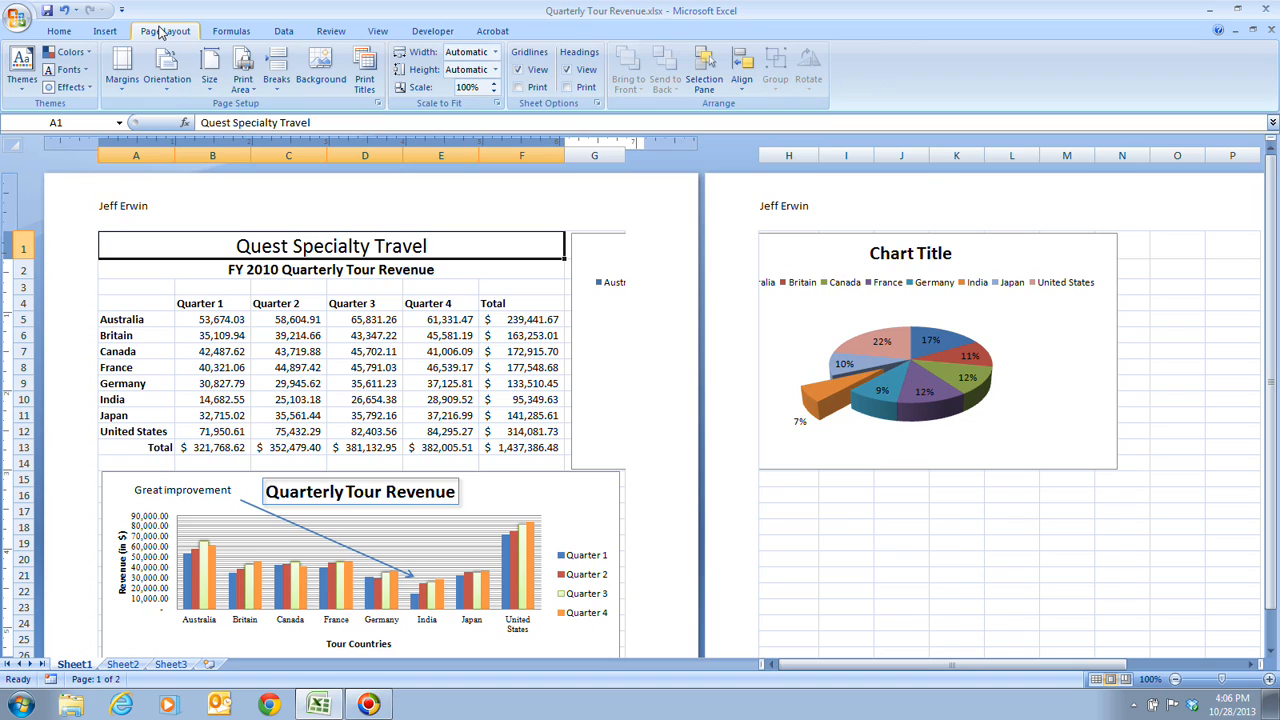
mouse_move(168, 76)
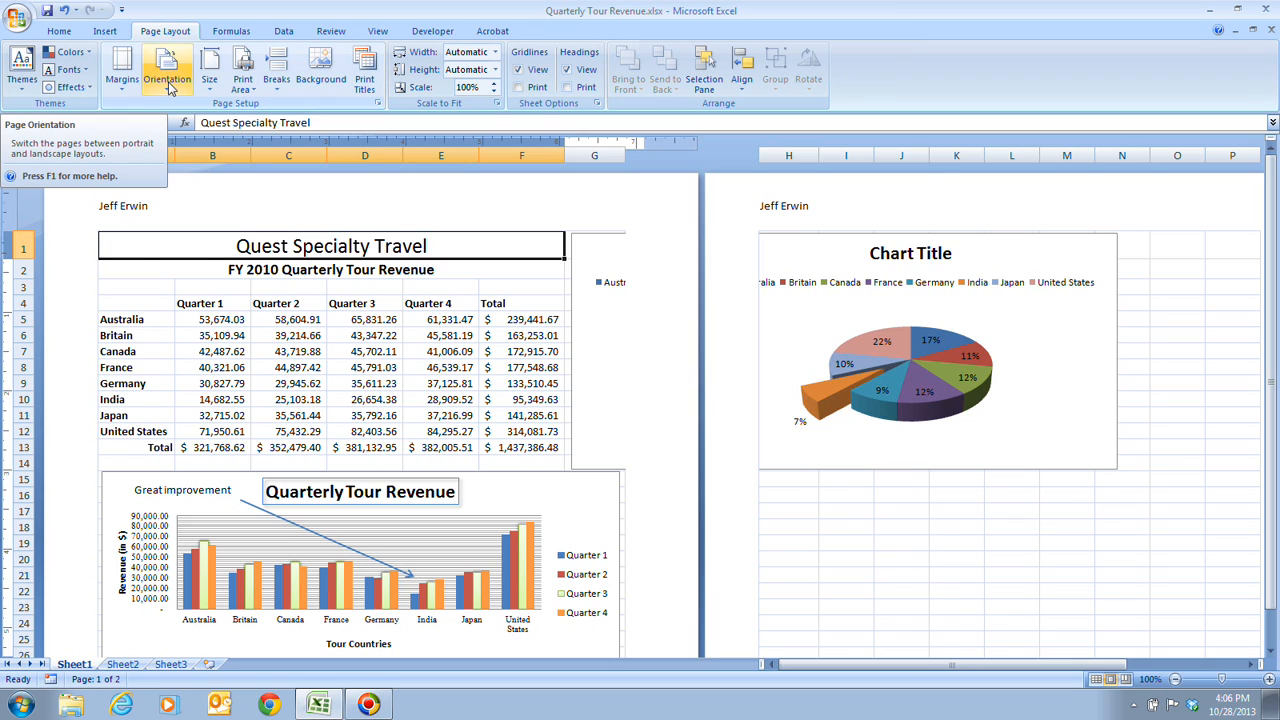
left_click(168, 76)
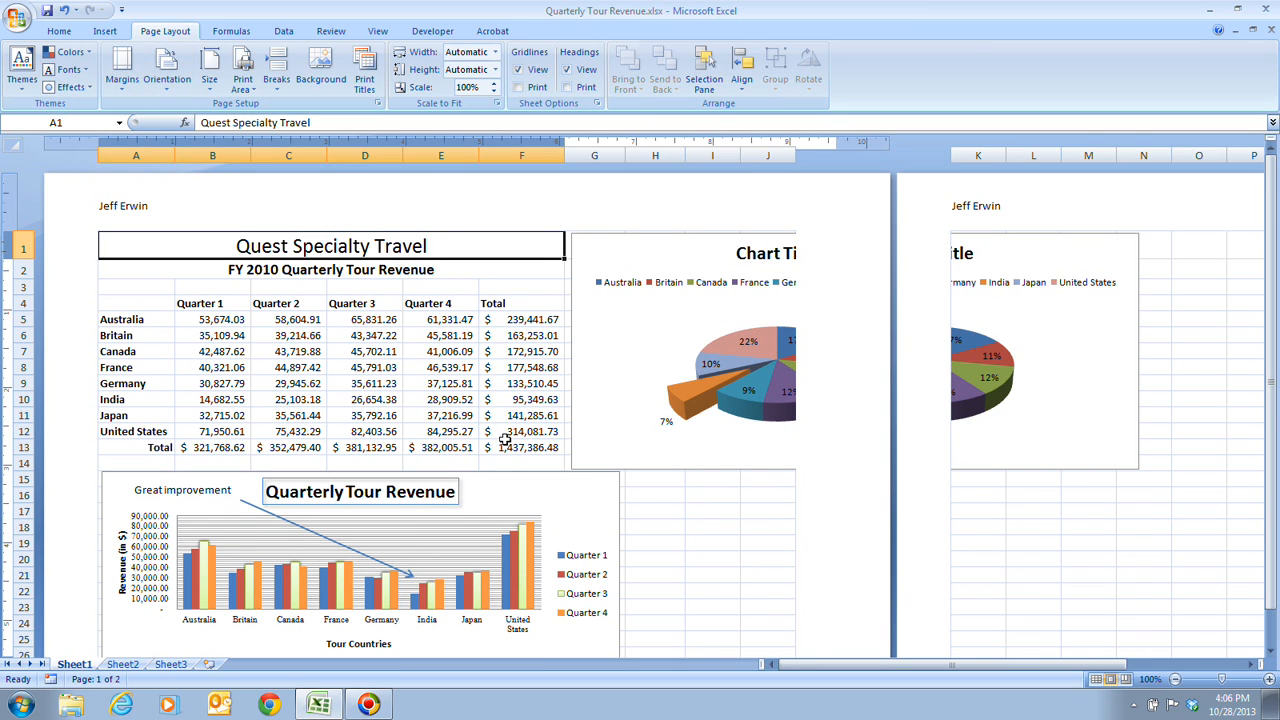
mouse_move(598, 436)
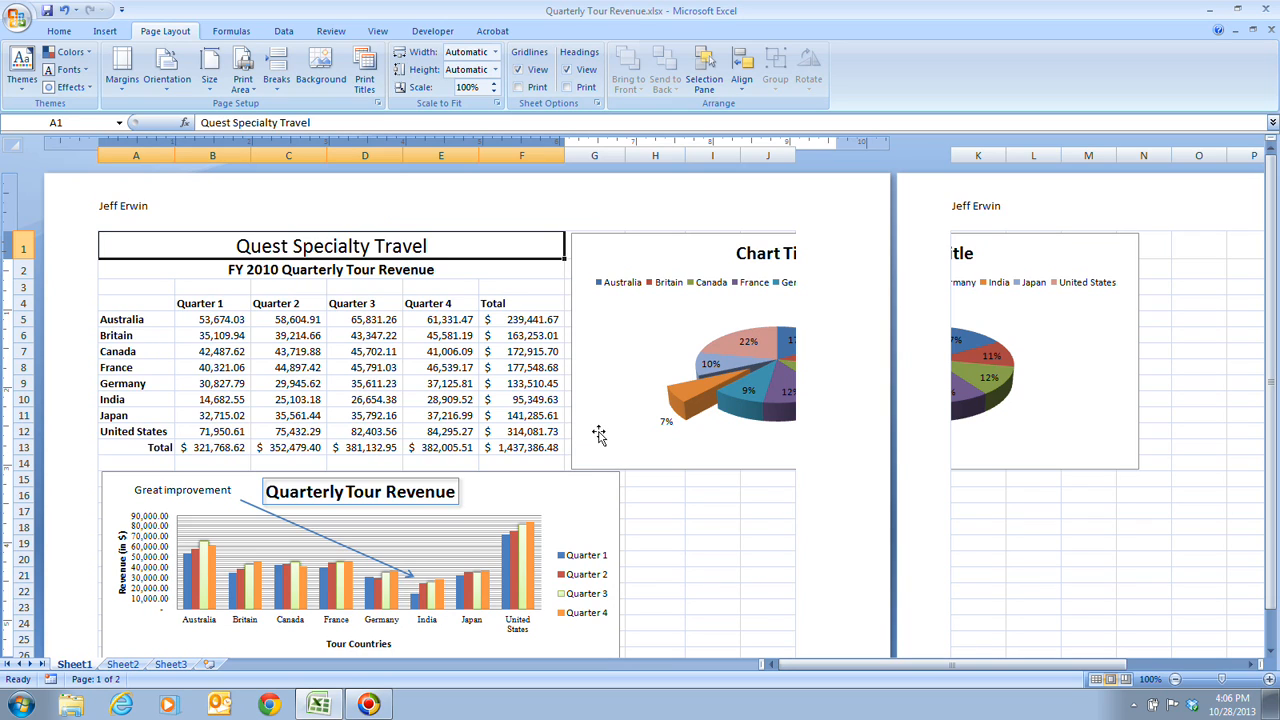
mouse_move(368, 440)
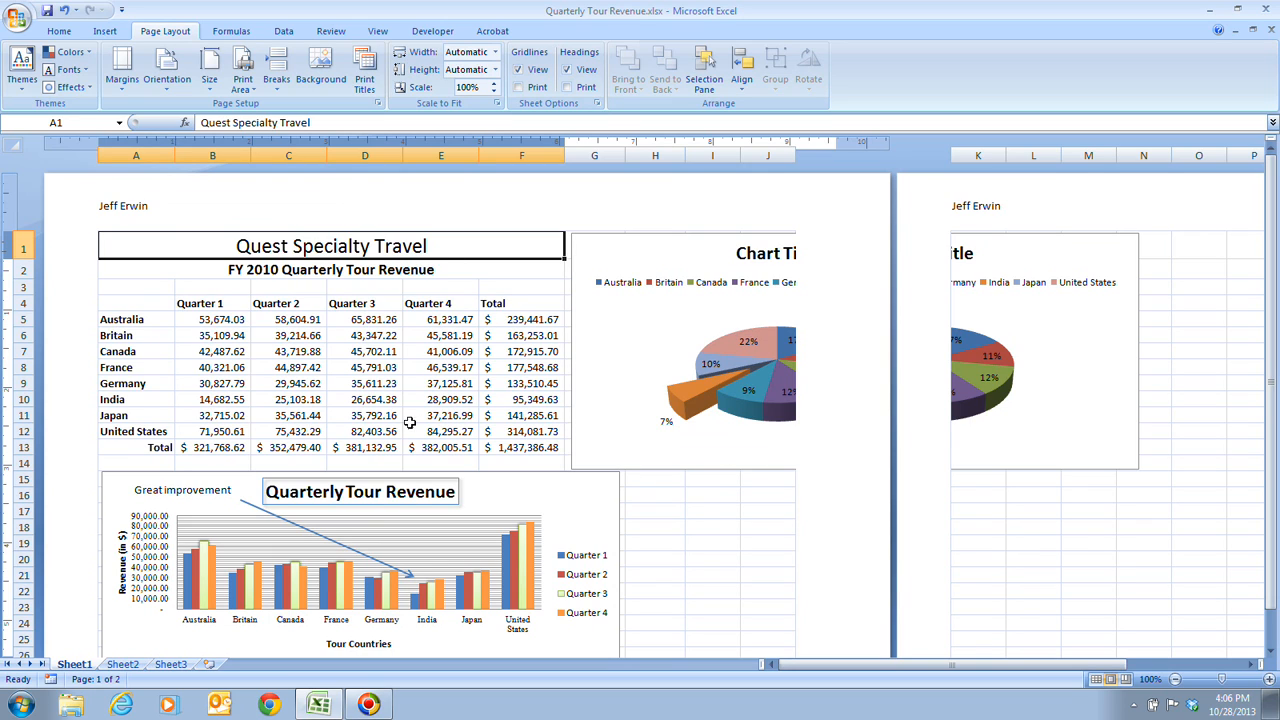
mouse_move(656, 524)
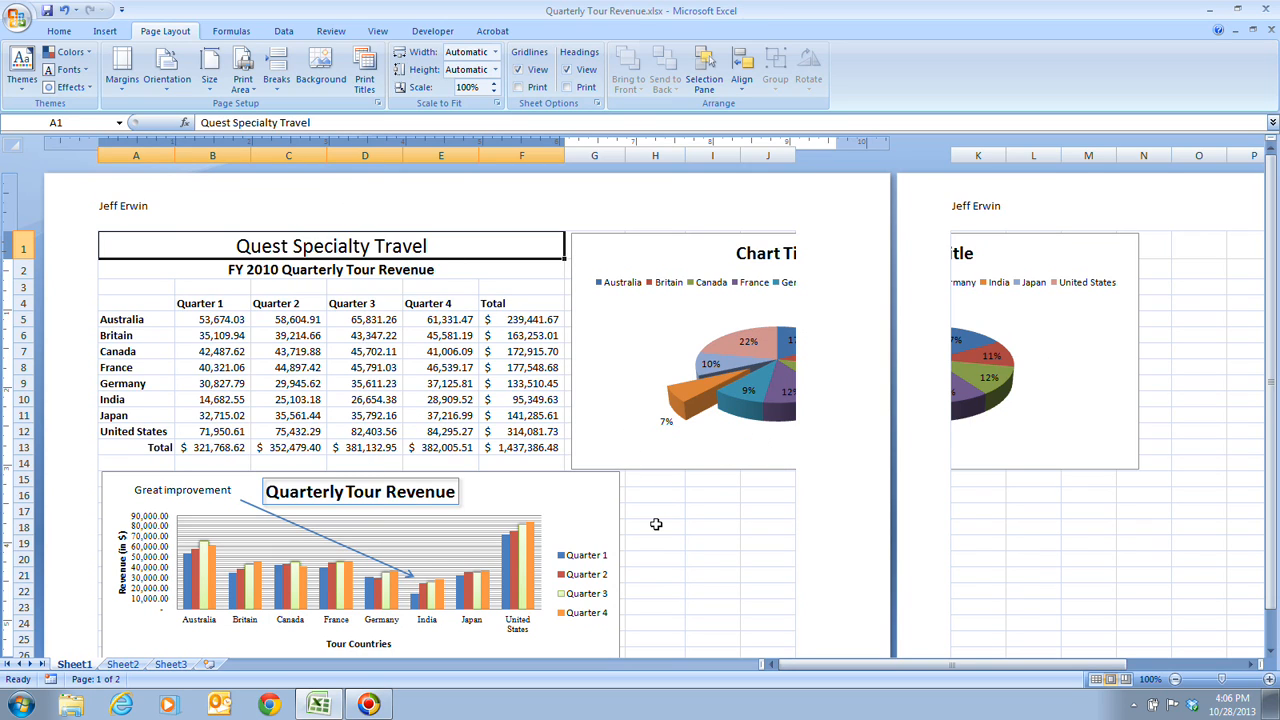
mouse_move(658, 504)
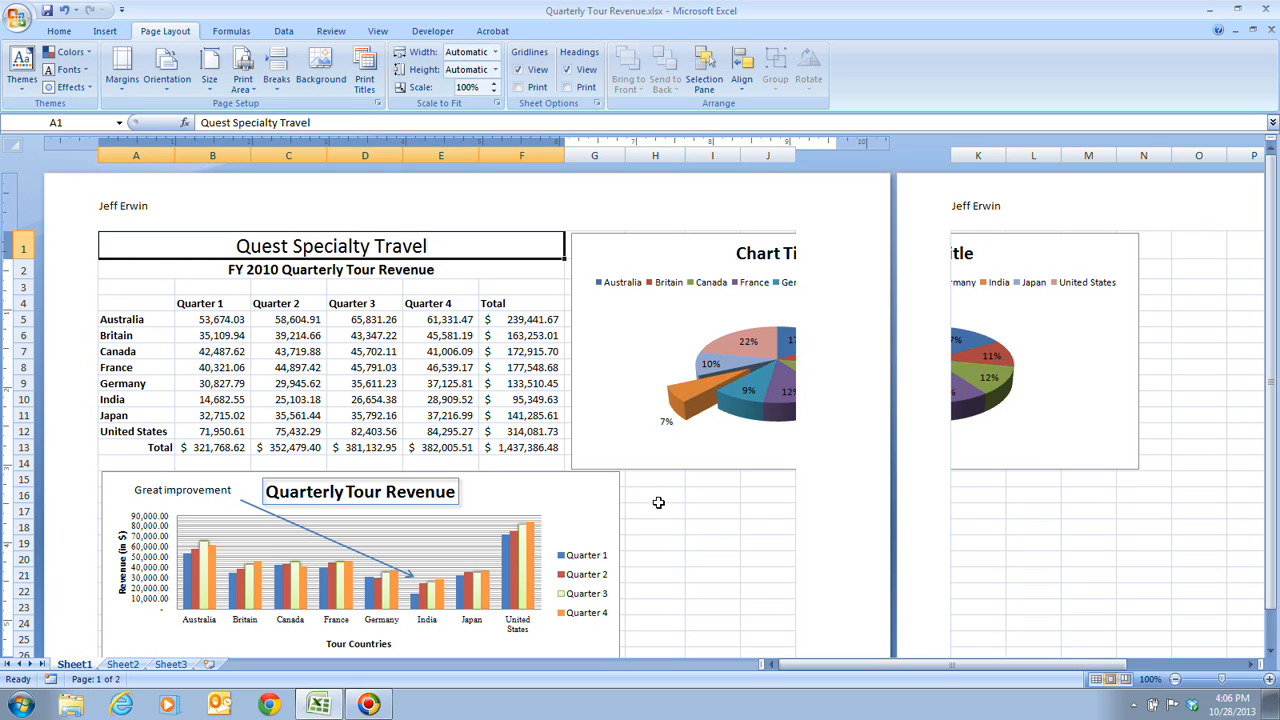
mouse_move(836, 472)
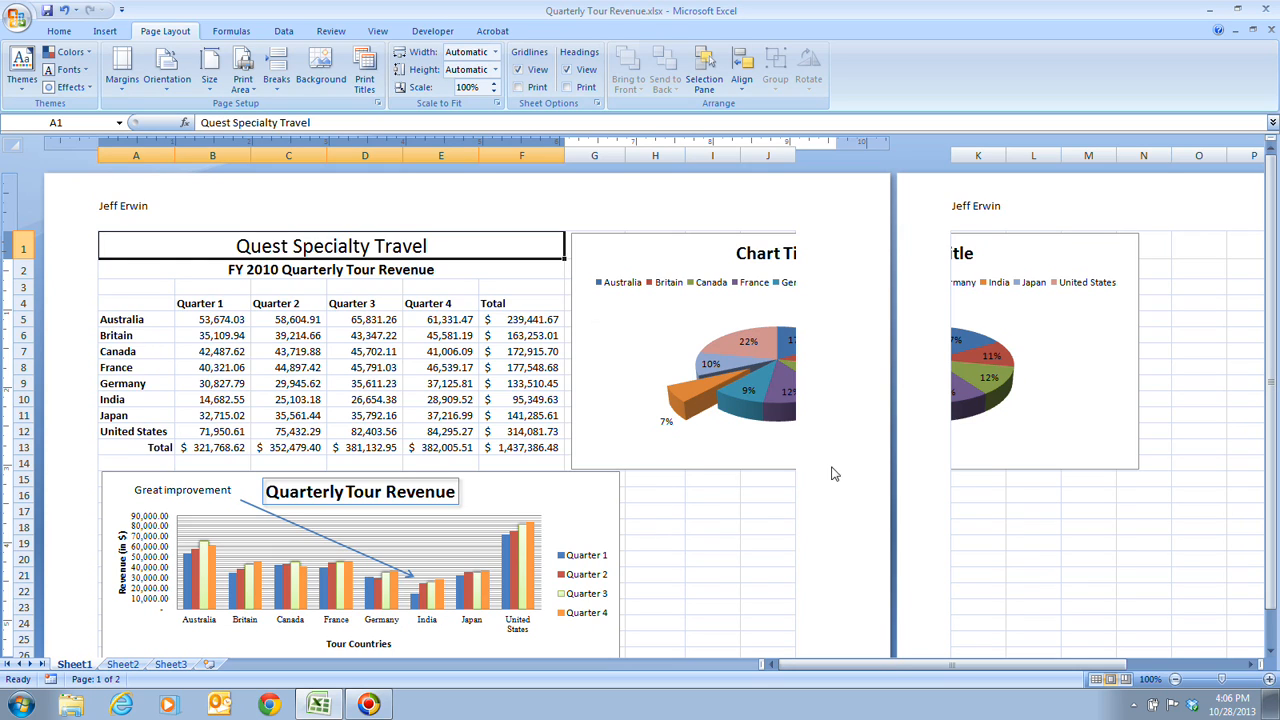
mouse_move(704, 512)
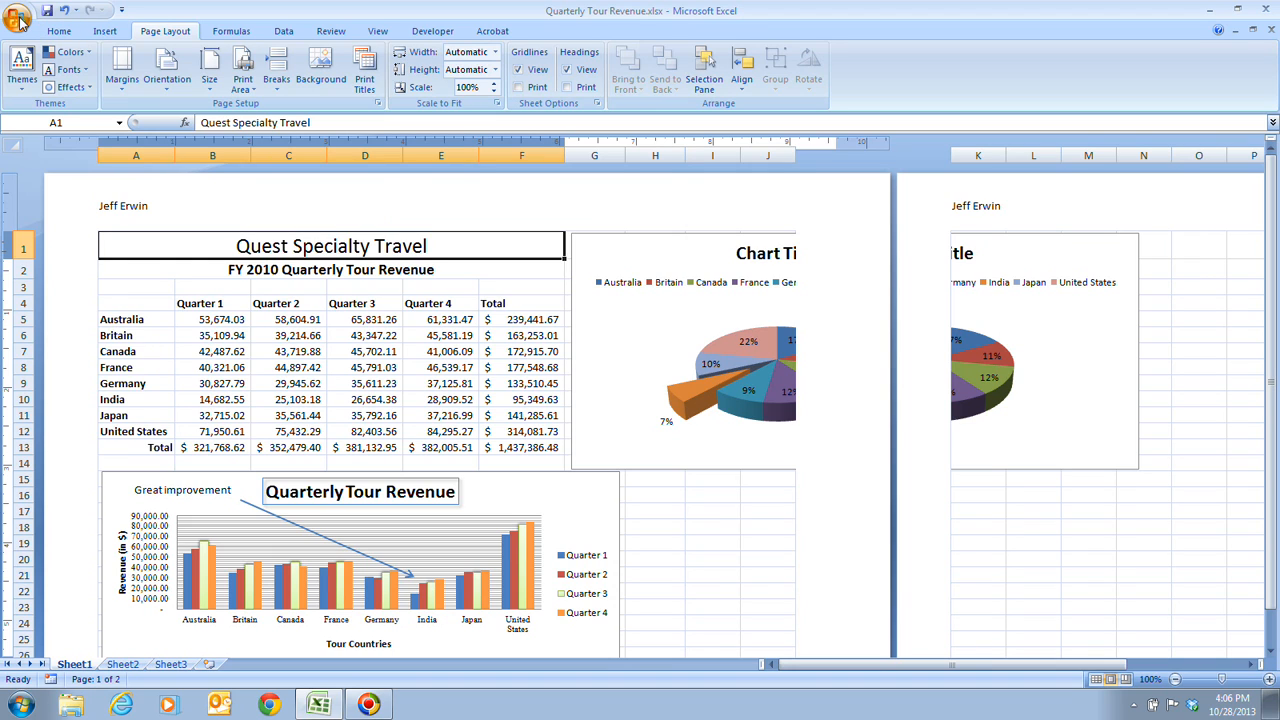
mouse_move(56, 204)
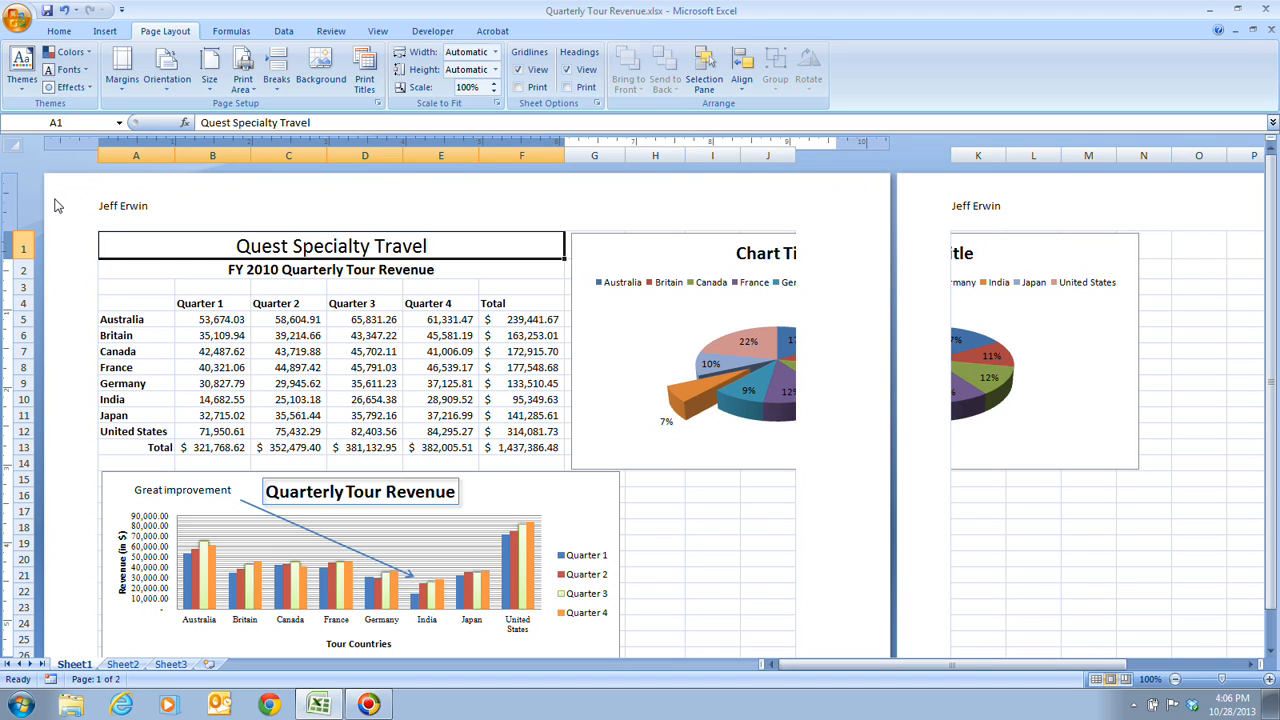
mouse_move(184, 166)
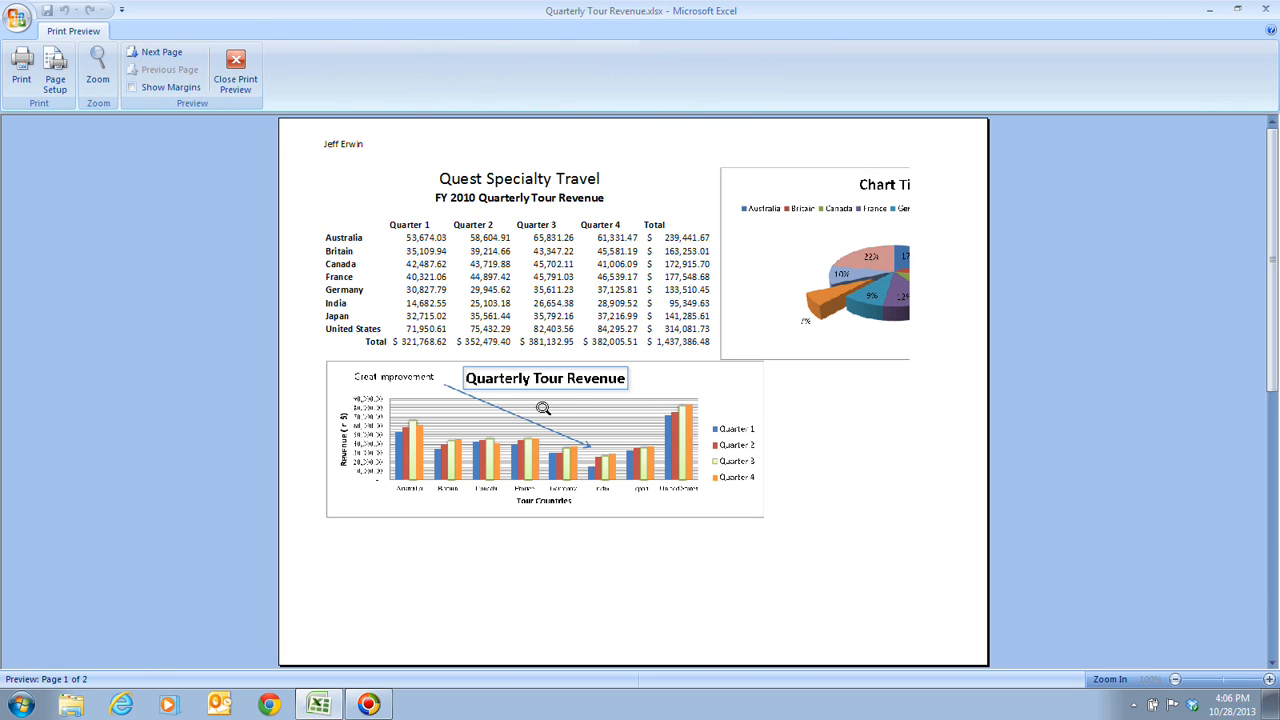
mouse_move(576, 400)
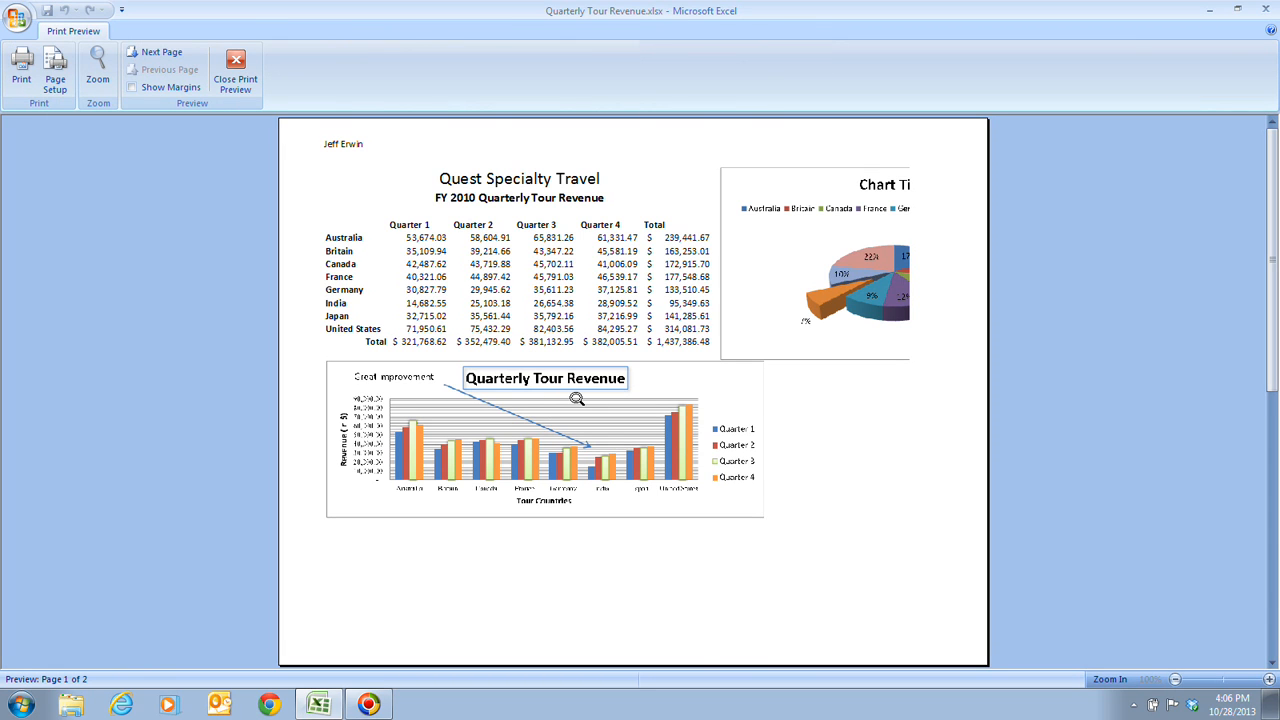
mouse_move(868, 212)
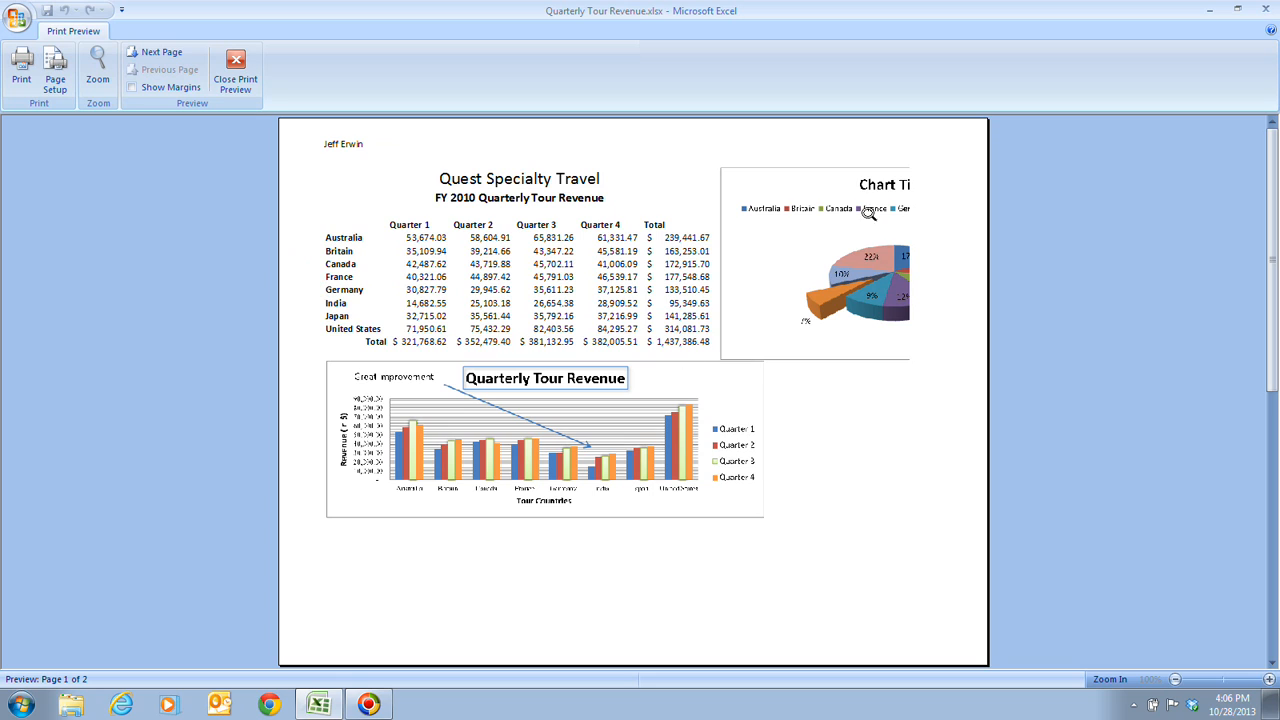
mouse_move(988, 312)
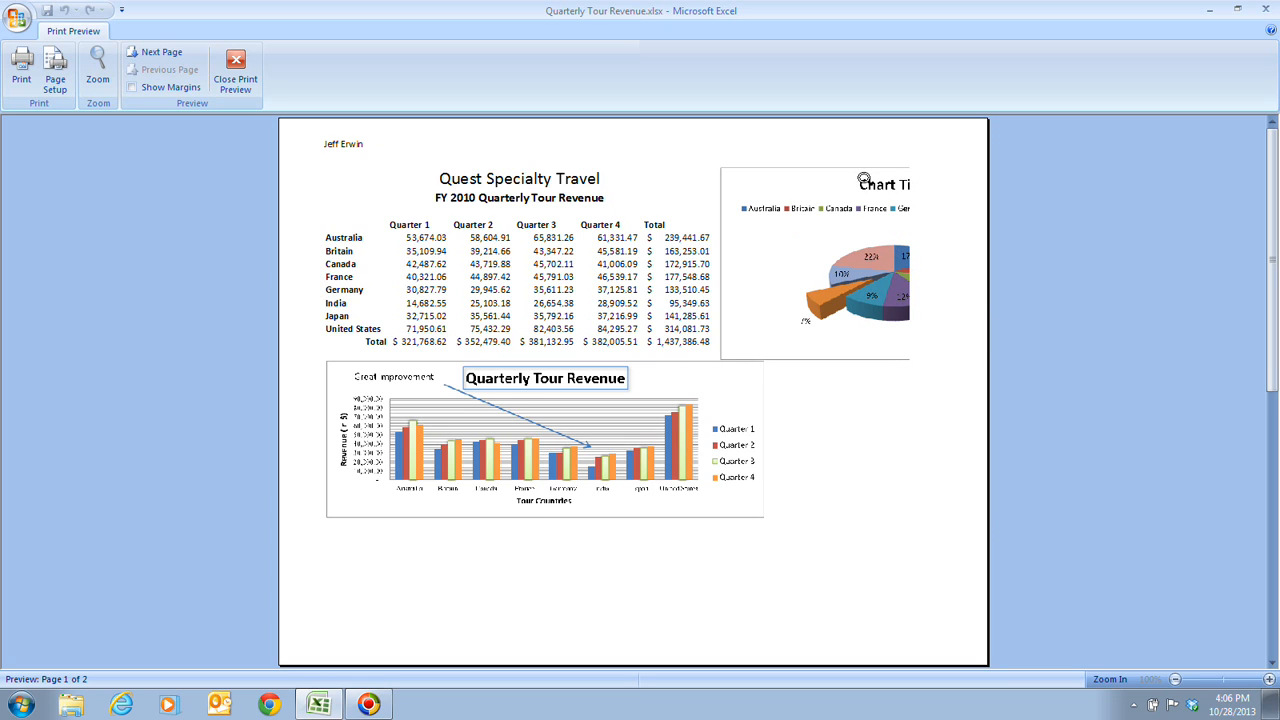
mouse_move(878, 292)
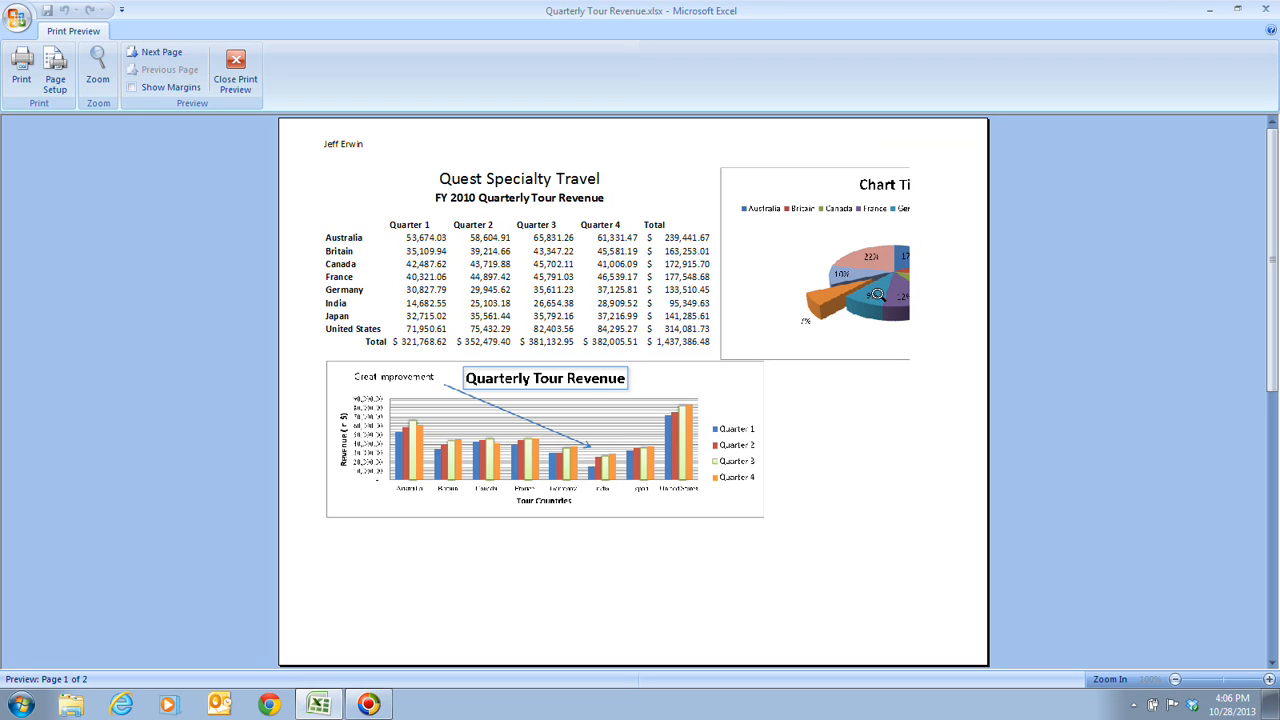
mouse_move(256, 94)
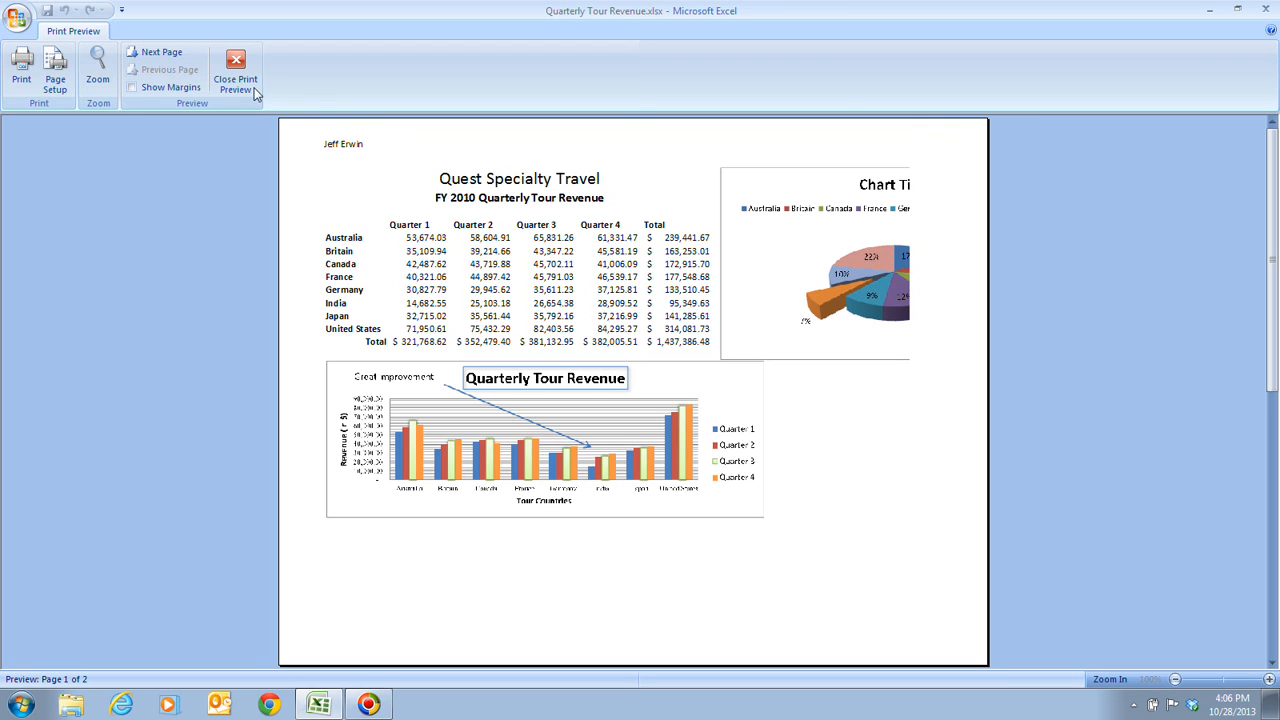
Set Page Setup scaling to Fit to 1 page wide by 1 tall and confirm.
left_click(54, 70)
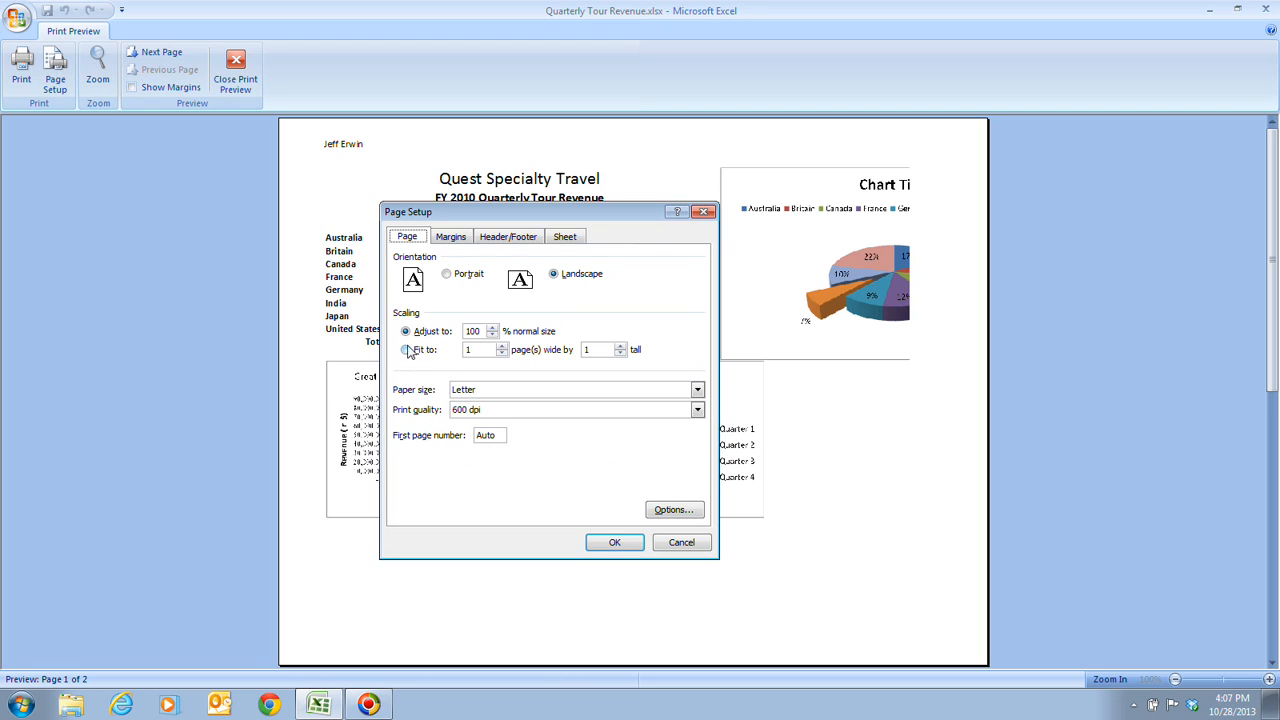
left_click(404, 348)
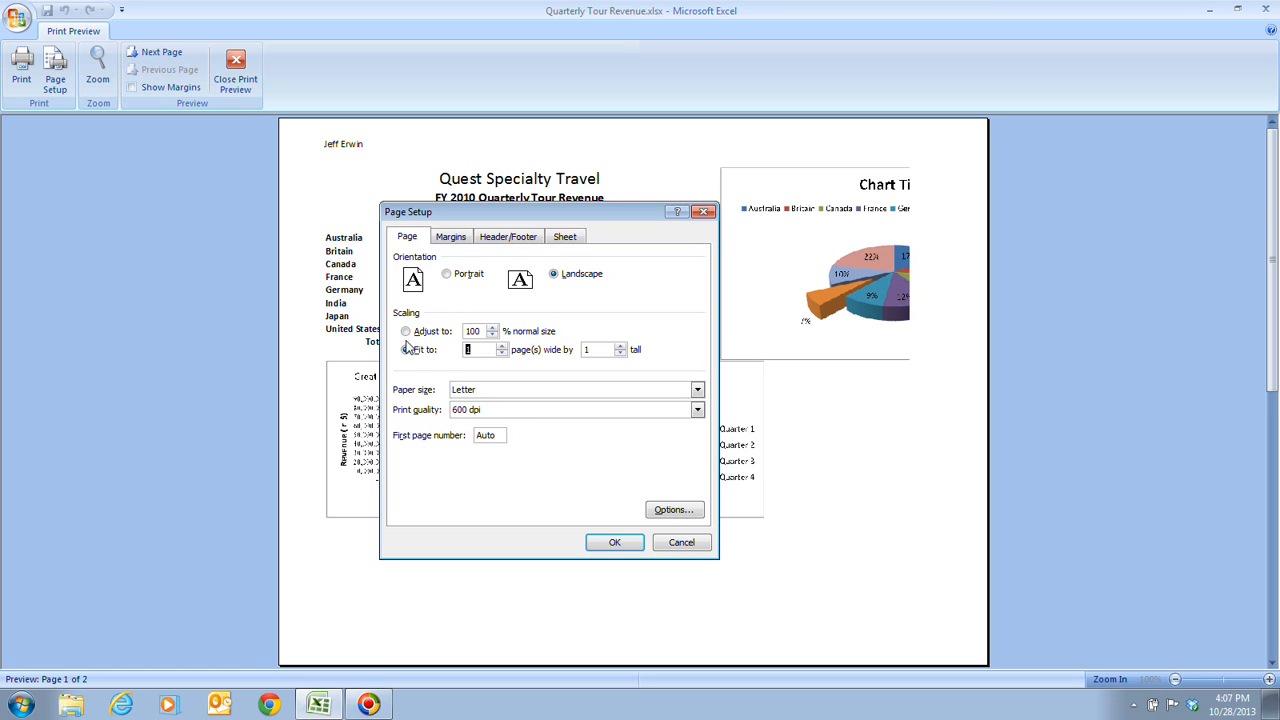
left_click(406, 348)
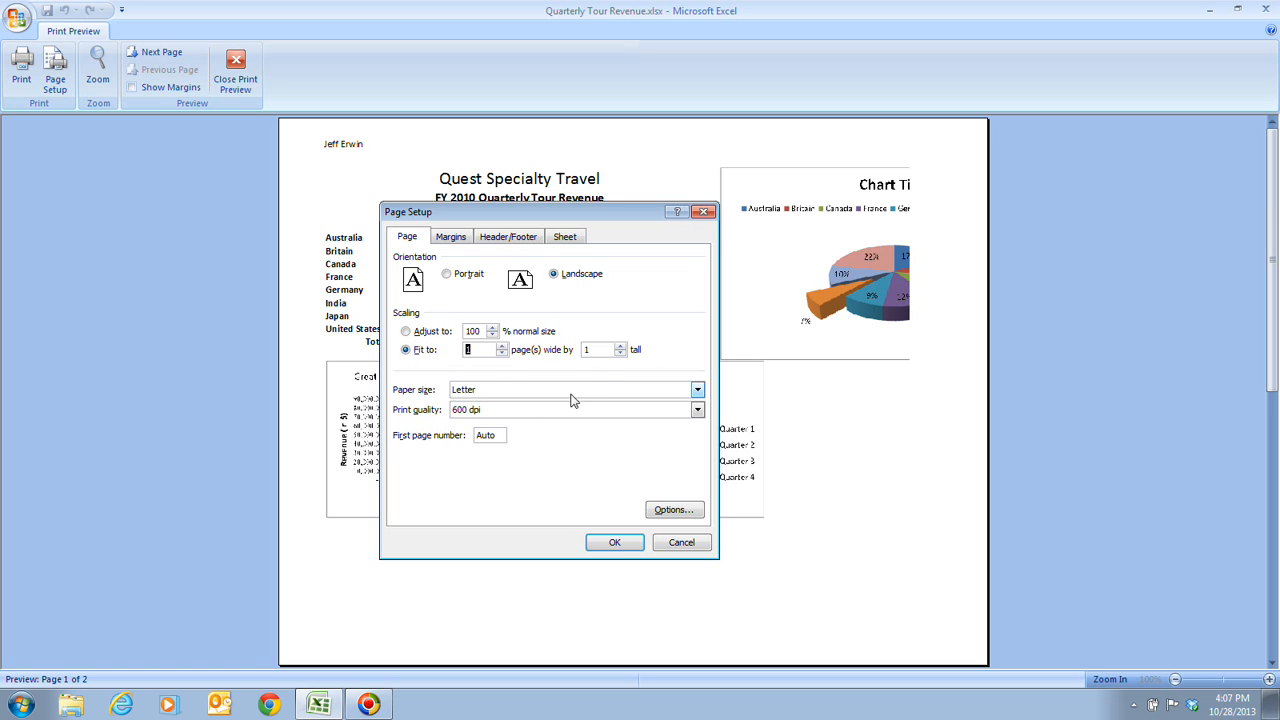
mouse_move(600, 400)
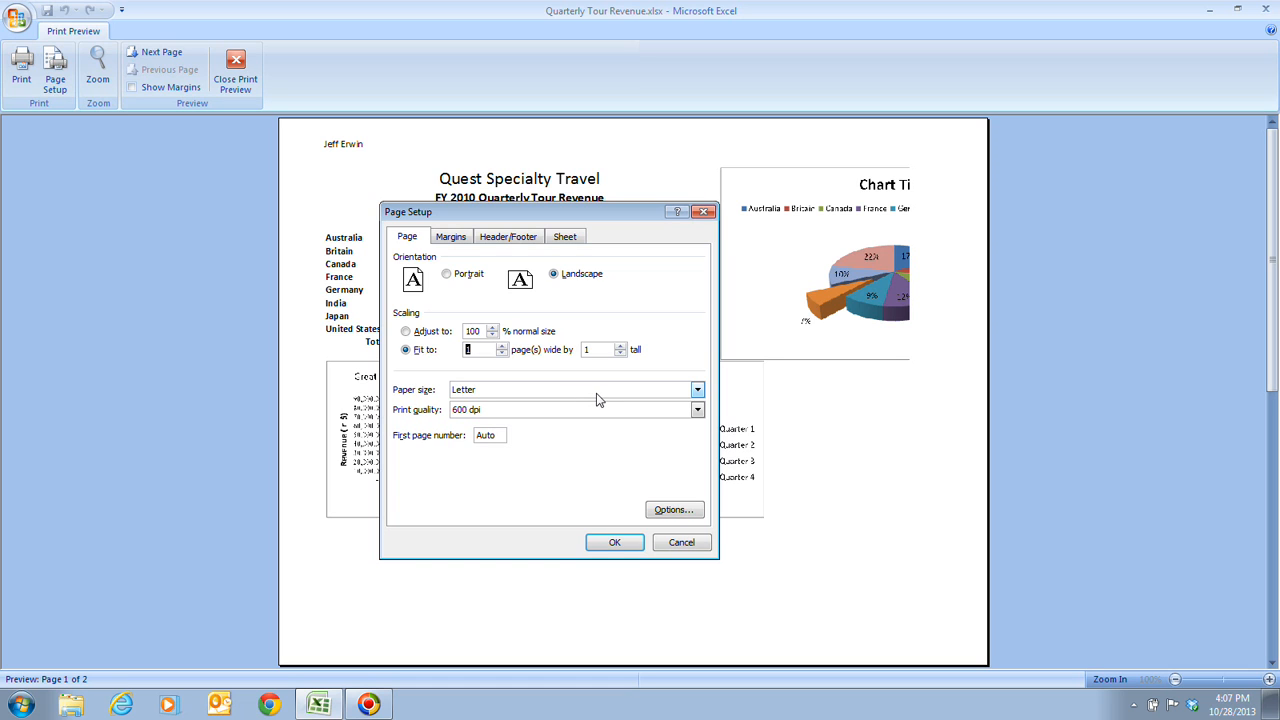
left_click(614, 542)
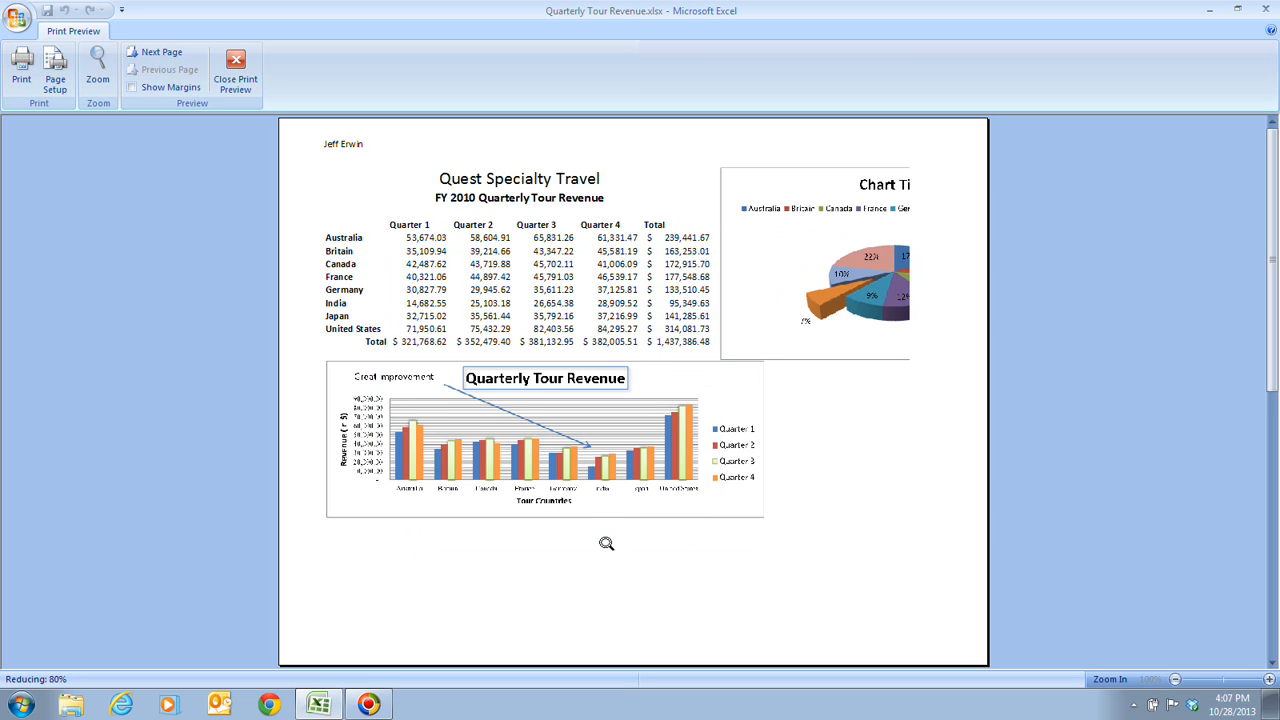
Refresh Print Preview to show the table and both charts on Page 1 of 1.
left_click(96, 72)
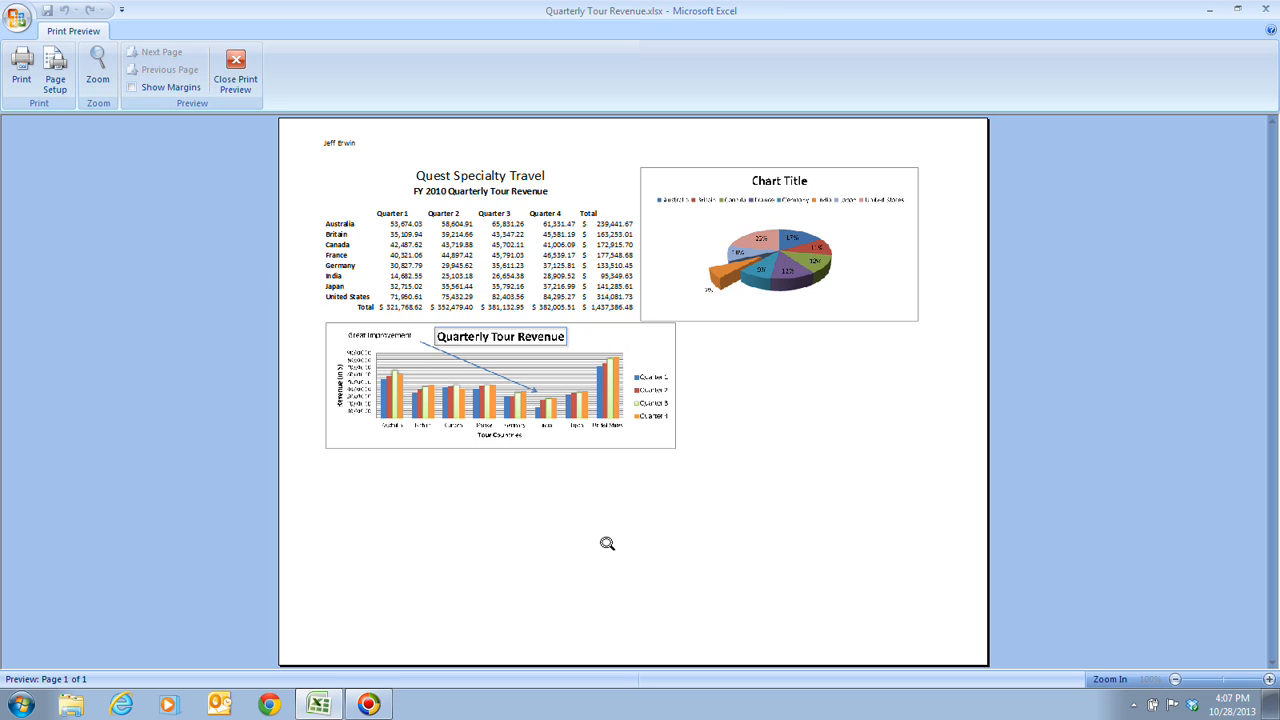
mouse_move(648, 464)
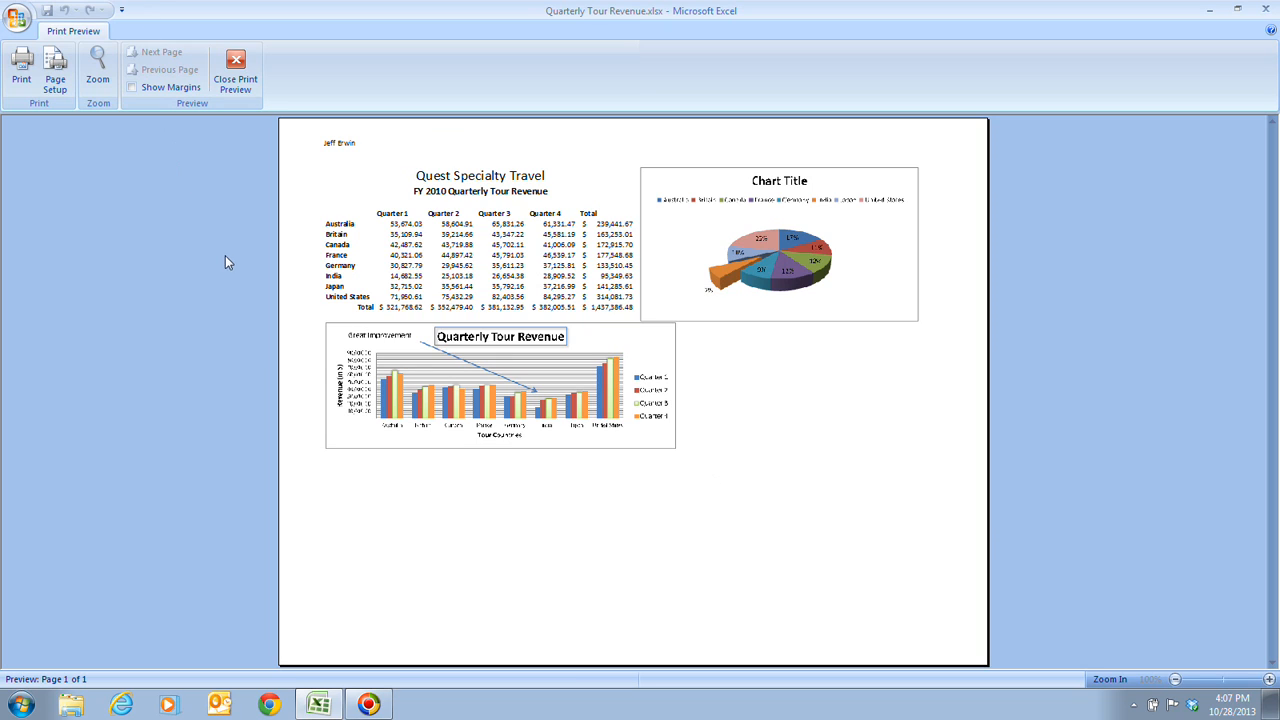
Close Print Preview and return to the one-page worksheet layout.
left_click(236, 70)
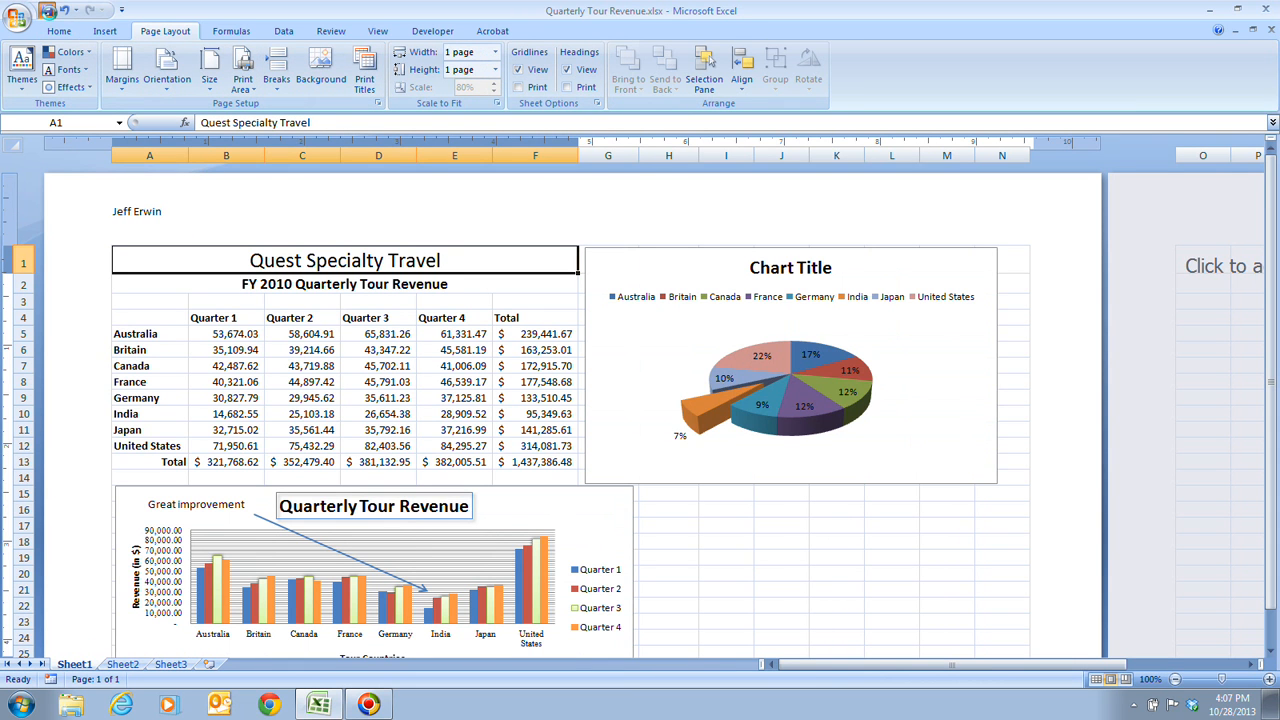
mouse_move(1006, 550)
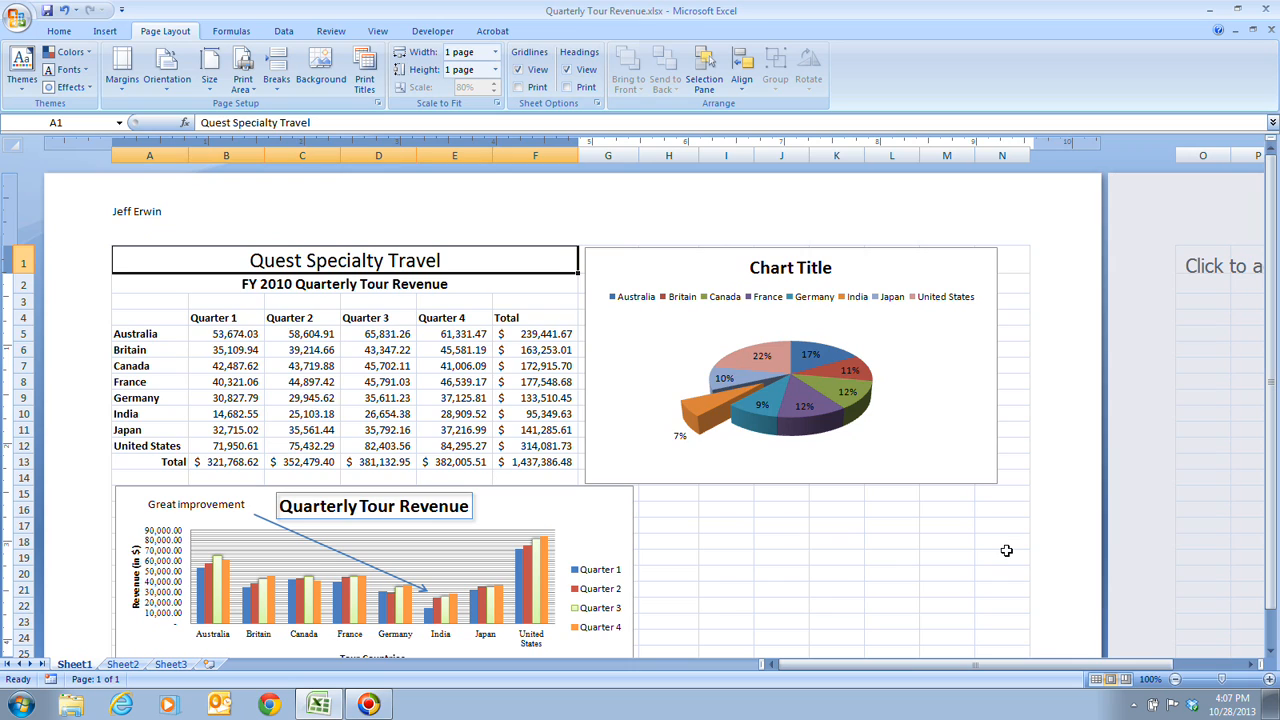
mouse_move(1024, 524)
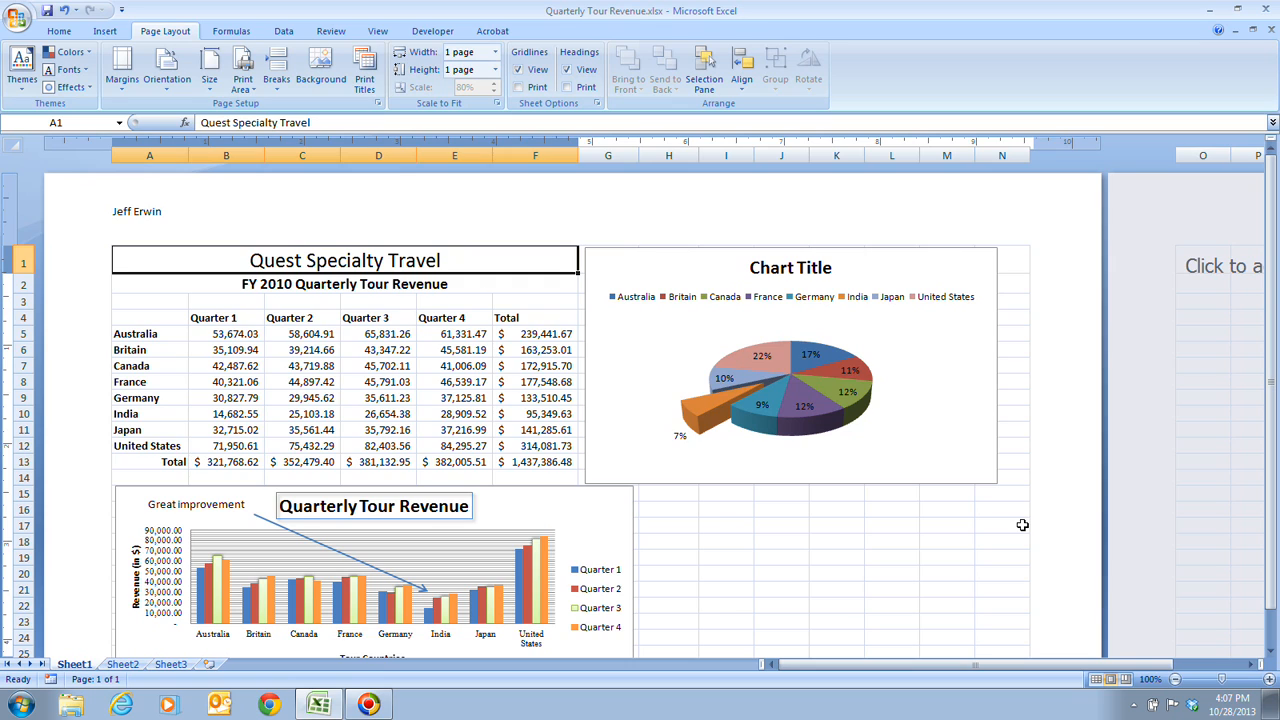
mouse_move(1132, 250)
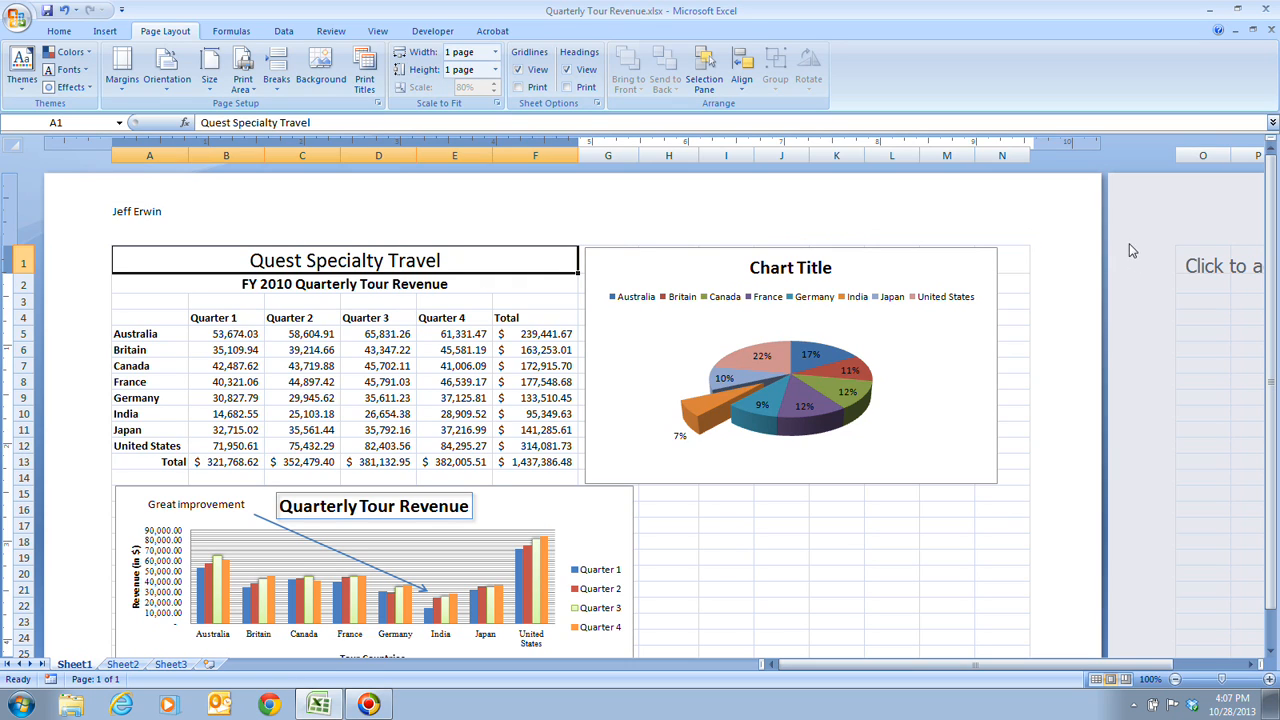
mouse_move(420, 576)
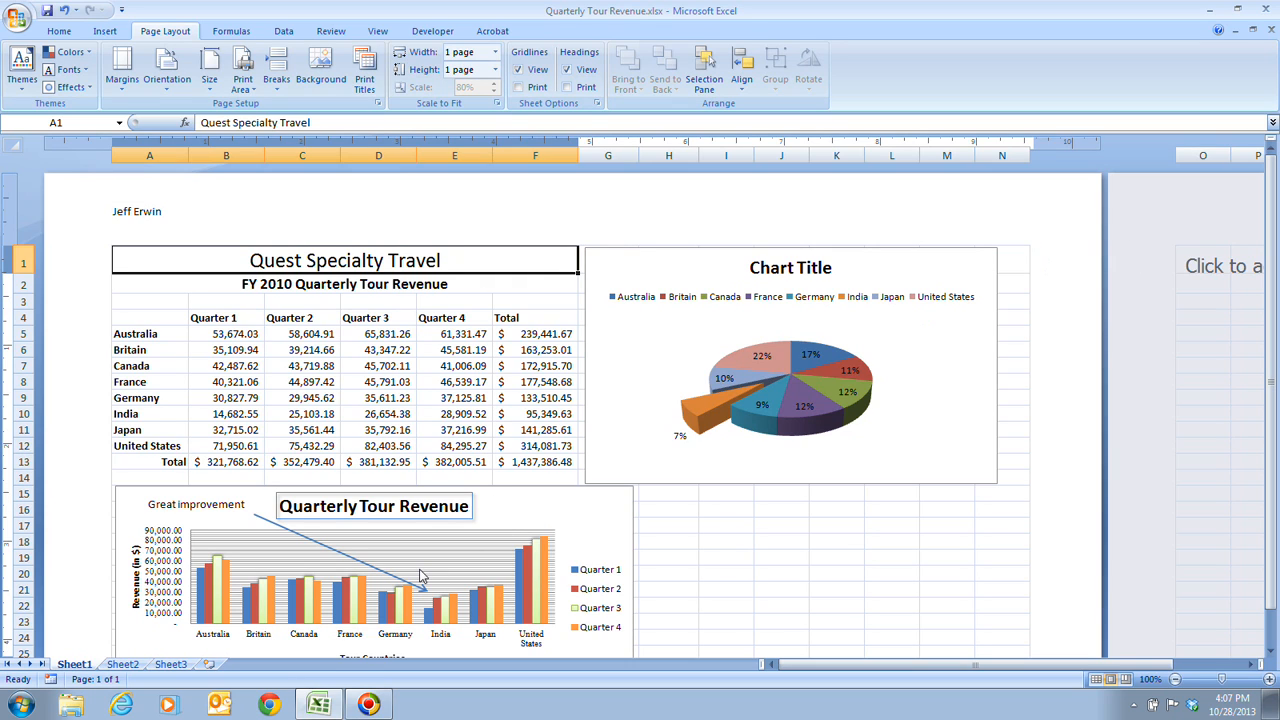